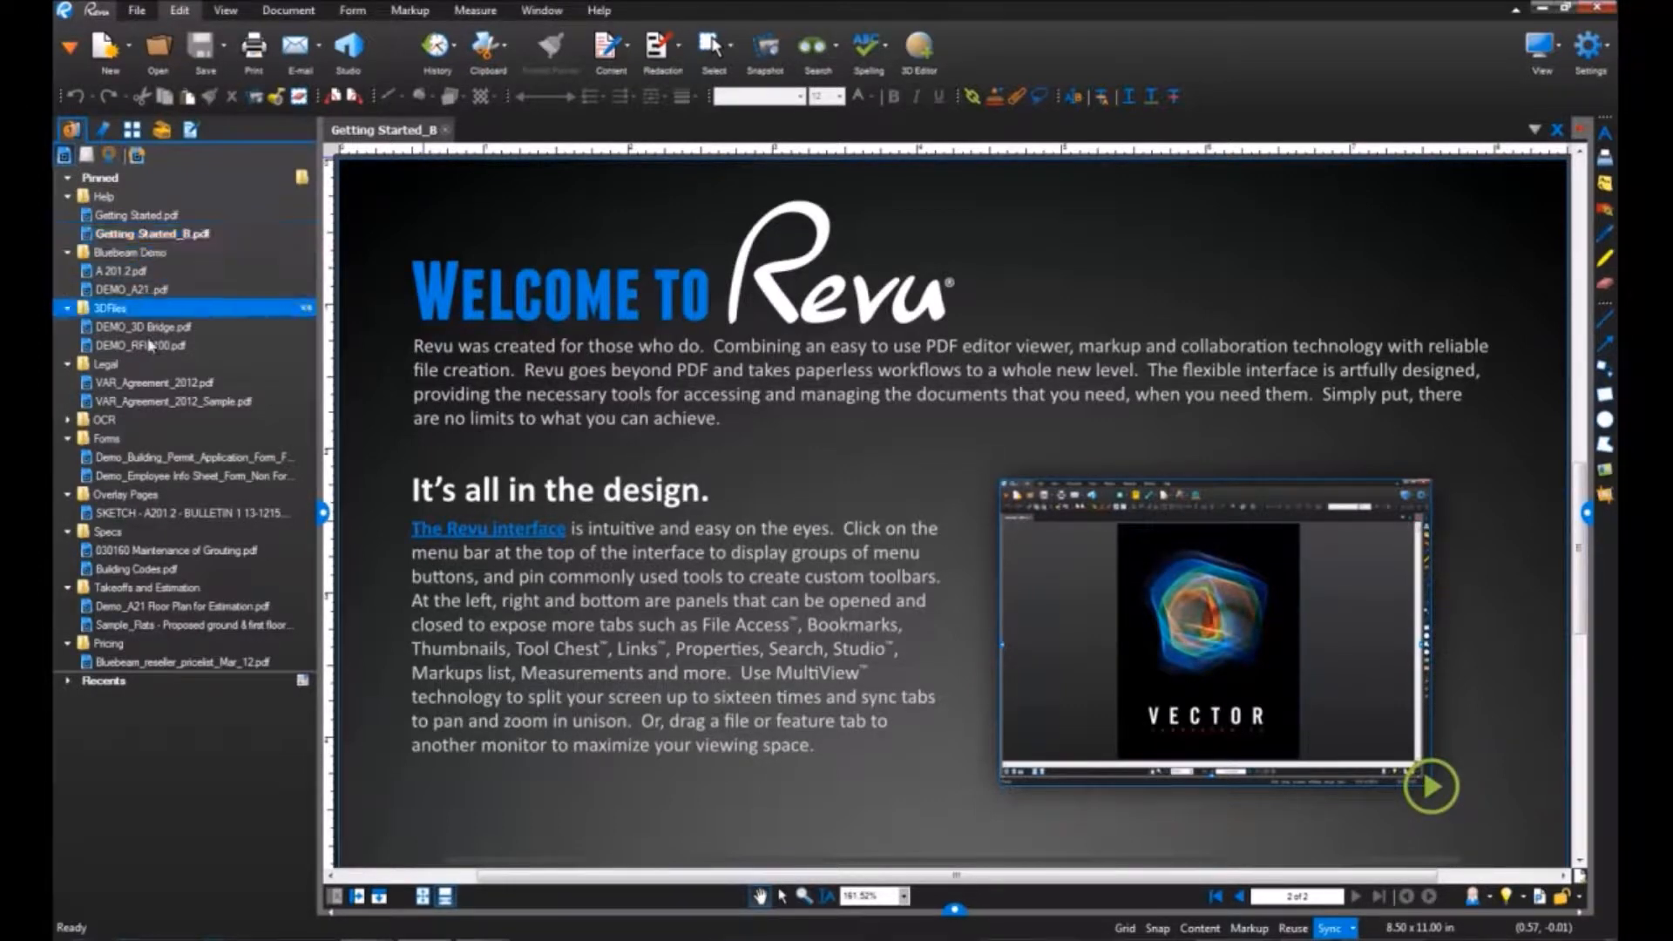
Open the 030160 Maintenance of Grouting spec, then return to the Getting Started document.
{"action": "double_click", "coordinate": [192, 549]}
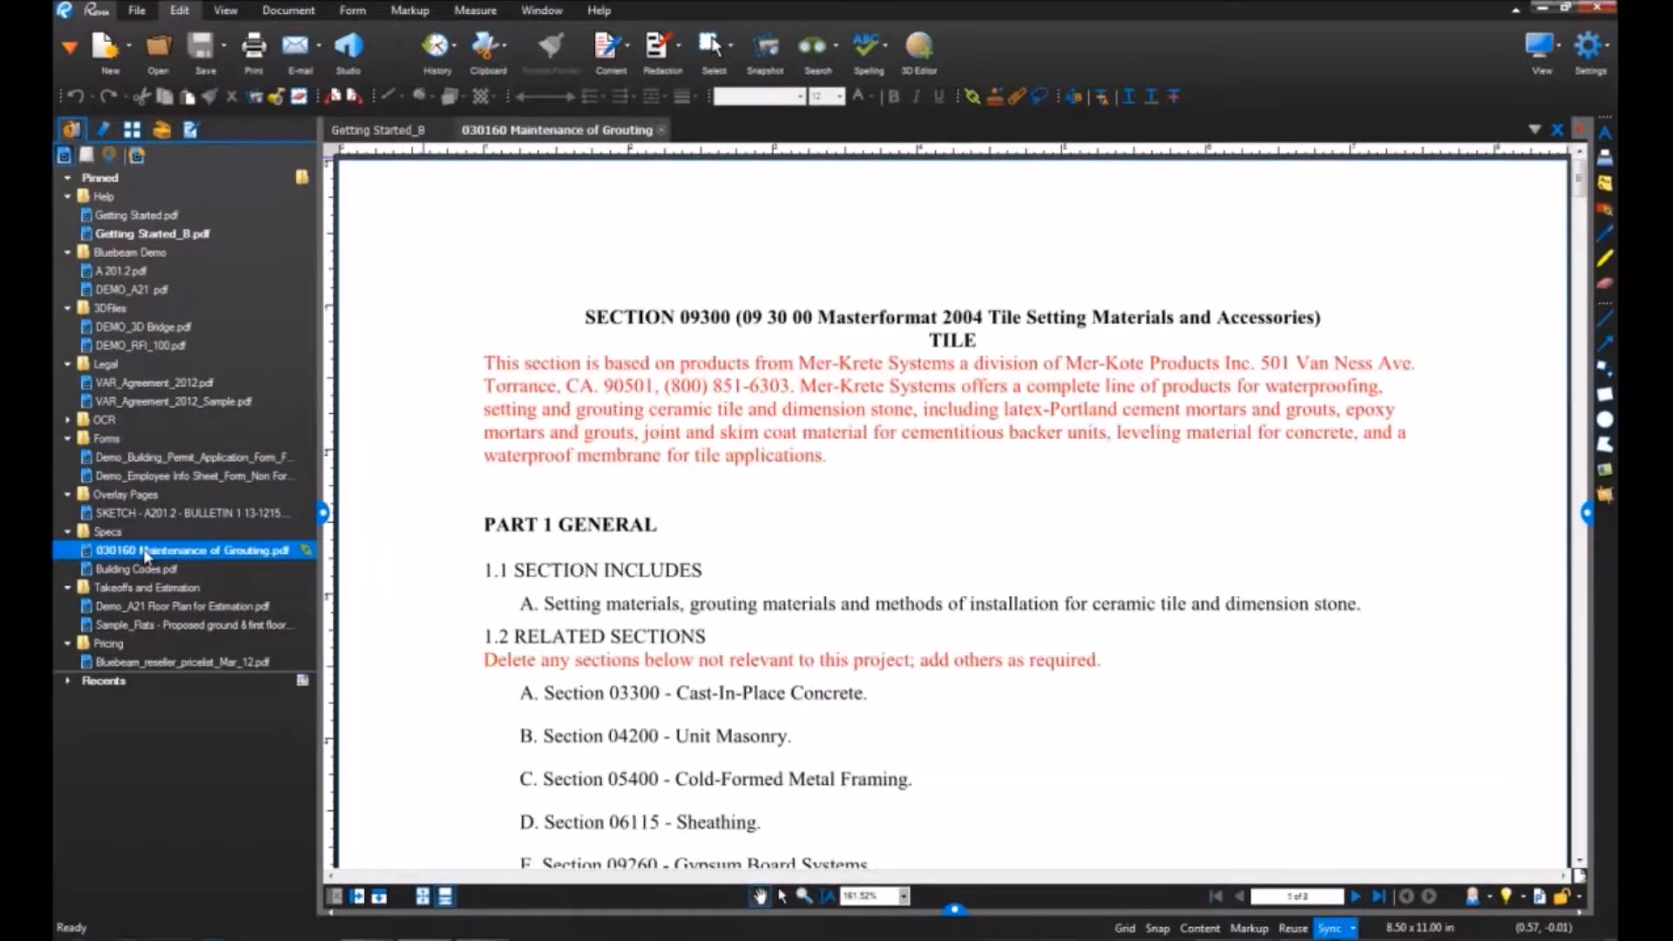
{"action": "left_click", "coordinate": [126, 493]}
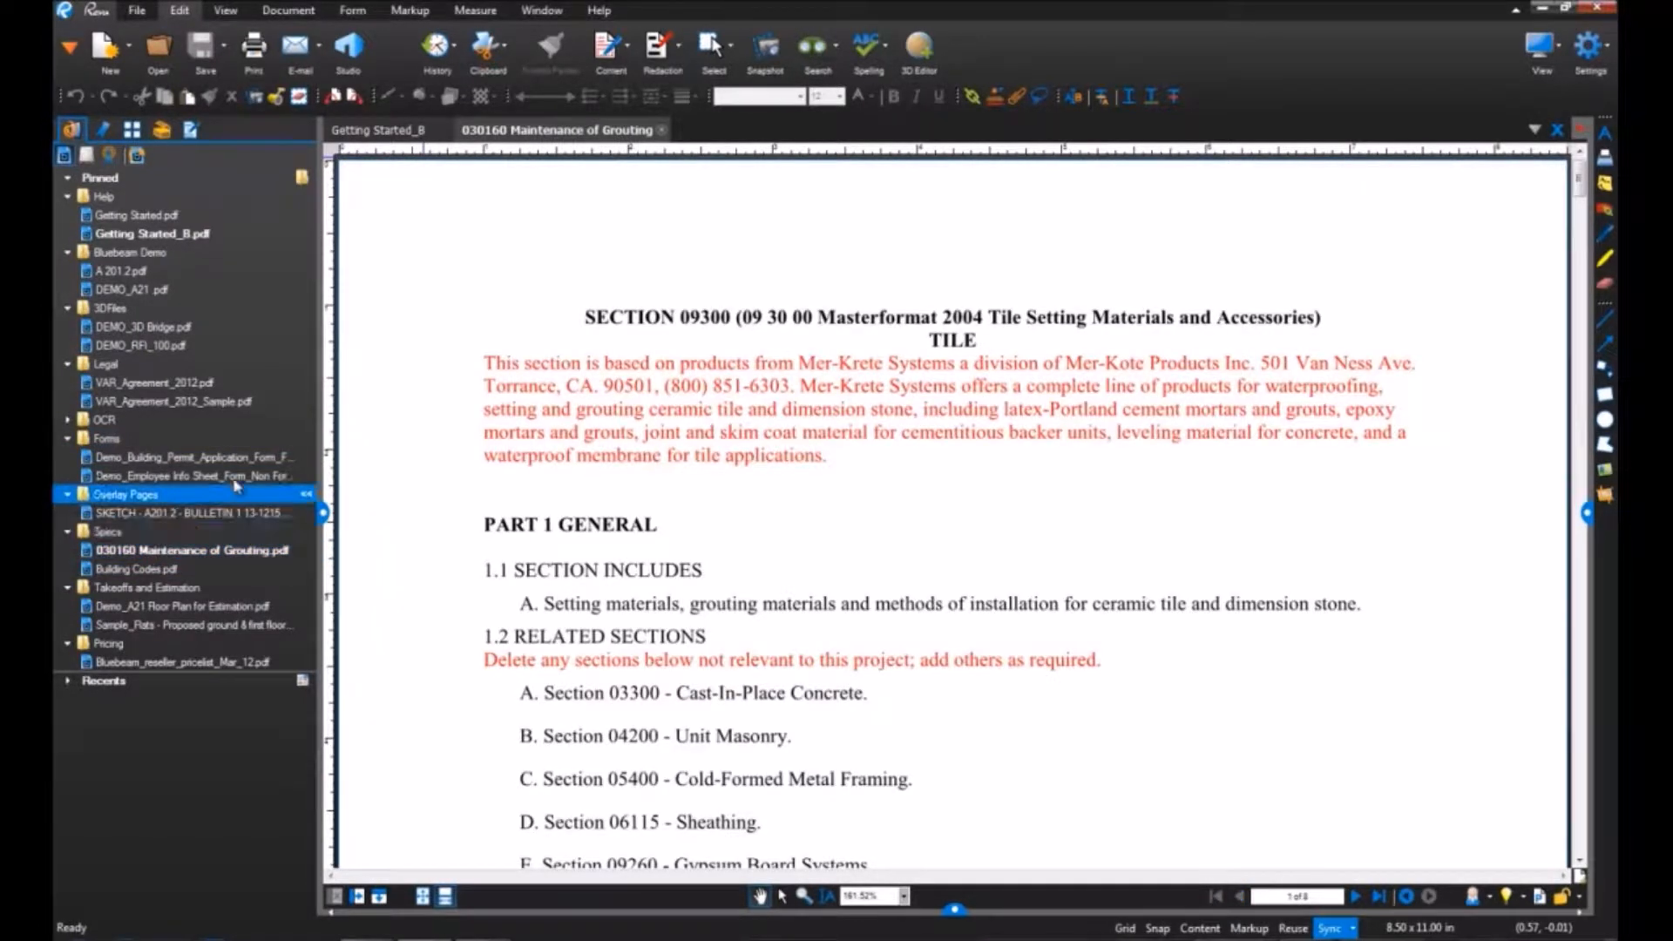
{"action": "left_click", "coordinate": [380, 129]}
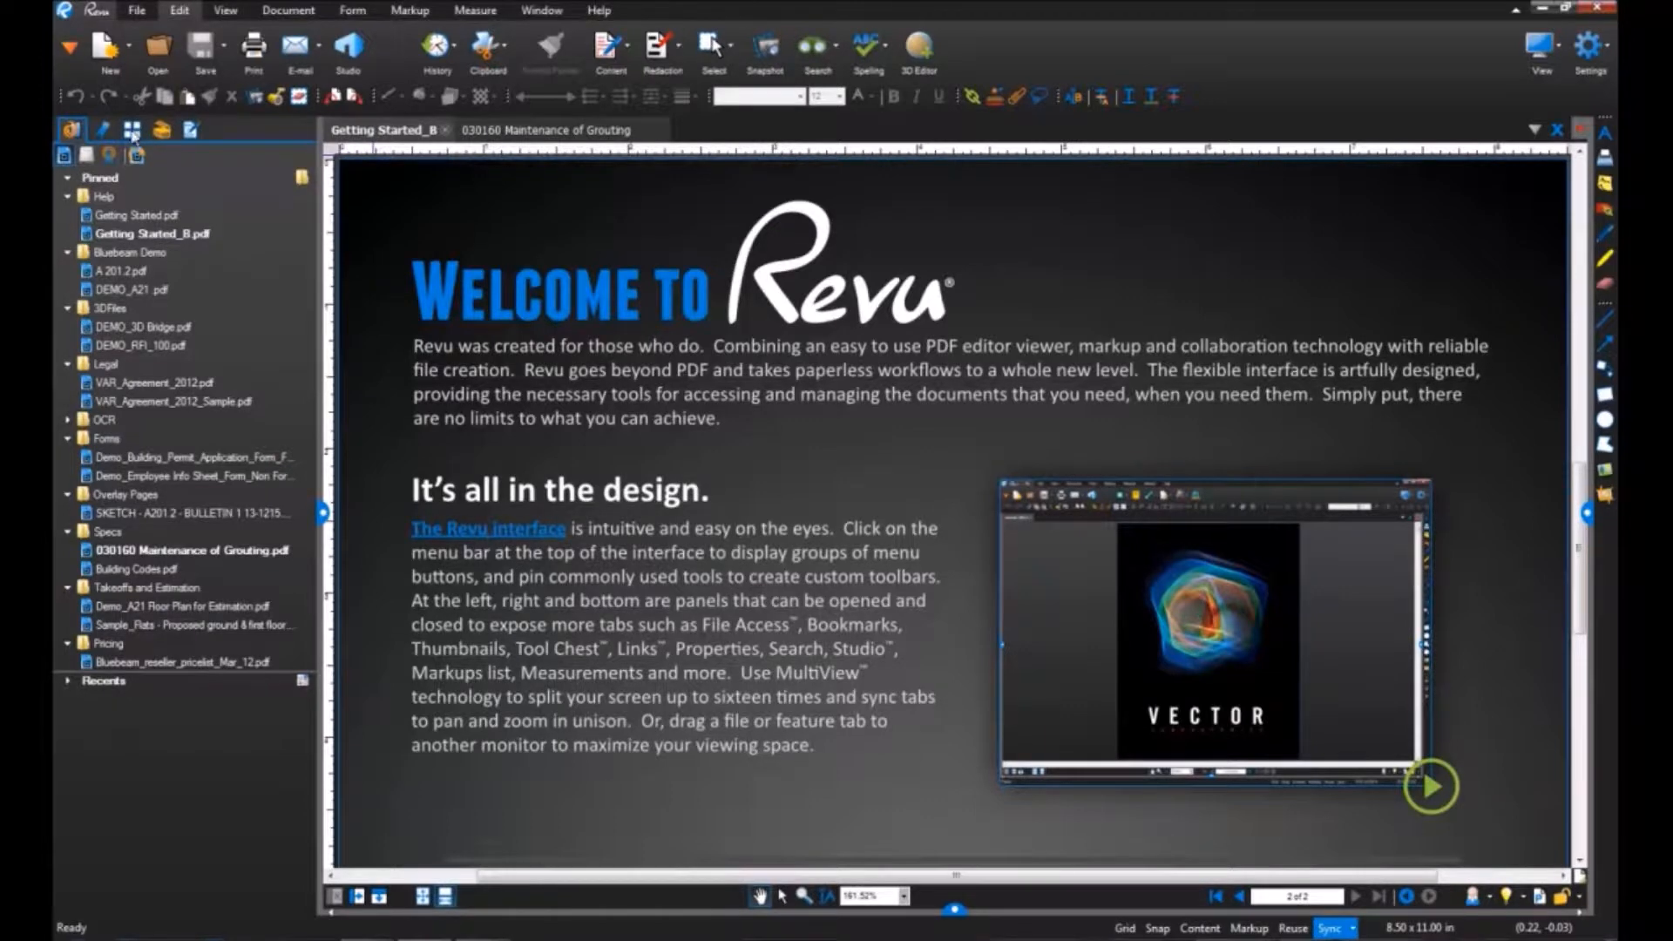
{"action": "mouse_move", "coordinate": [131, 127]}
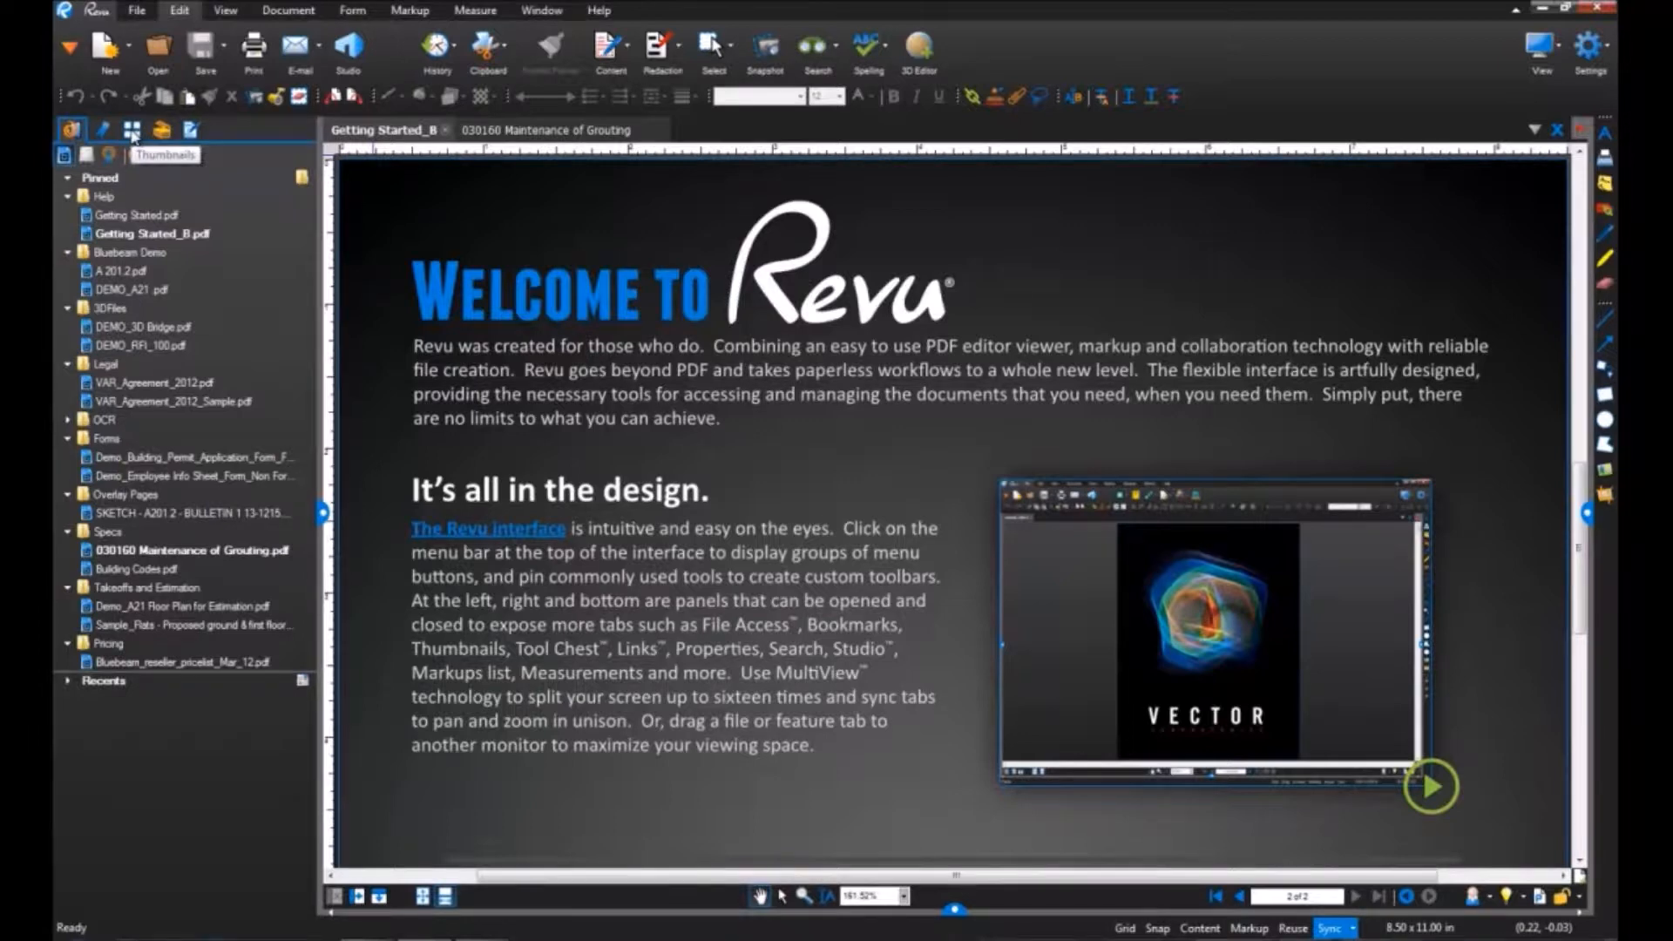
Rotate page 1 clockwise 90 degrees via Rotate Pages from the thumbnail options.
{"action": "left_click", "coordinate": [131, 129]}
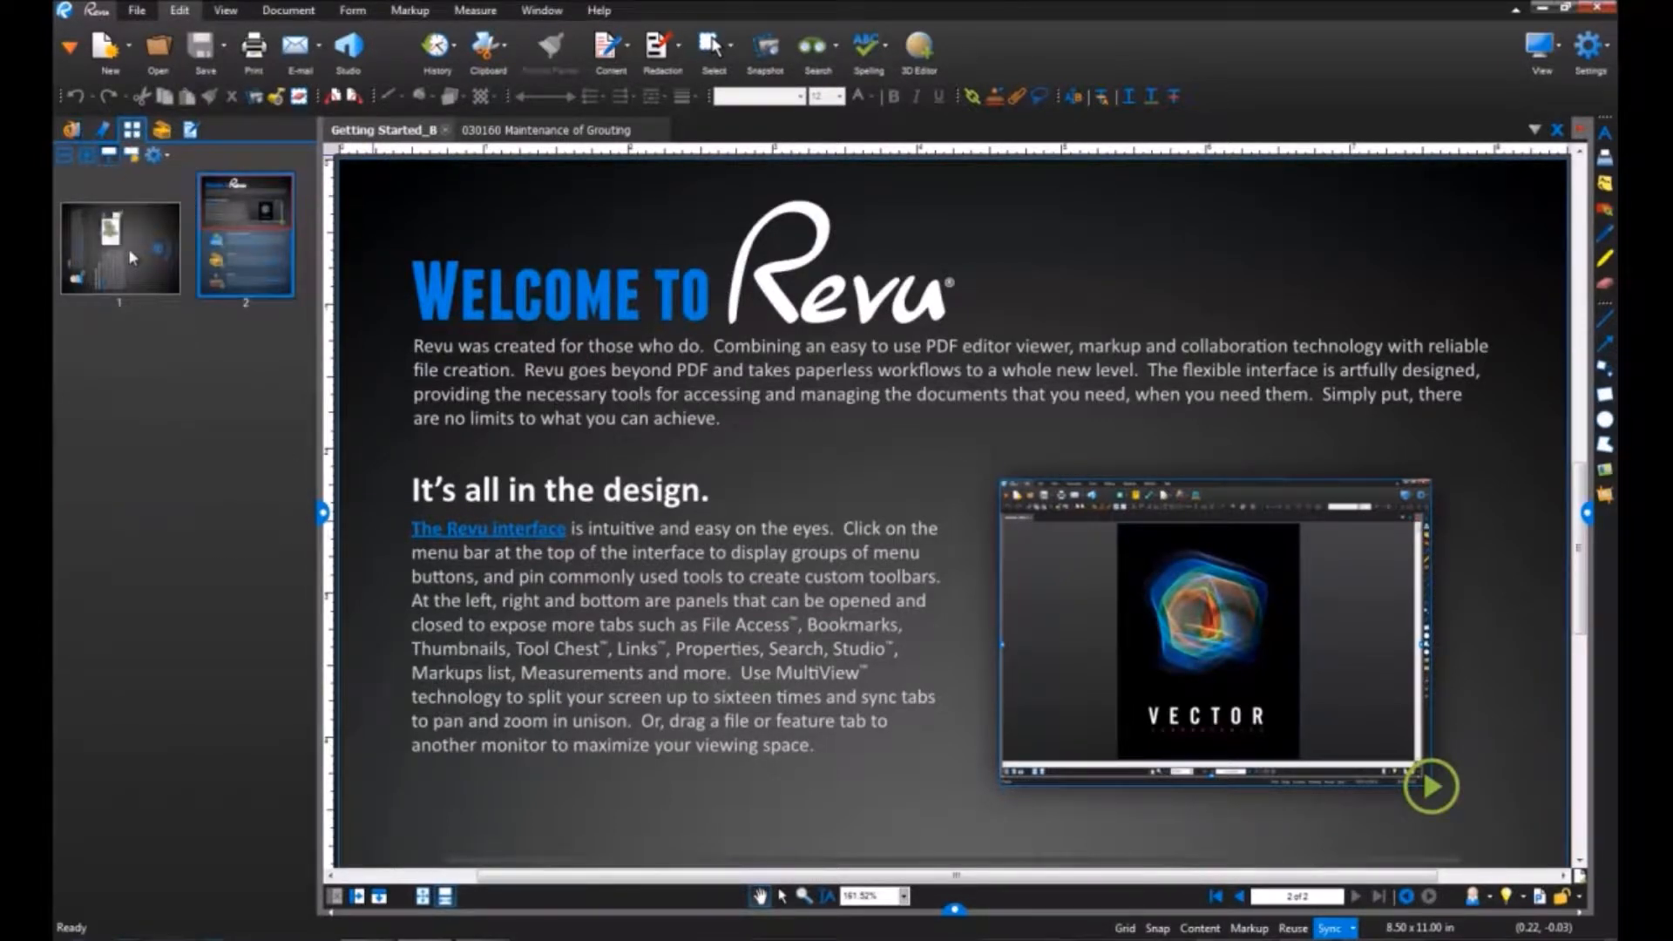
{"action": "right_click", "coordinate": [119, 245]}
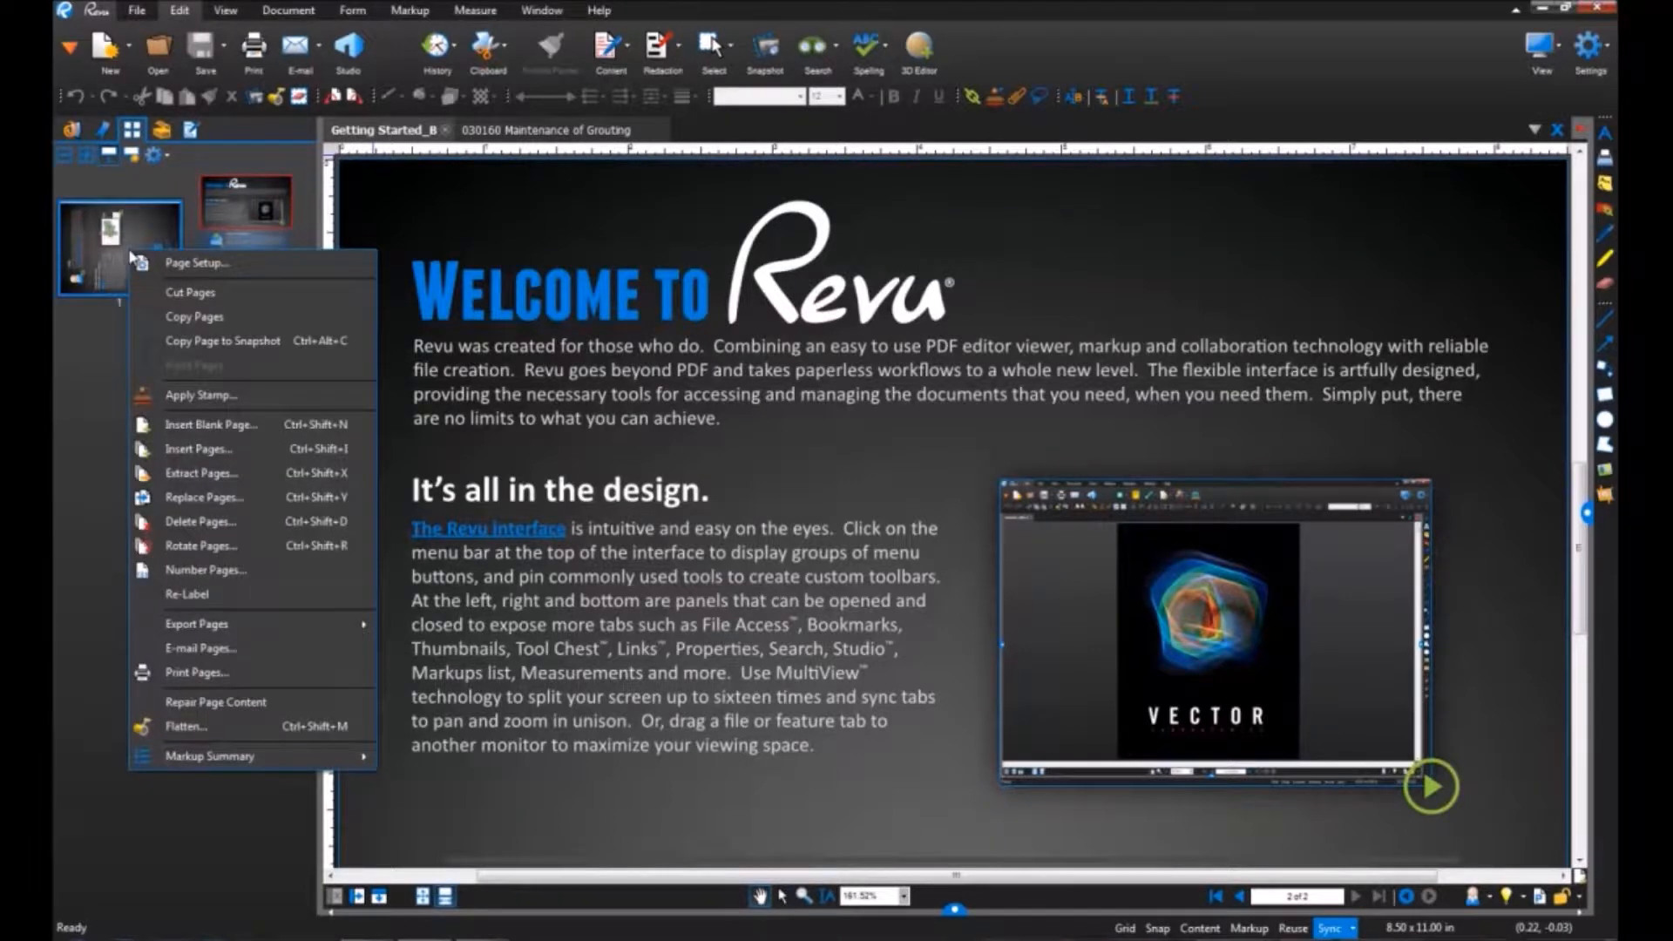
{"action": "left_click", "coordinate": [201, 546]}
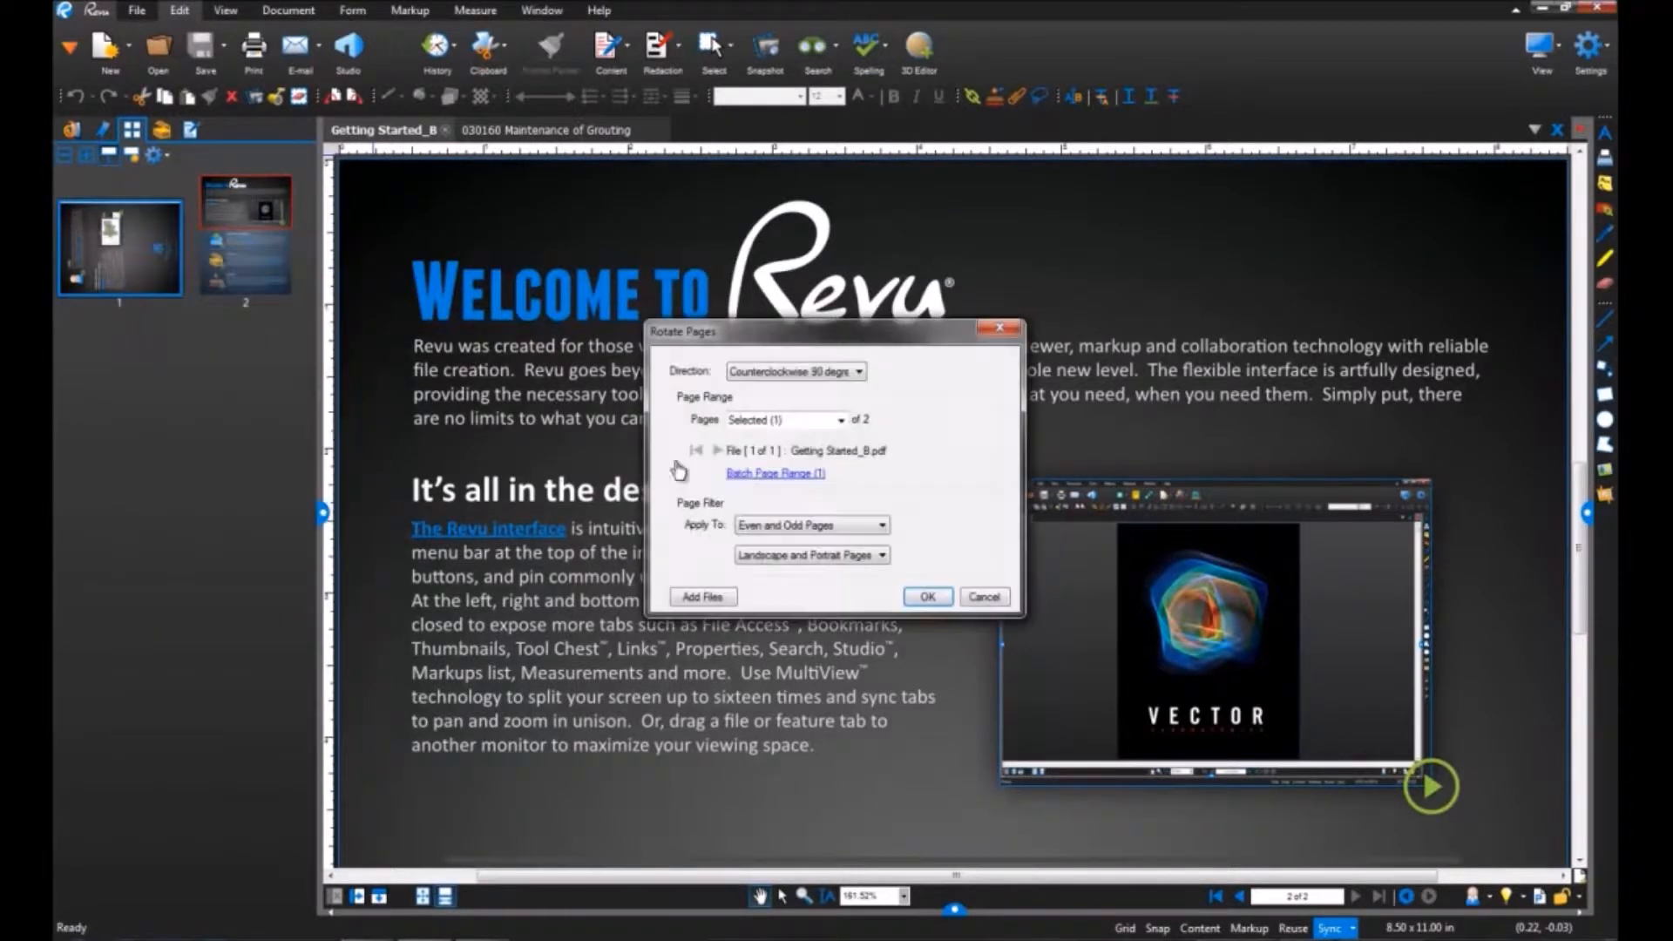
{"action": "left_click", "coordinate": [795, 370]}
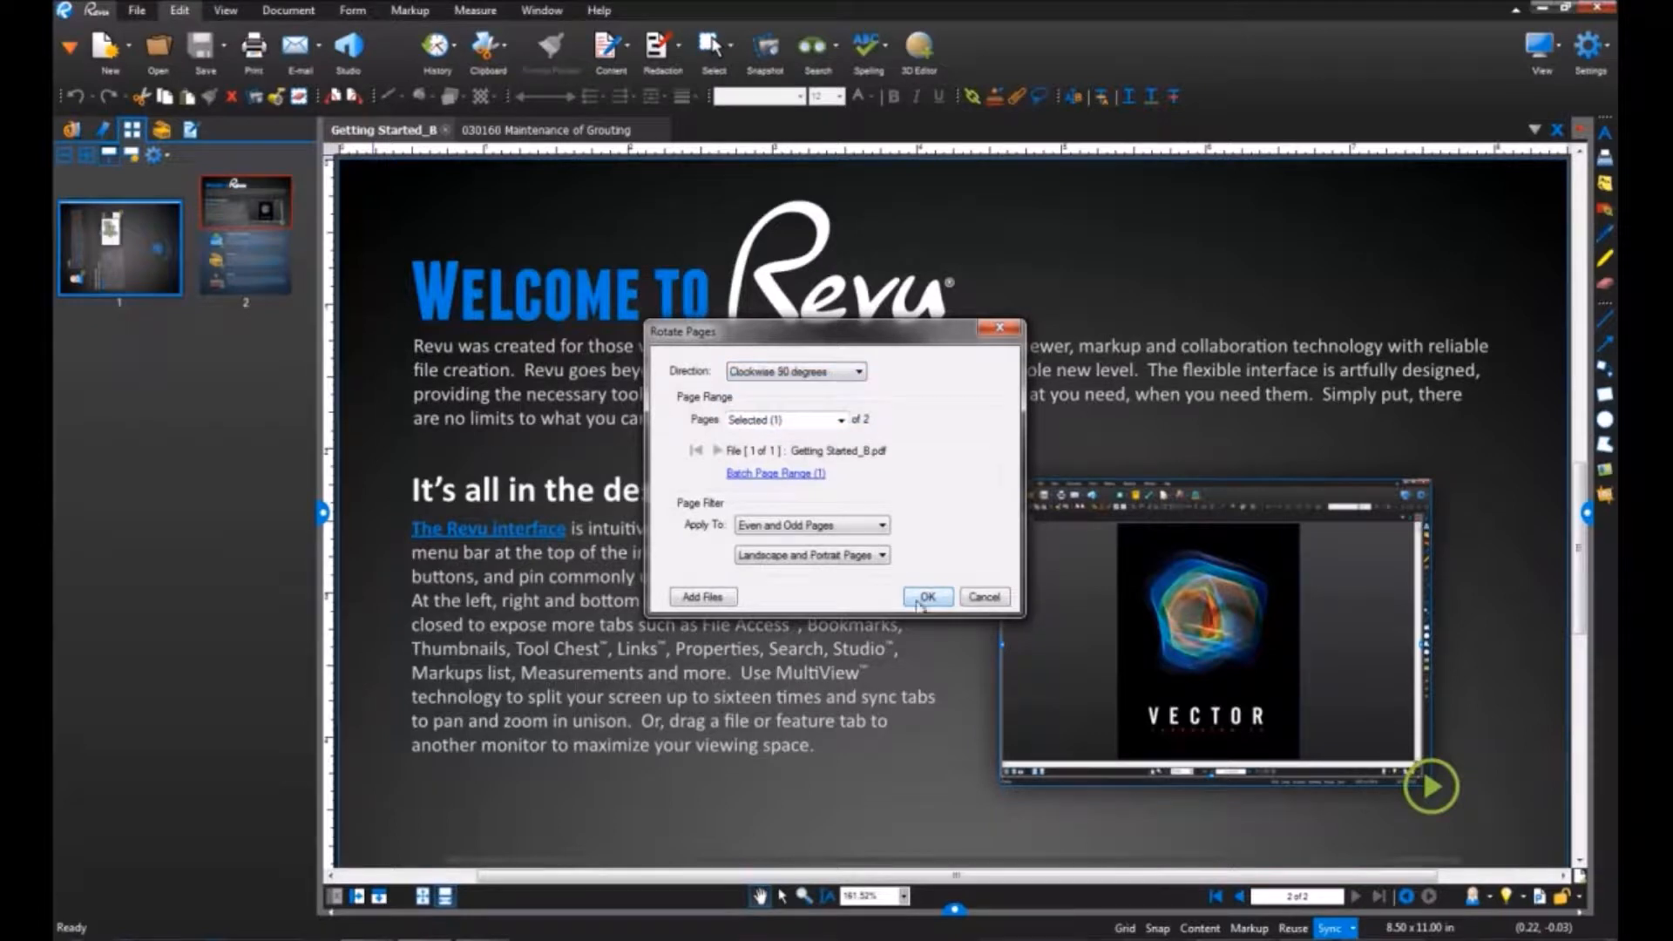
{"action": "left_click", "coordinate": [924, 596]}
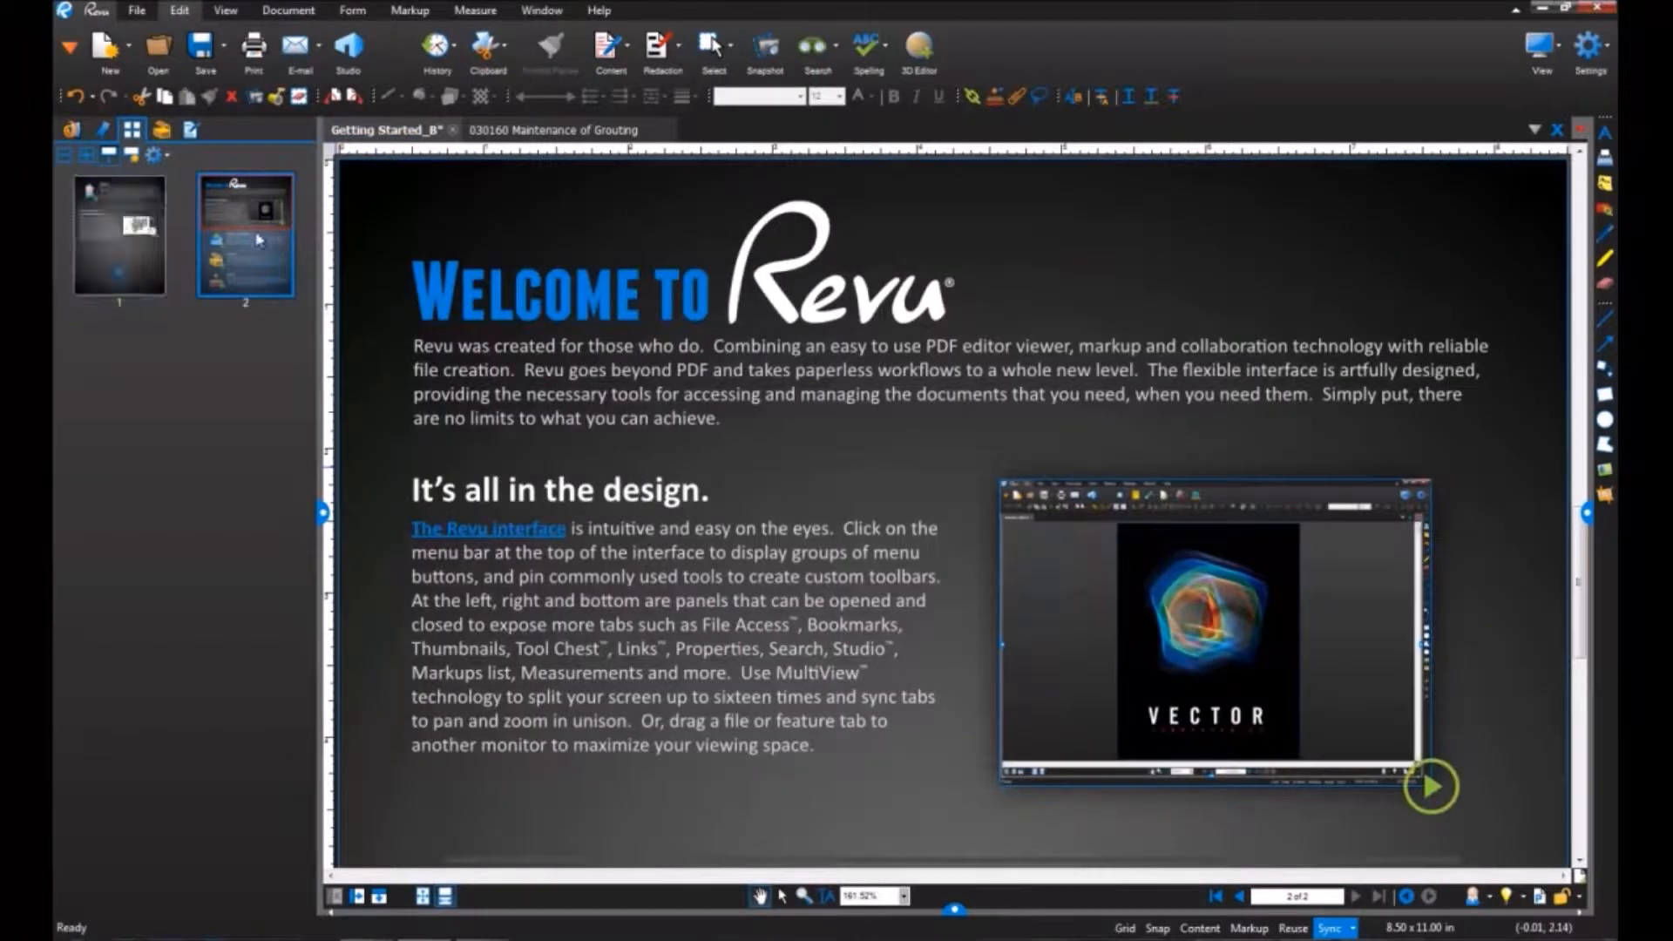
Select the first thumbnail and bring up page options for the second page.
{"action": "left_click", "coordinate": [118, 234]}
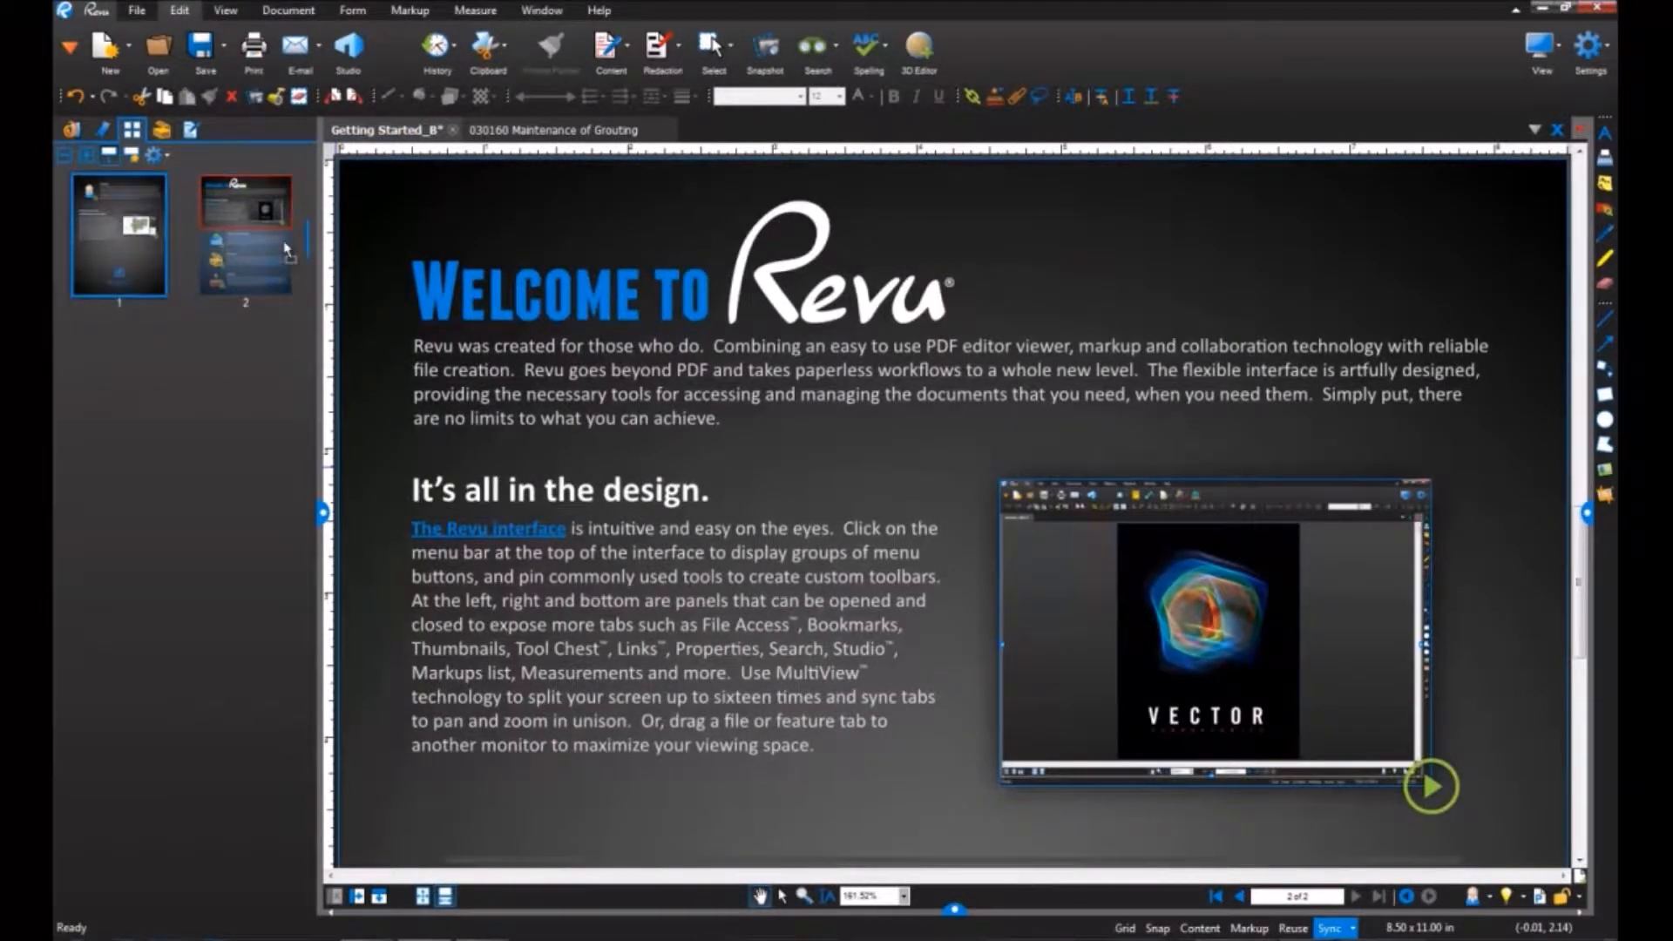
{"action": "right_click", "coordinate": [244, 236]}
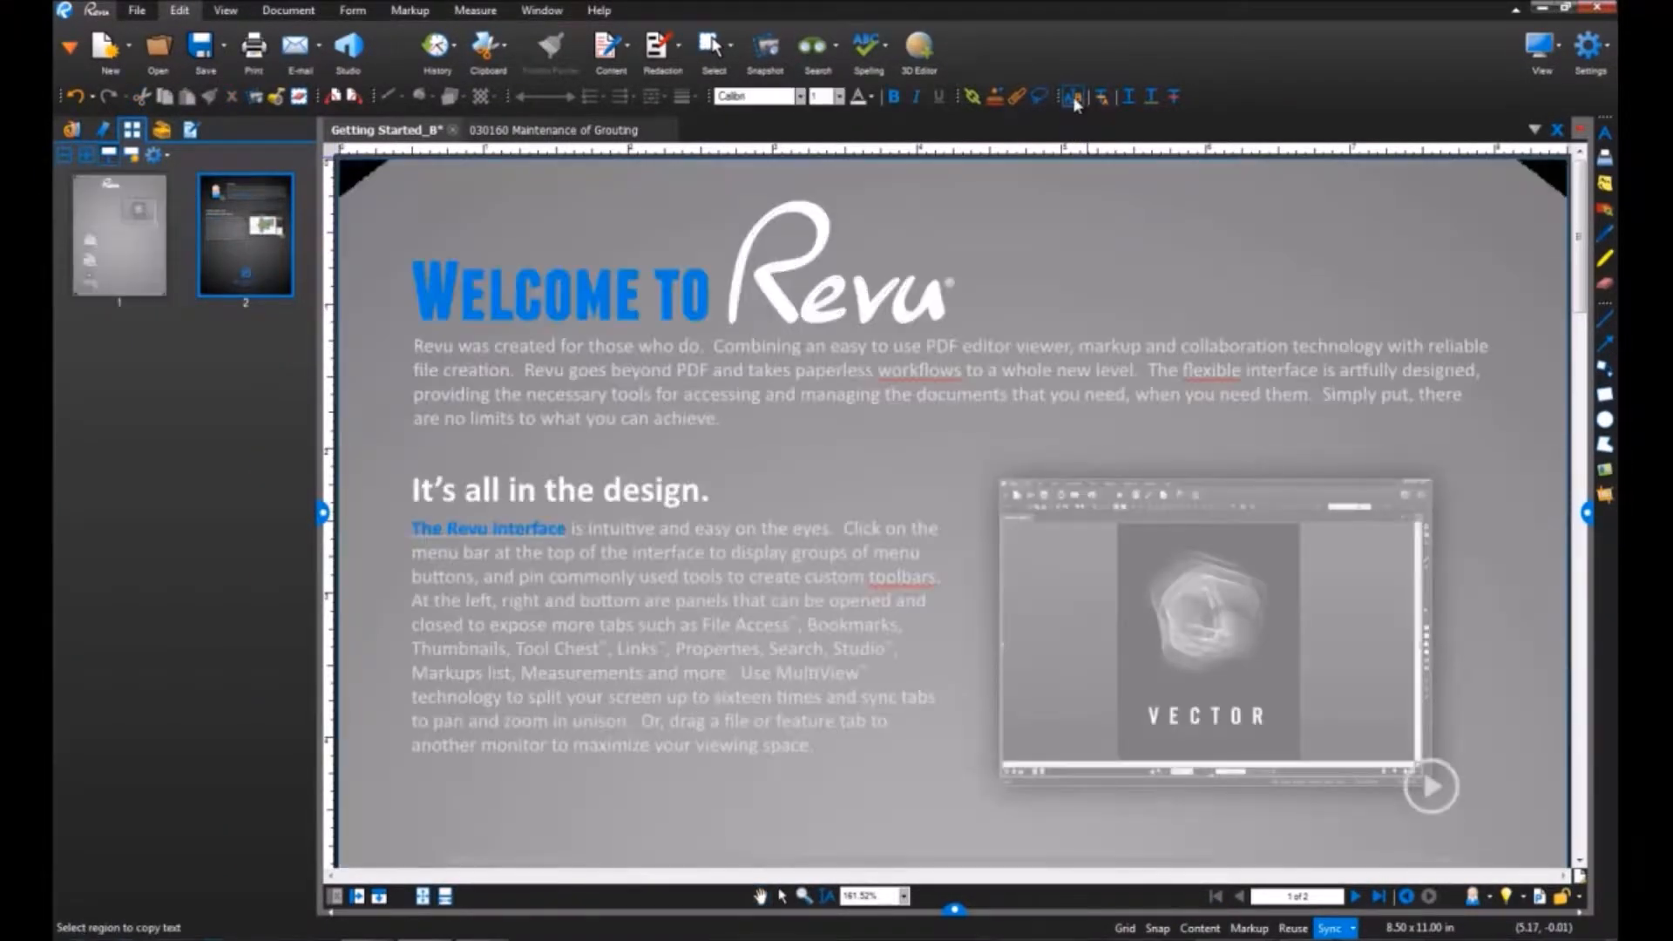
Edit the welcome paragraph so 'easy to use' reads 'intuitive'.
{"action": "double_click", "coordinate": [871, 345]}
{"action": "type", "text": "intuitiv"}
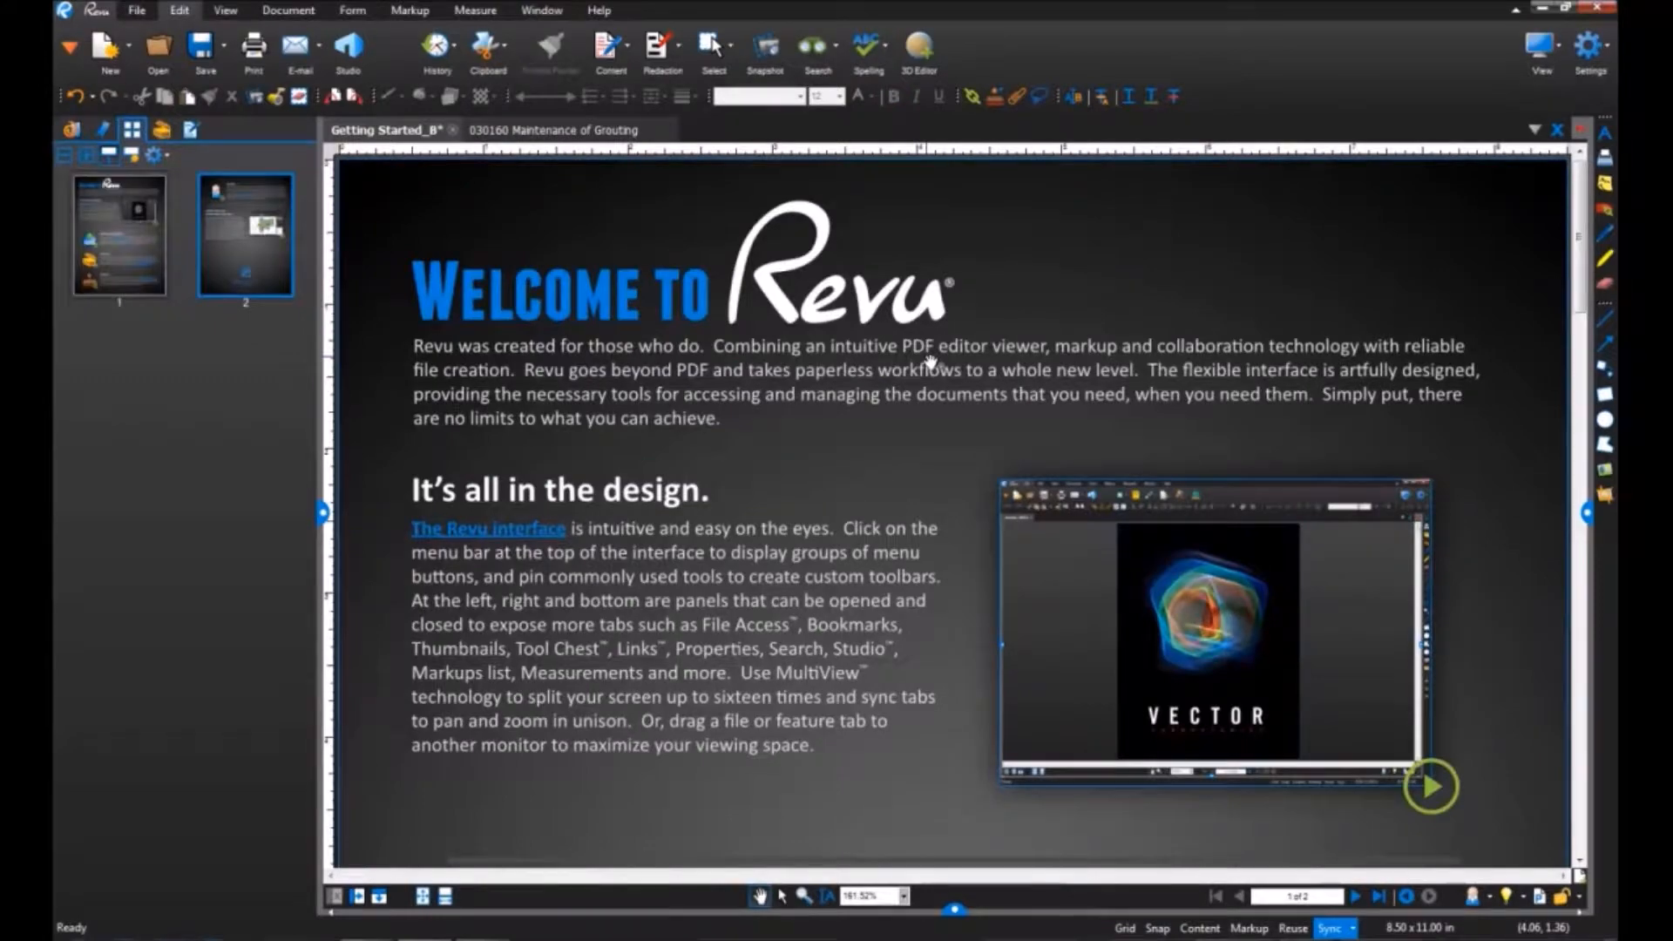
{"action": "left_click", "coordinate": [118, 376]}
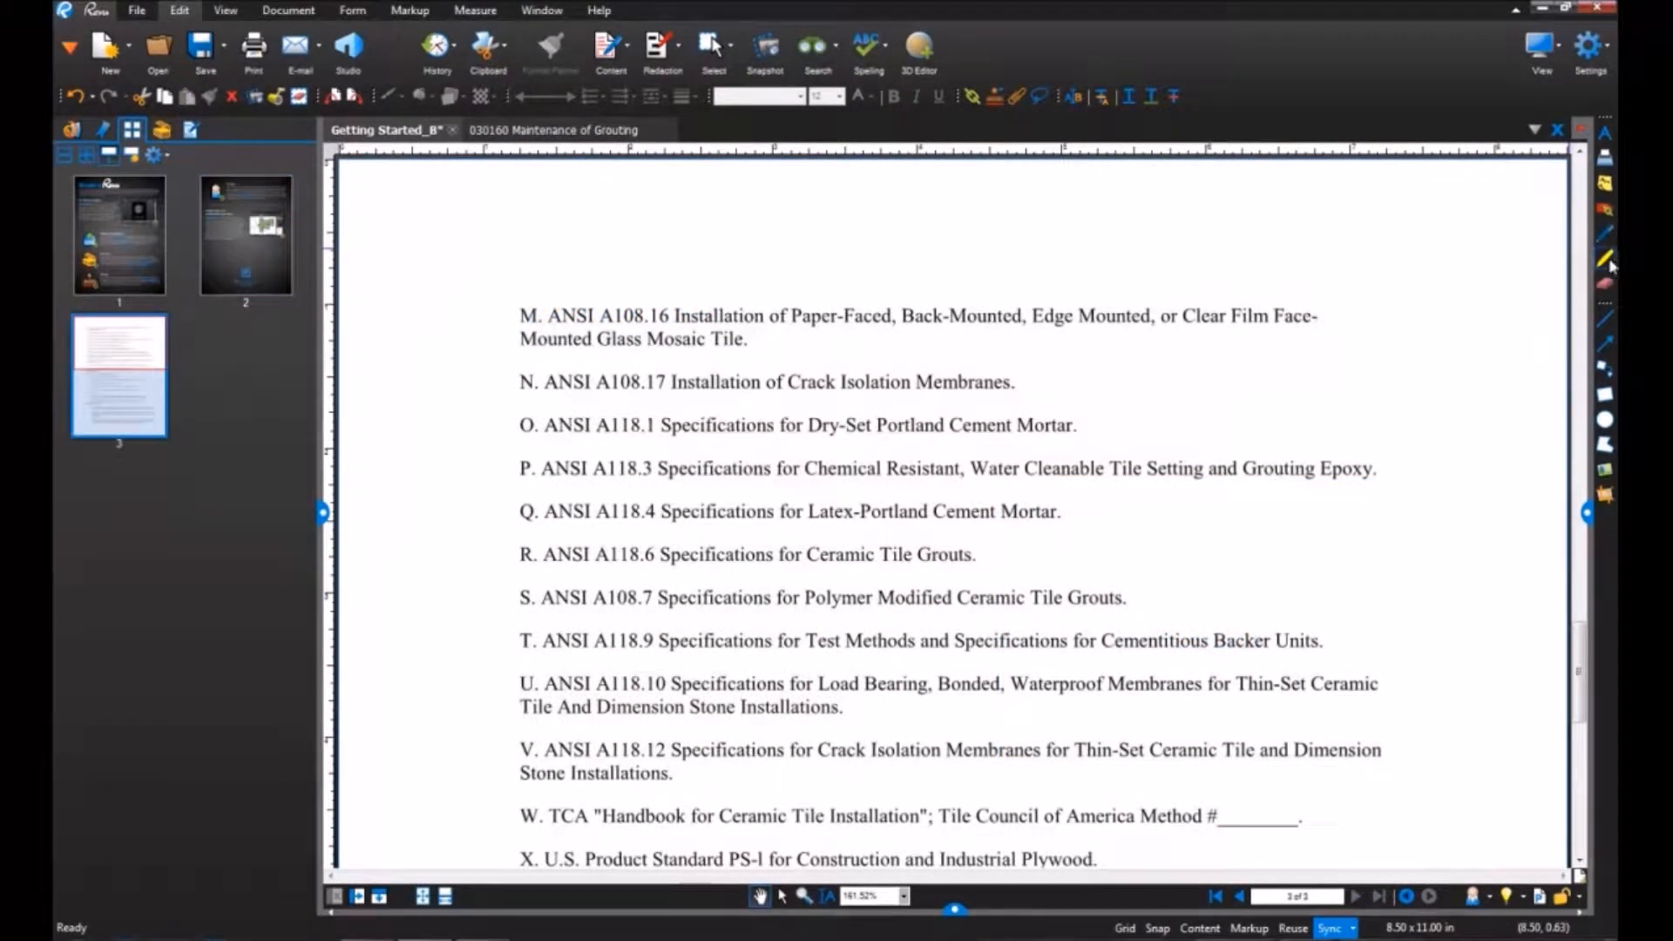
Draw a freehand highlight stroke near the page top and highlight the ANSI A108.16 line.
{"action": "left_click_drag", "start_coordinate": [1206, 230], "coordinate": [1398, 219]}
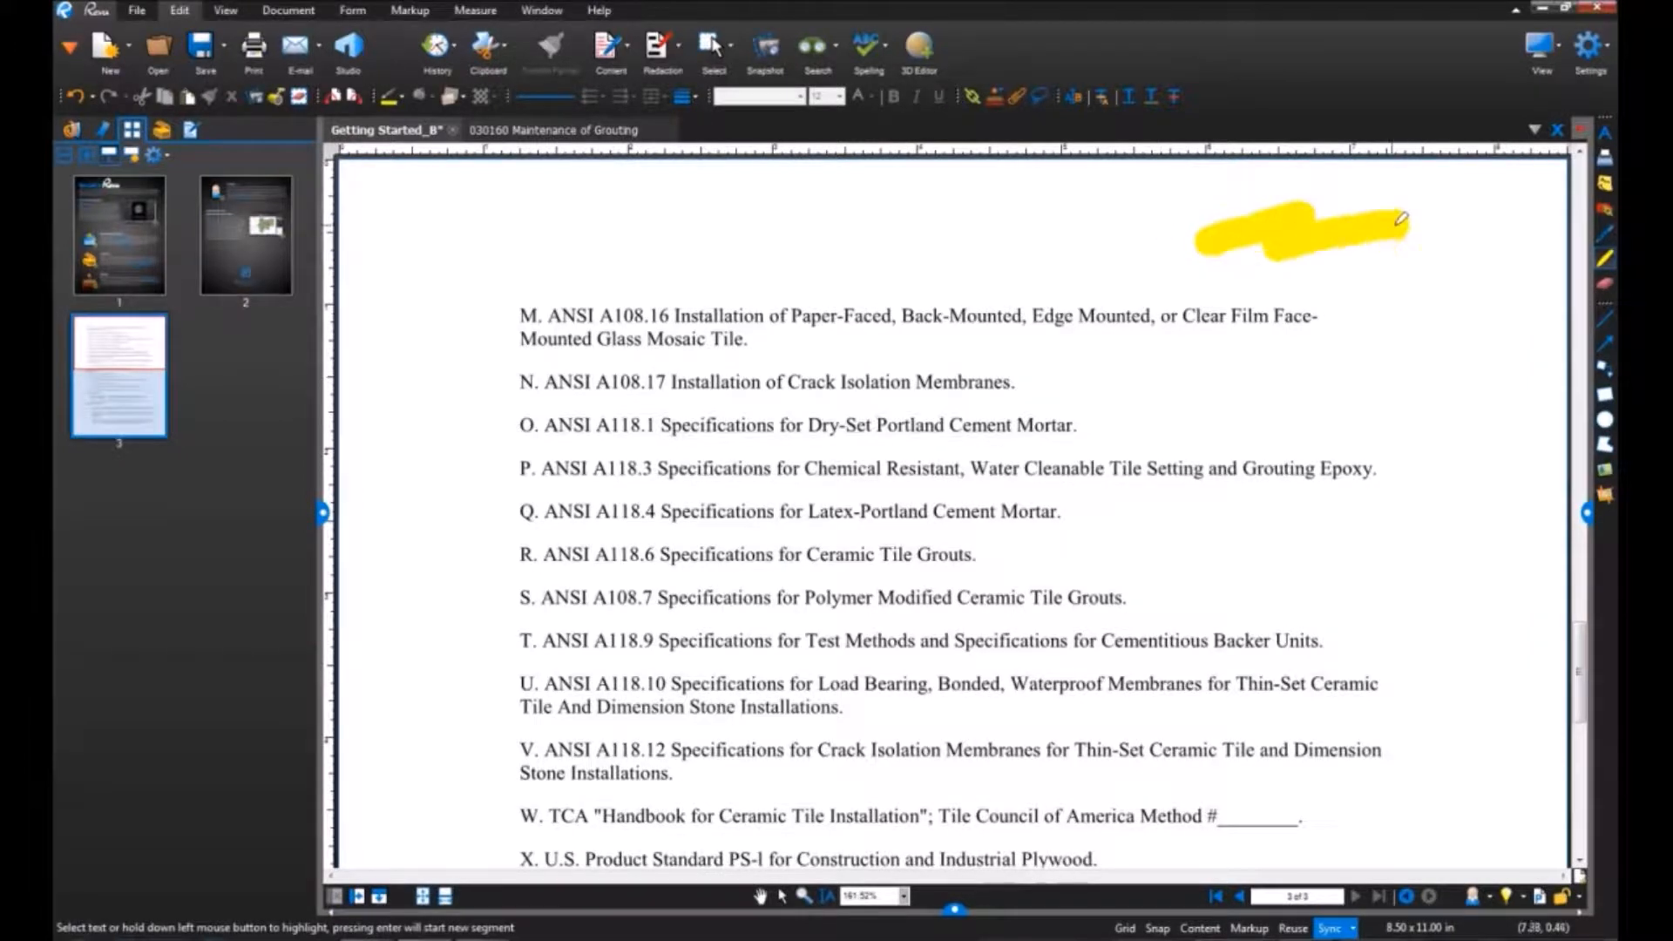
{"action": "left_click_drag", "start_coordinate": [1387, 225], "coordinate": [1515, 261]}
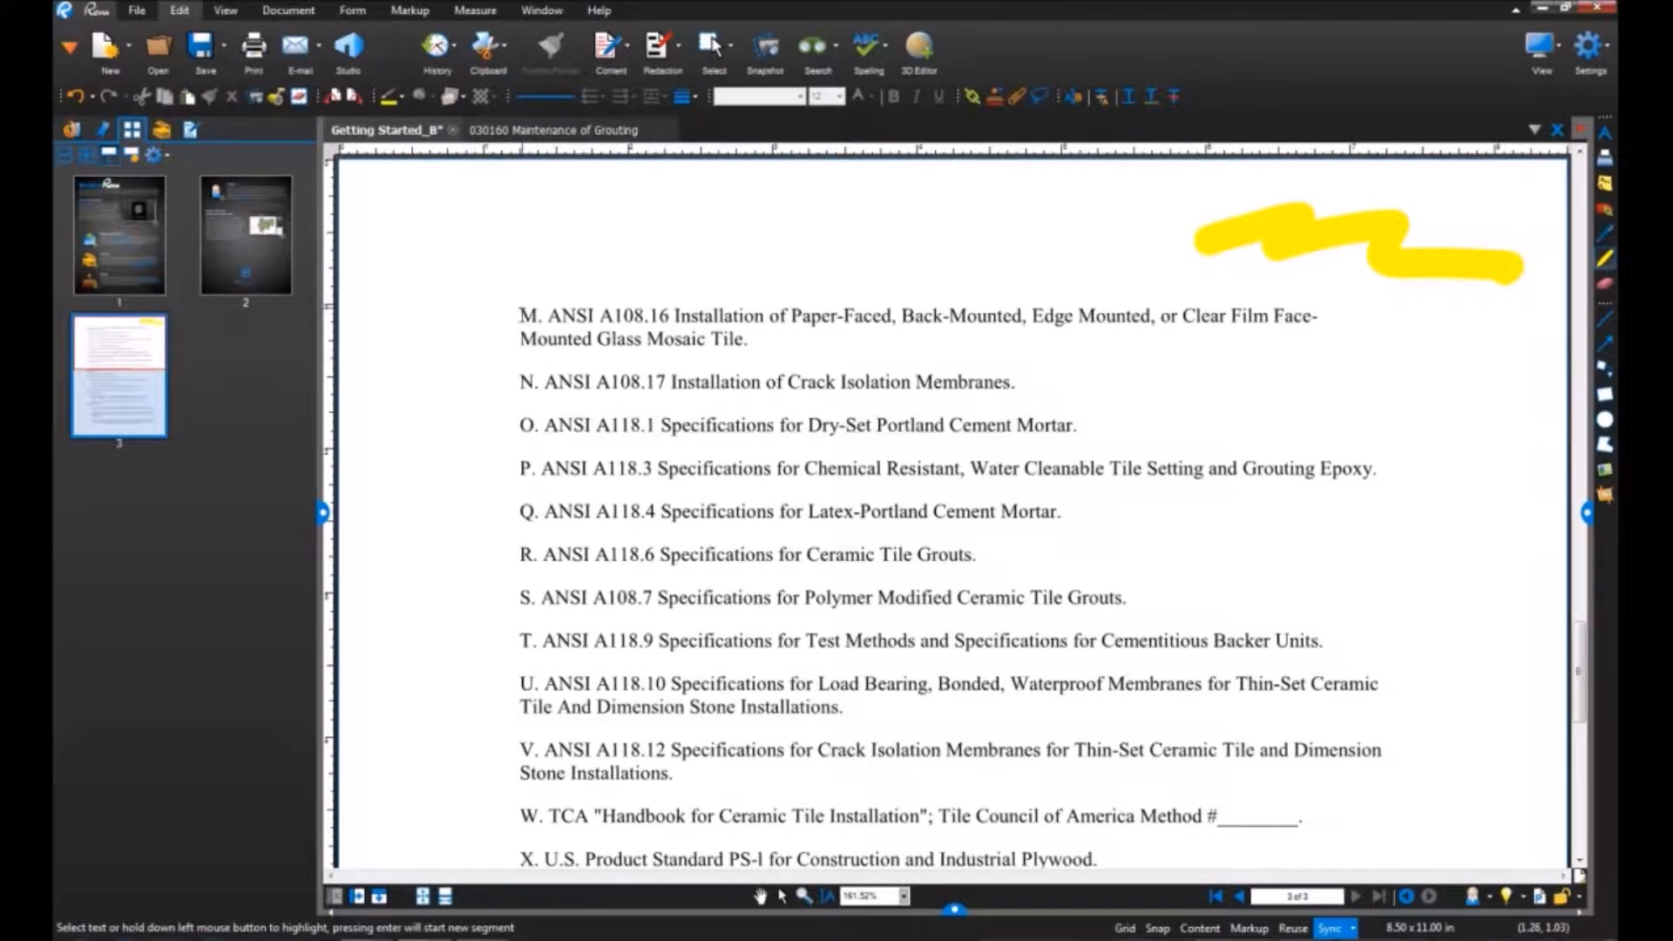
{"action": "left_click_drag", "start_coordinate": [521, 315], "coordinate": [1072, 315]}
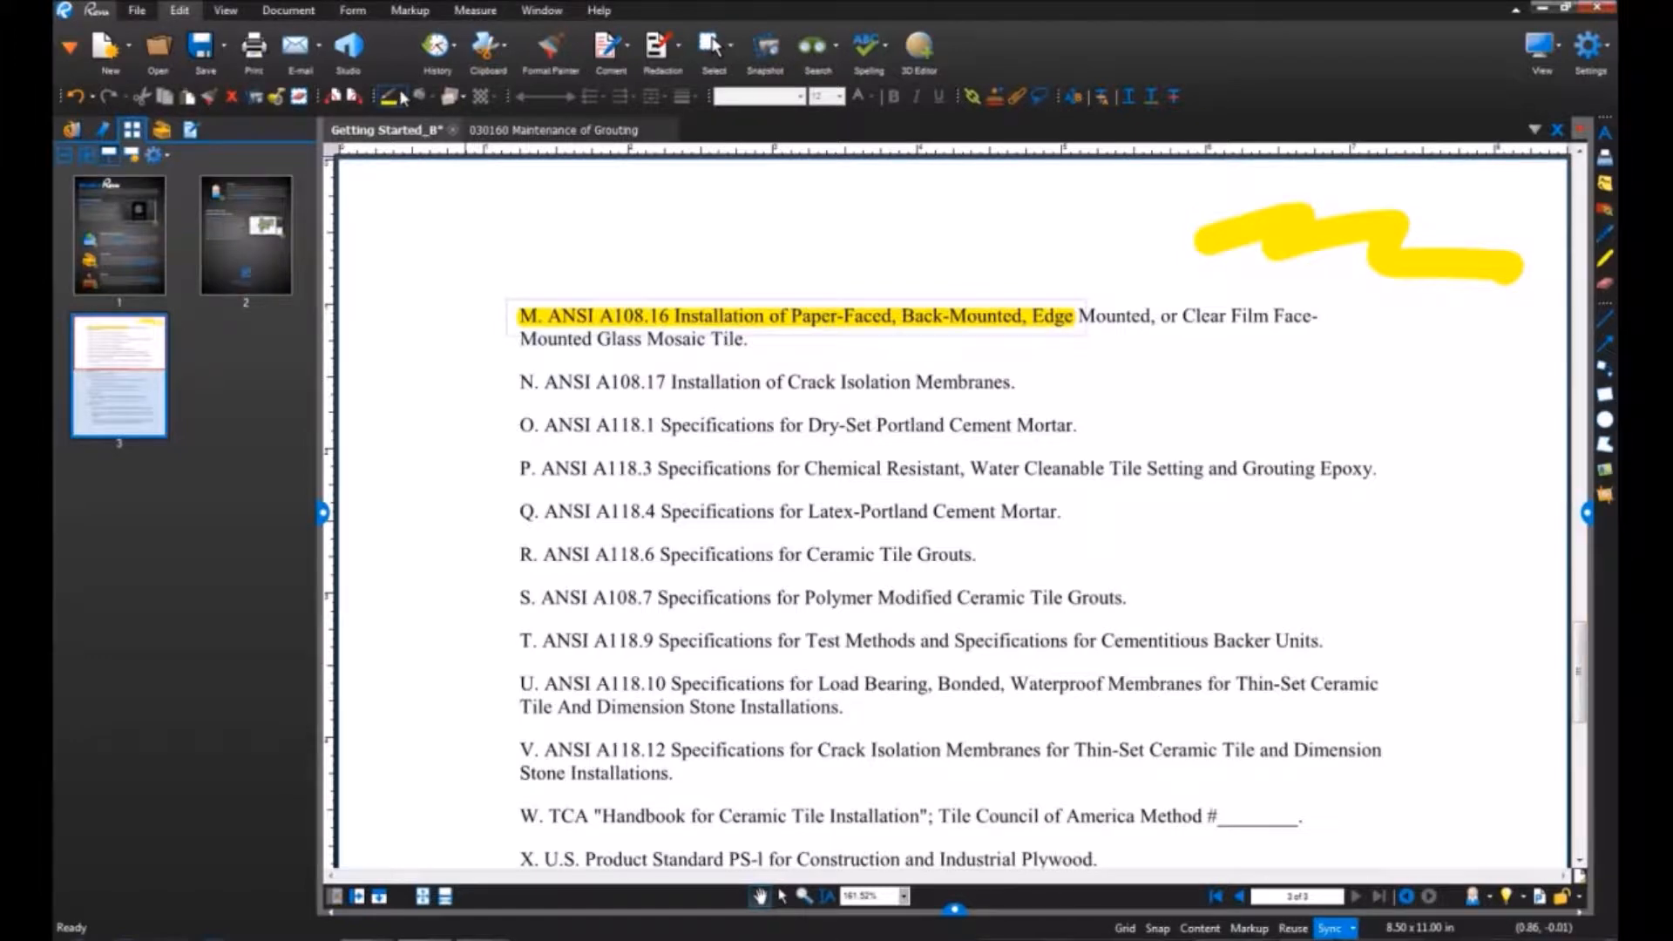
Recolor both the text highlight and the freehand stroke to blue.
{"action": "left_click", "coordinate": [403, 96]}
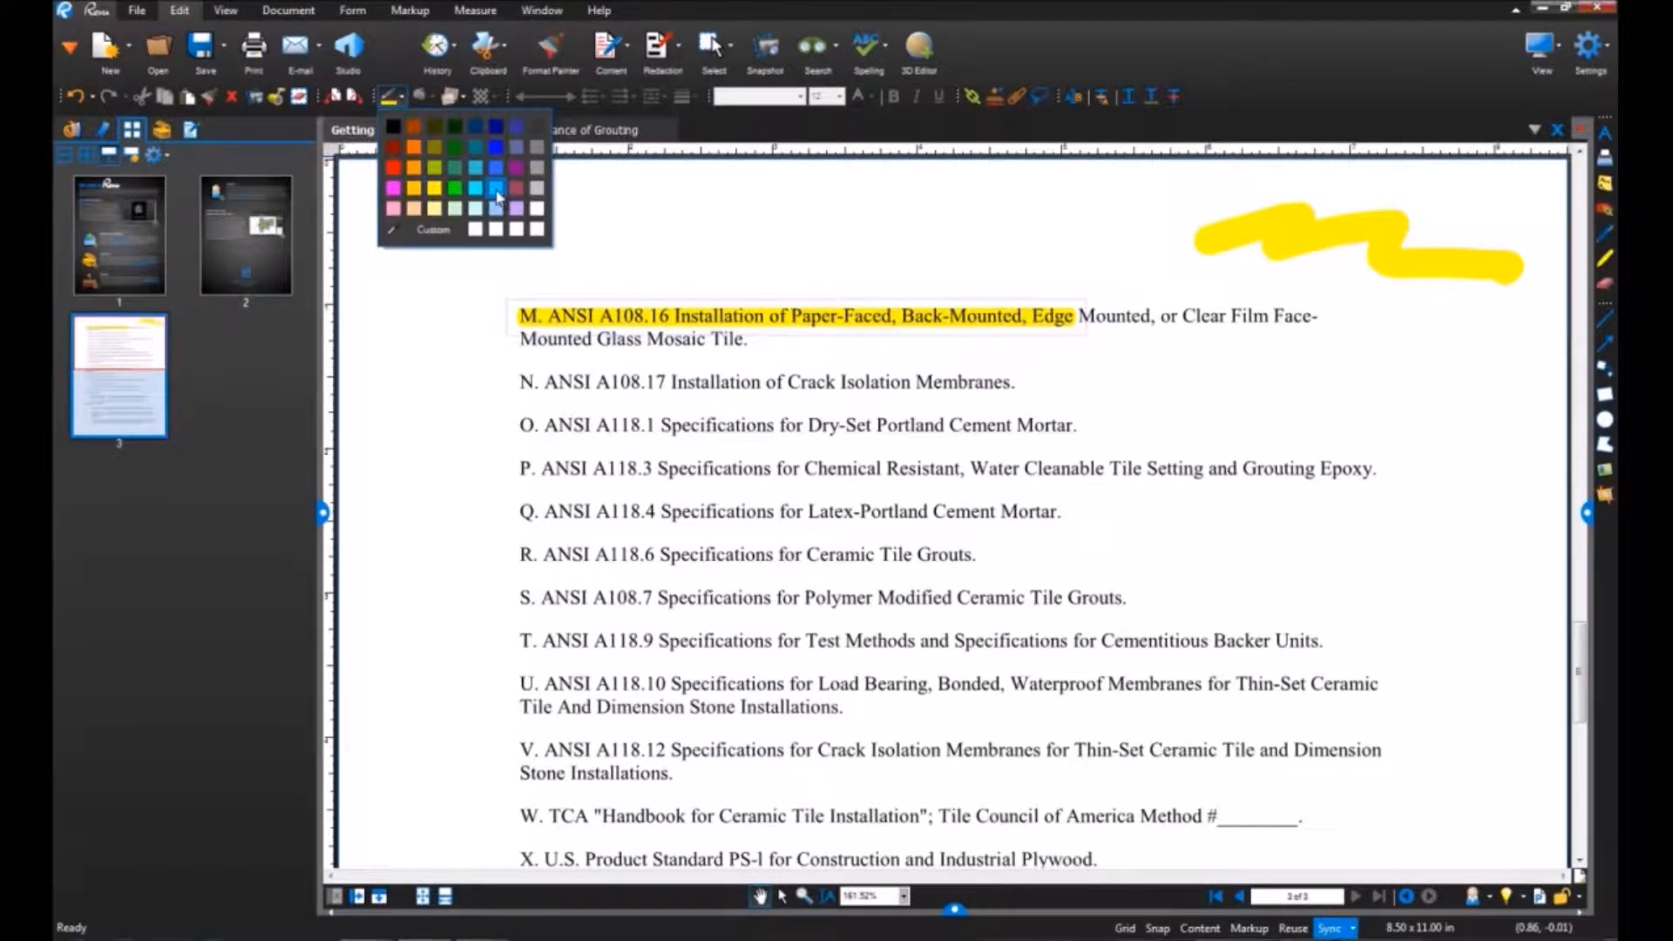
{"action": "left_click", "coordinate": [495, 197]}
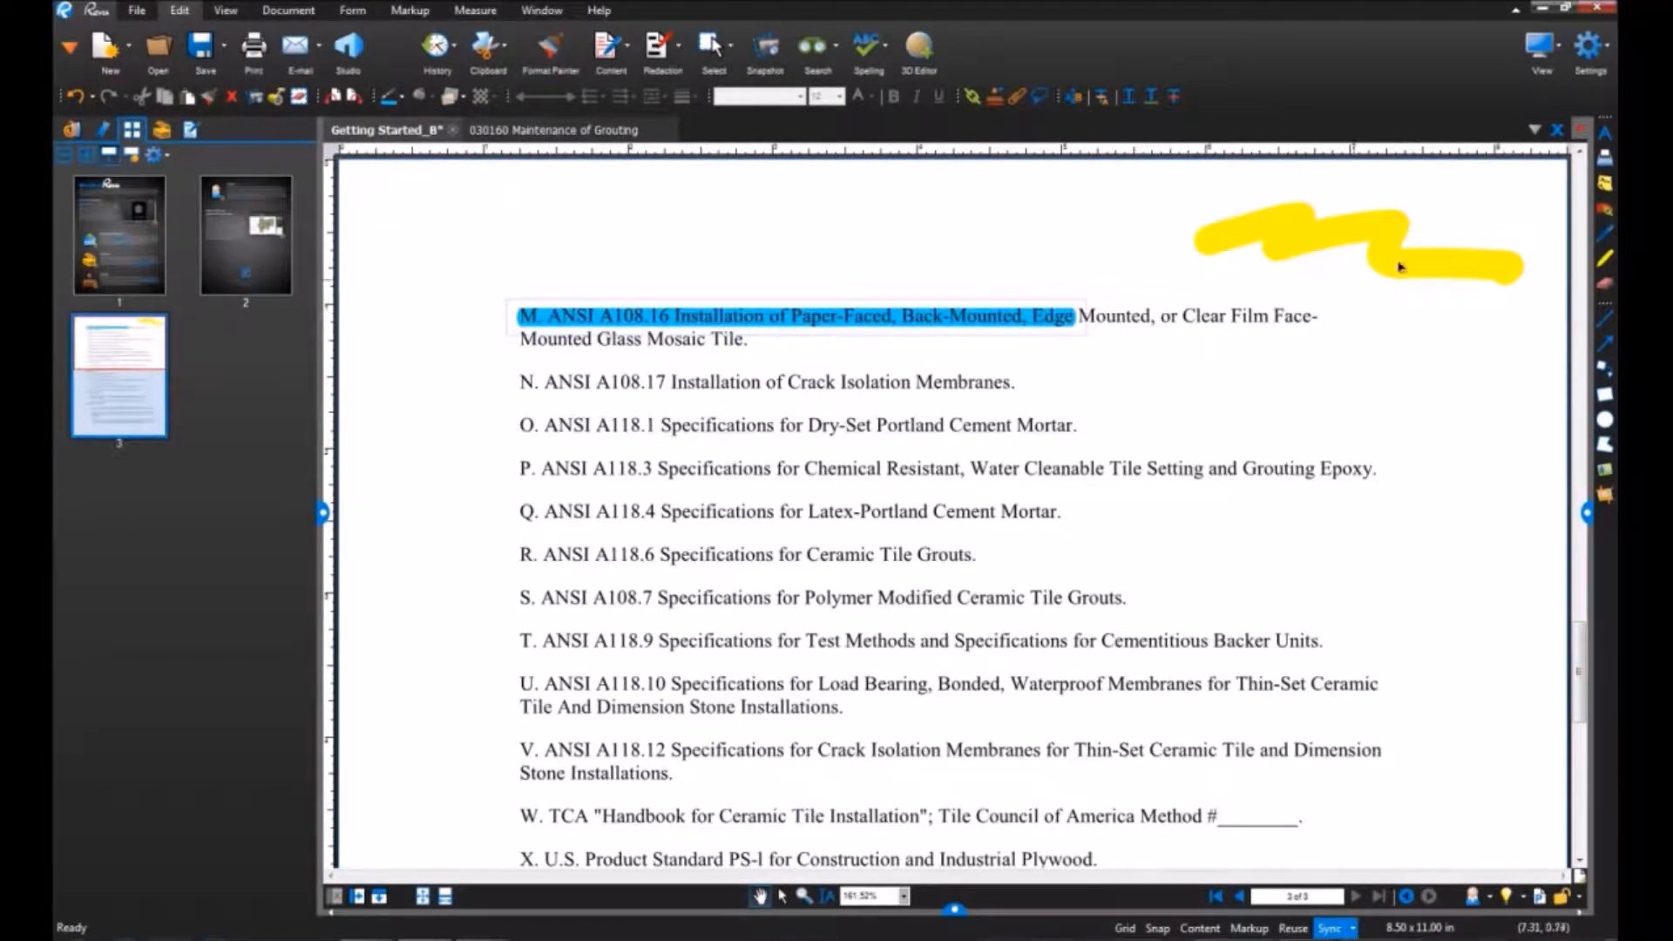
{"action": "left_click", "coordinate": [1356, 245]}
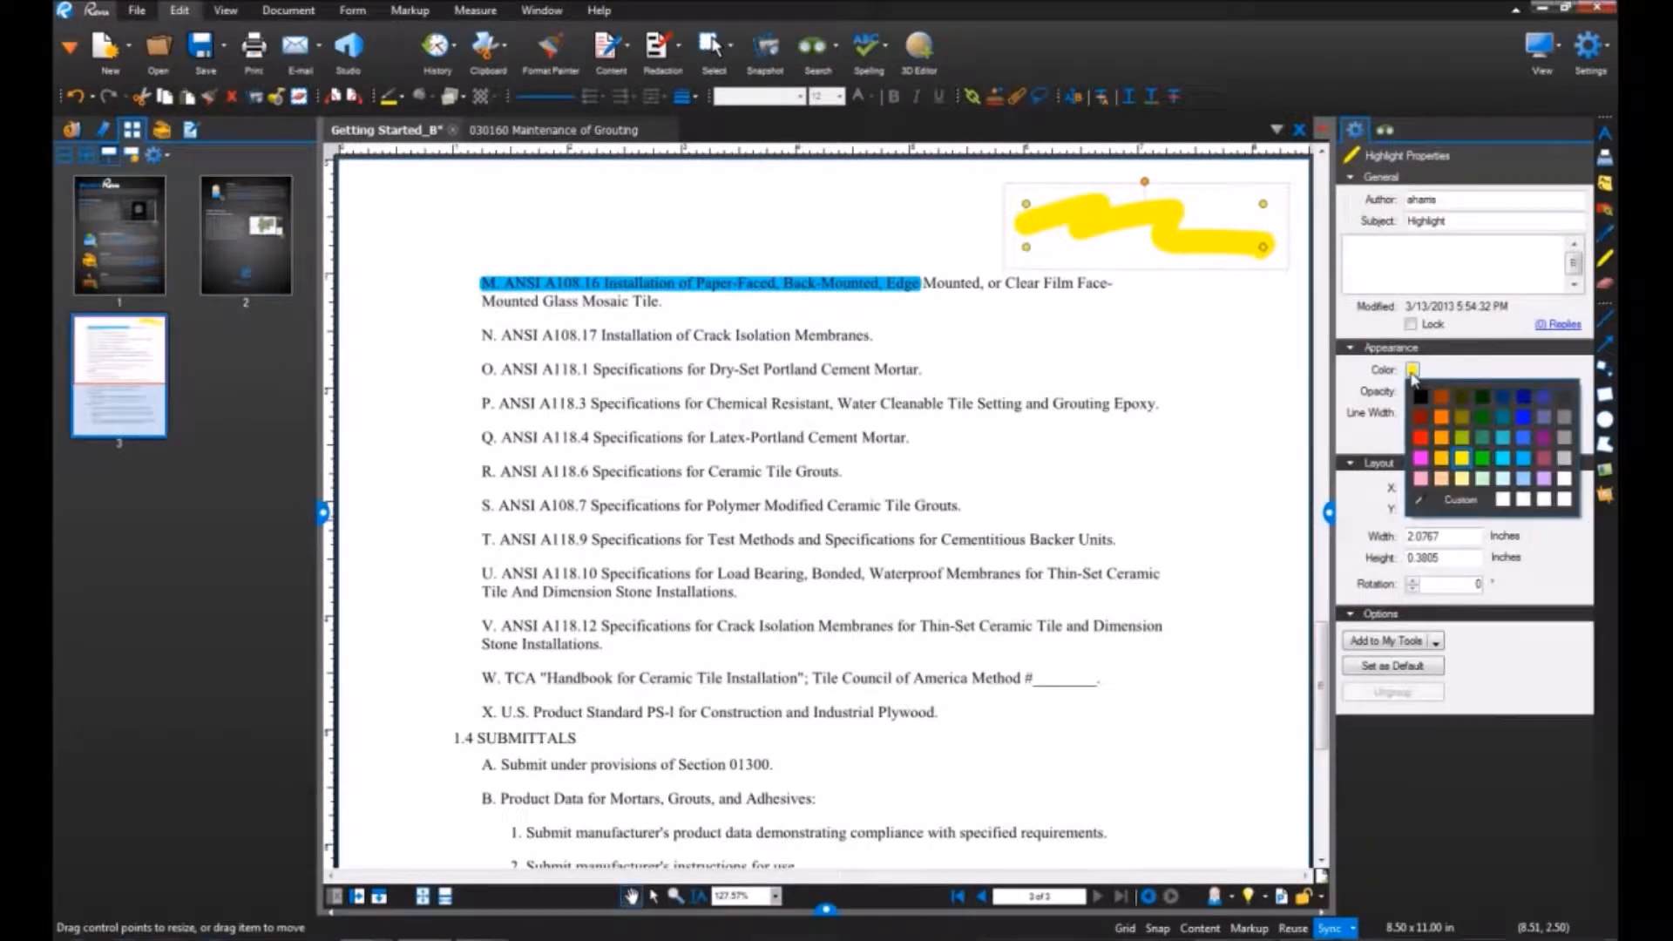
{"action": "left_click", "coordinate": [1442, 416]}
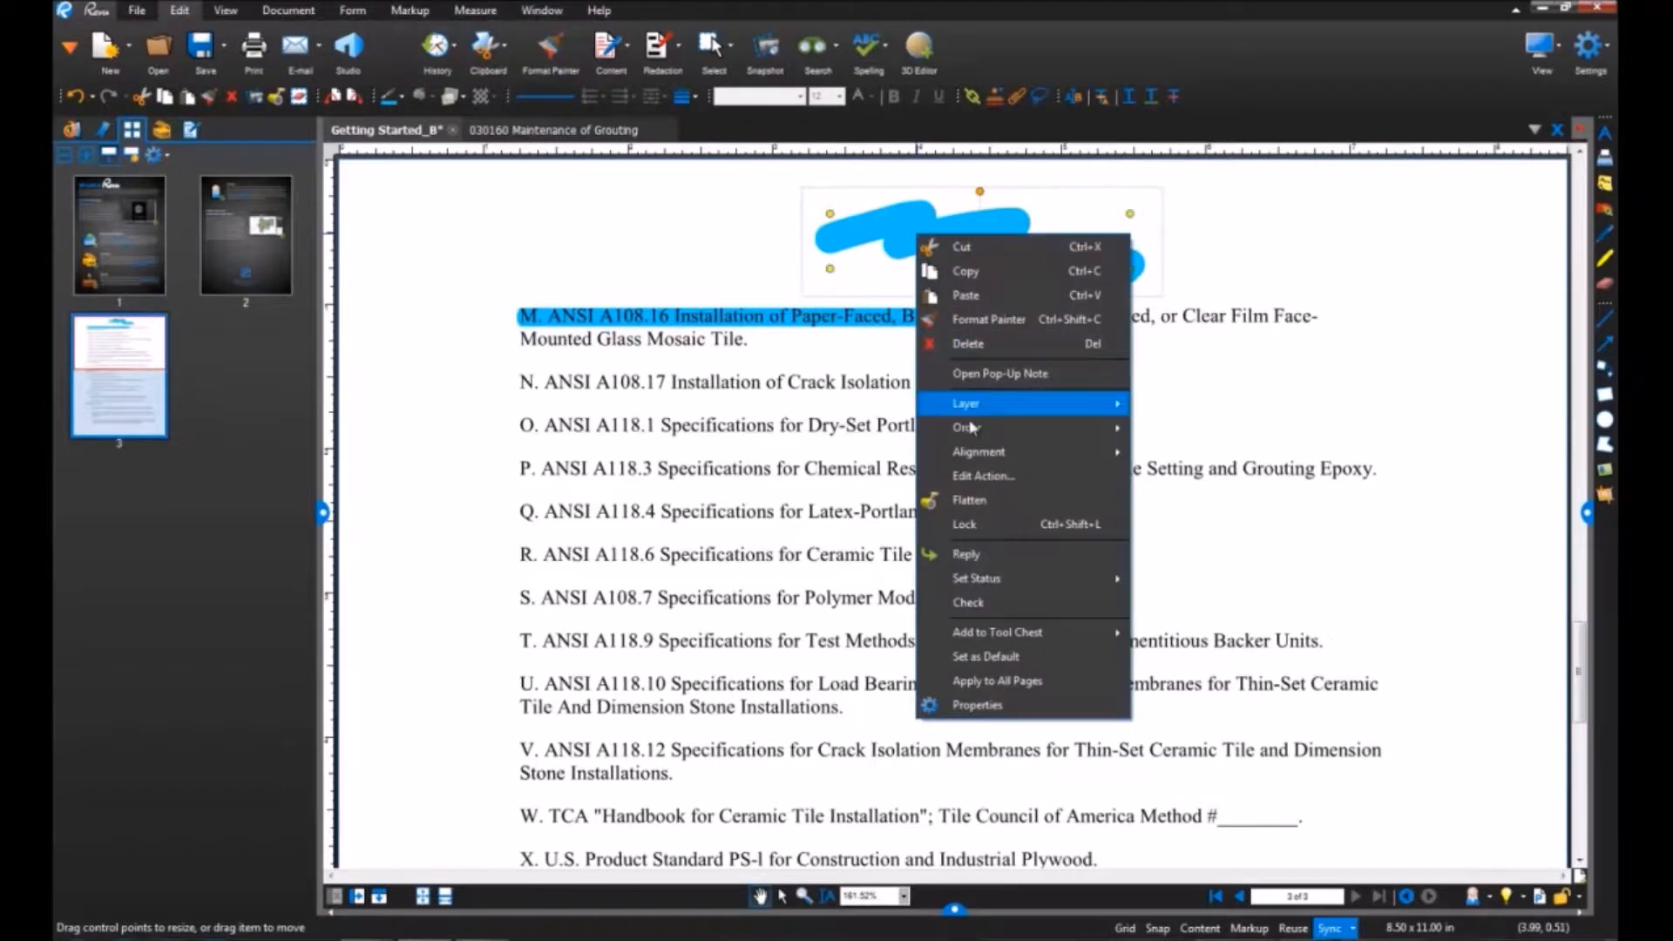
{"action": "mouse_move", "coordinate": [997, 631]}
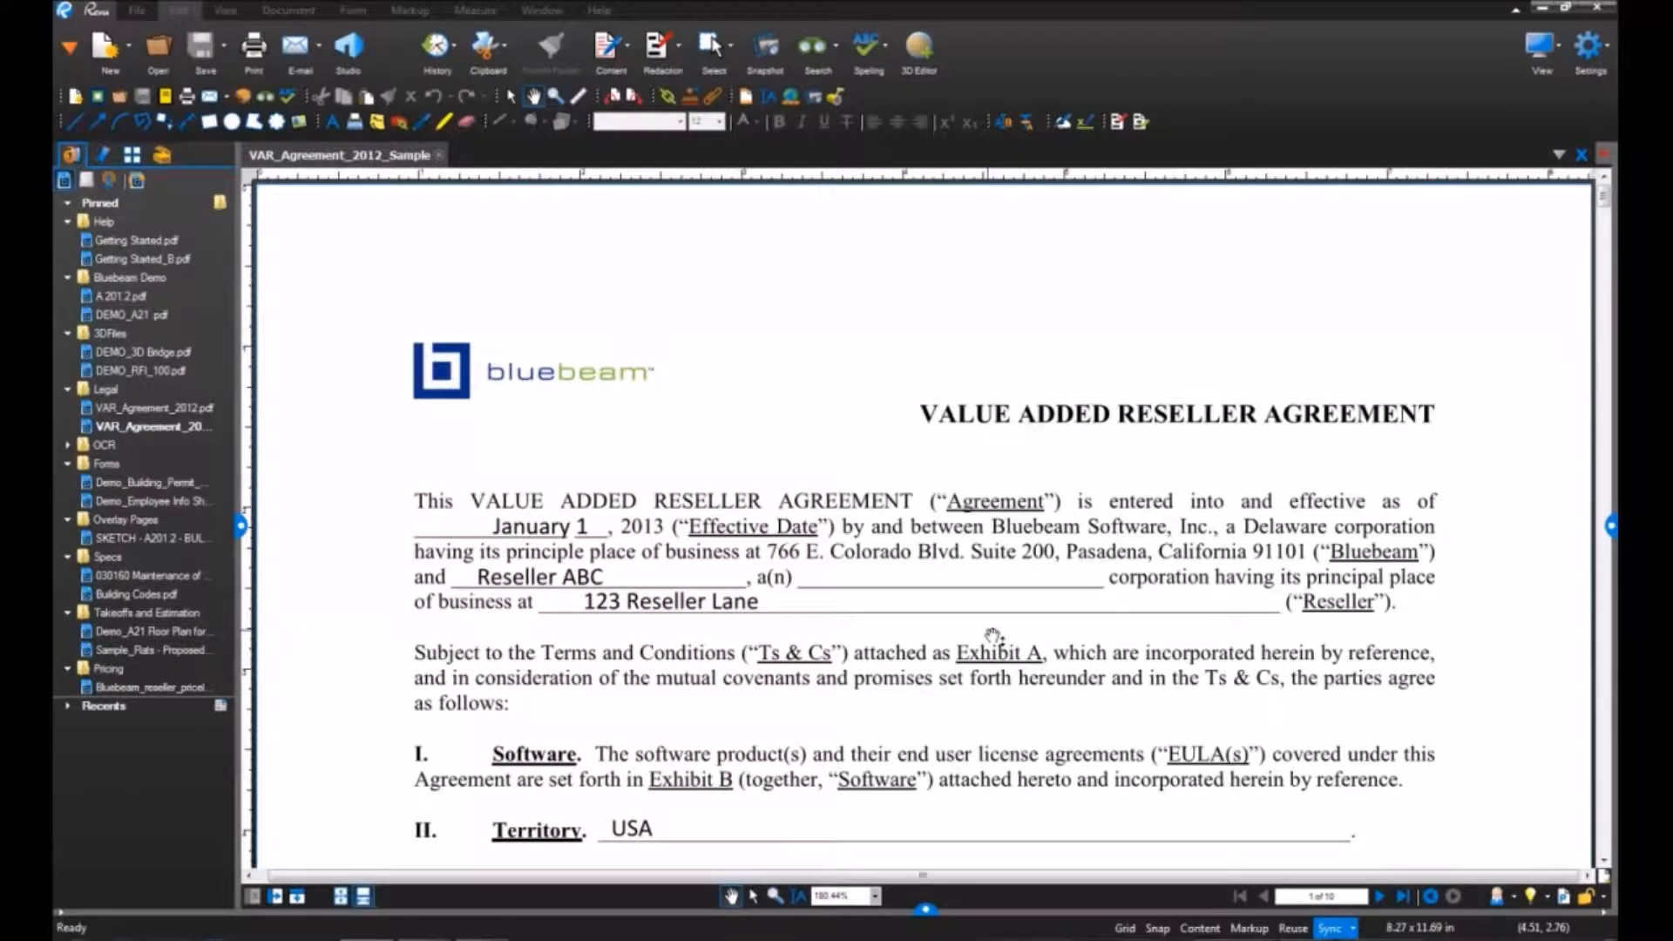
Scroll down through the VAR_Agreement_2012_Sample reseller agreement.
{"action": "scroll", "scroll_direction": "down", "scroll_amount": 3}
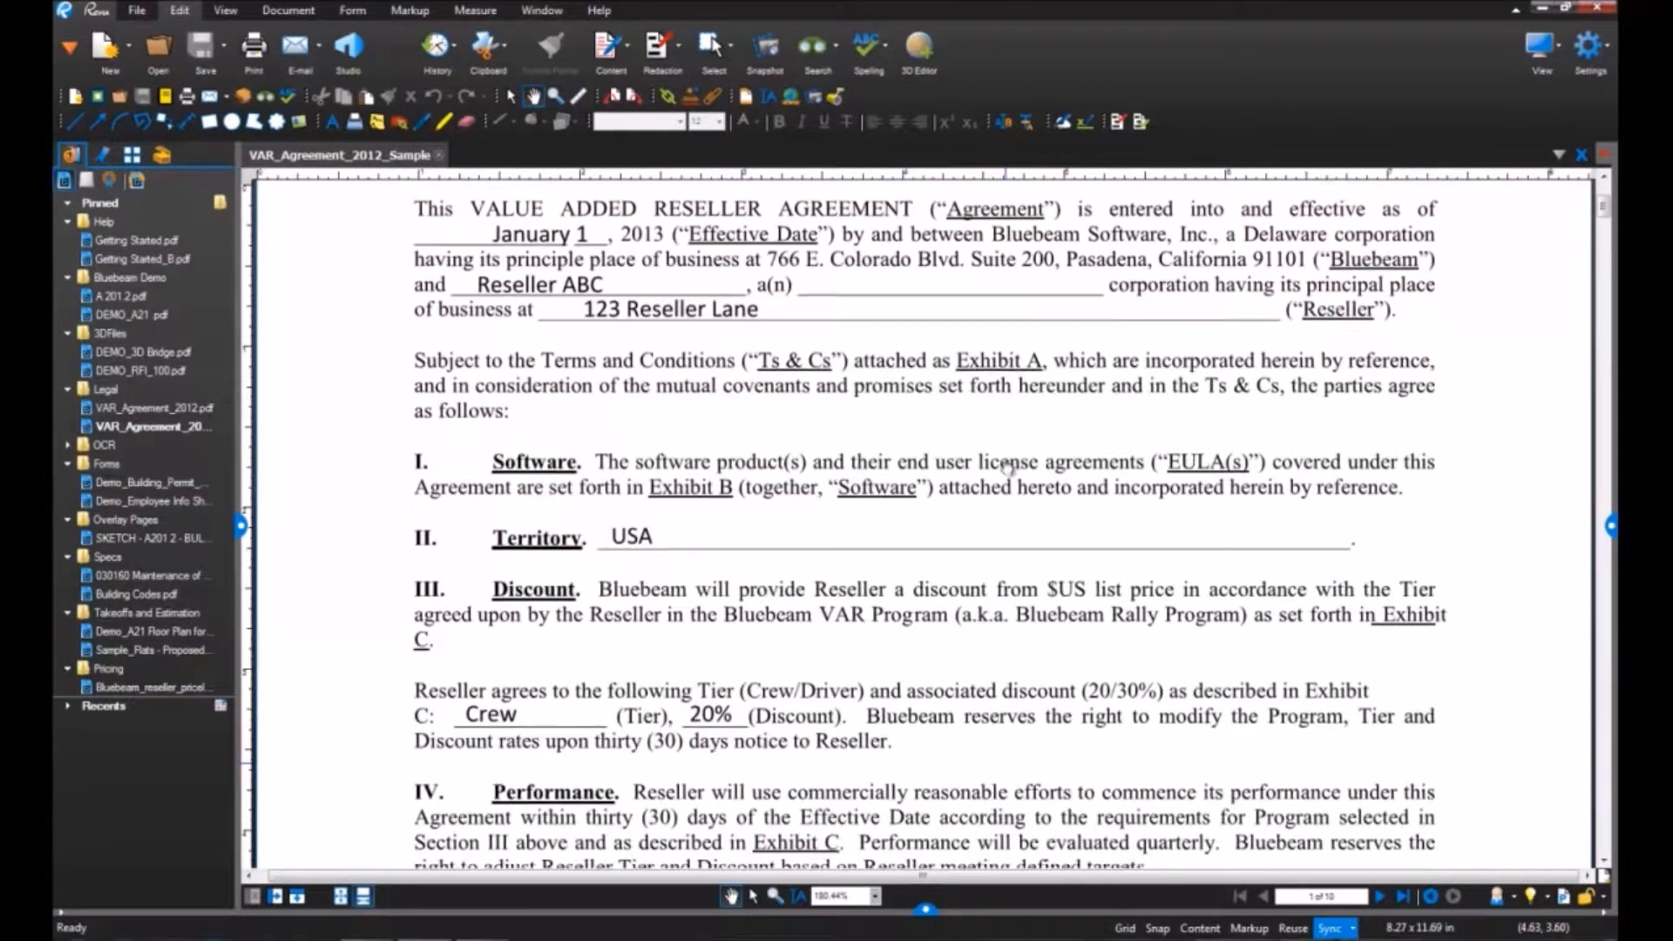
{"action": "scroll", "scroll_direction": "down", "scroll_amount": 3}
{"action": "type", "text": "reseller"}
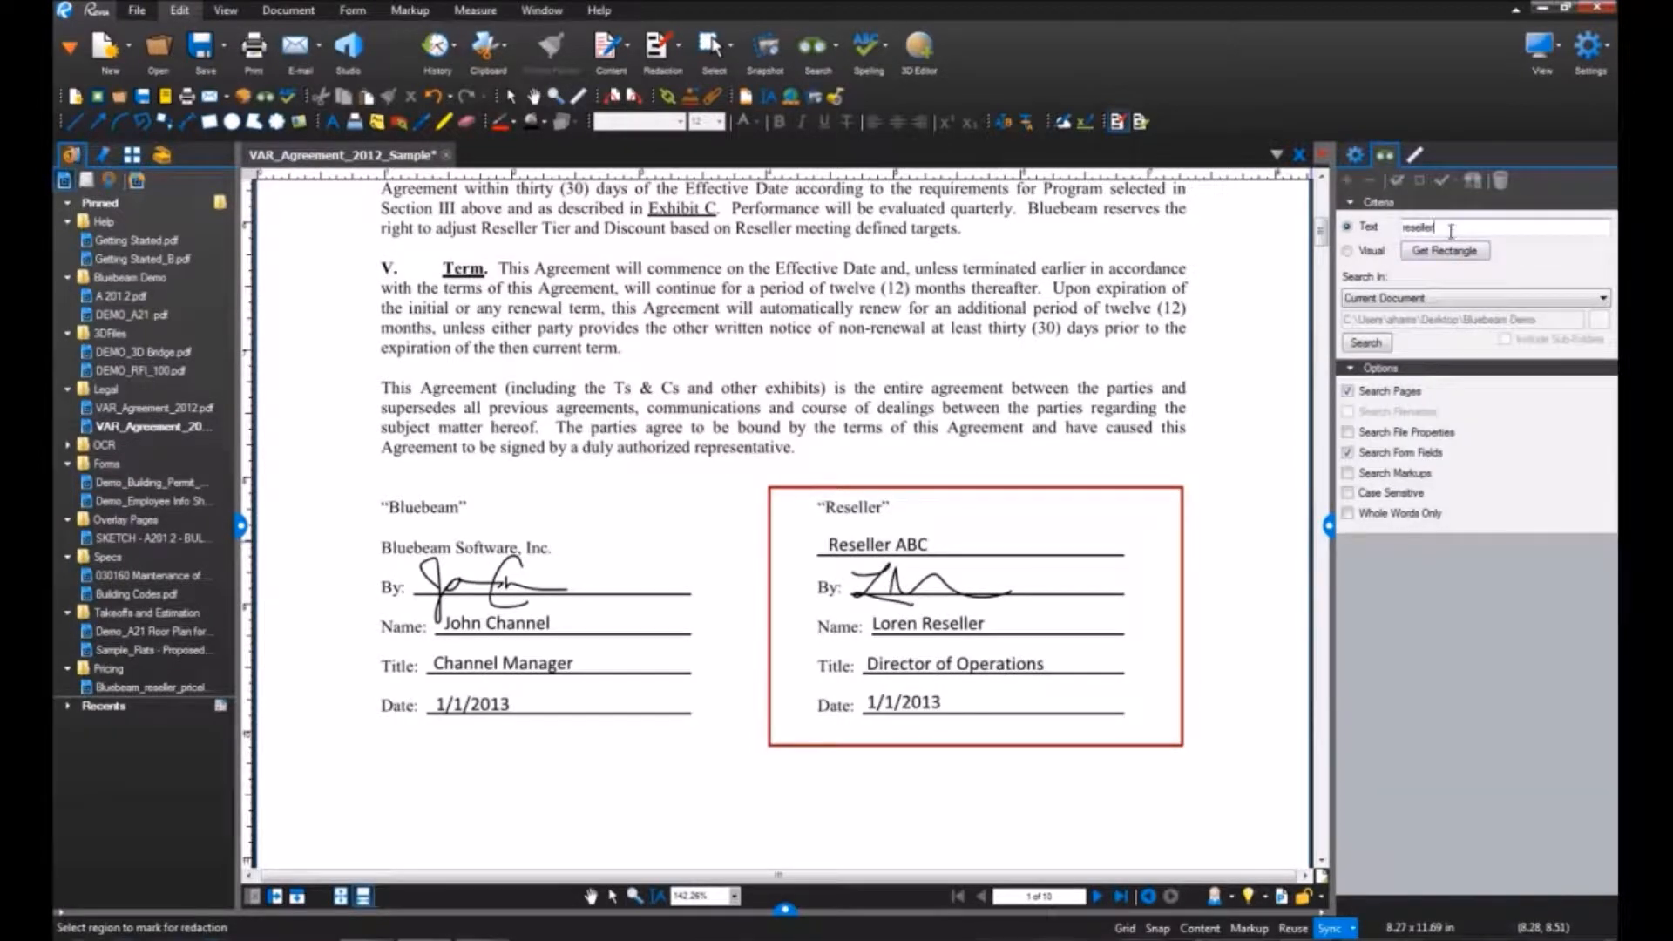
Search for 'reseller', apply redactions to every occurrence and confirm permanent removal.
{"action": "left_click", "coordinate": [1365, 343]}
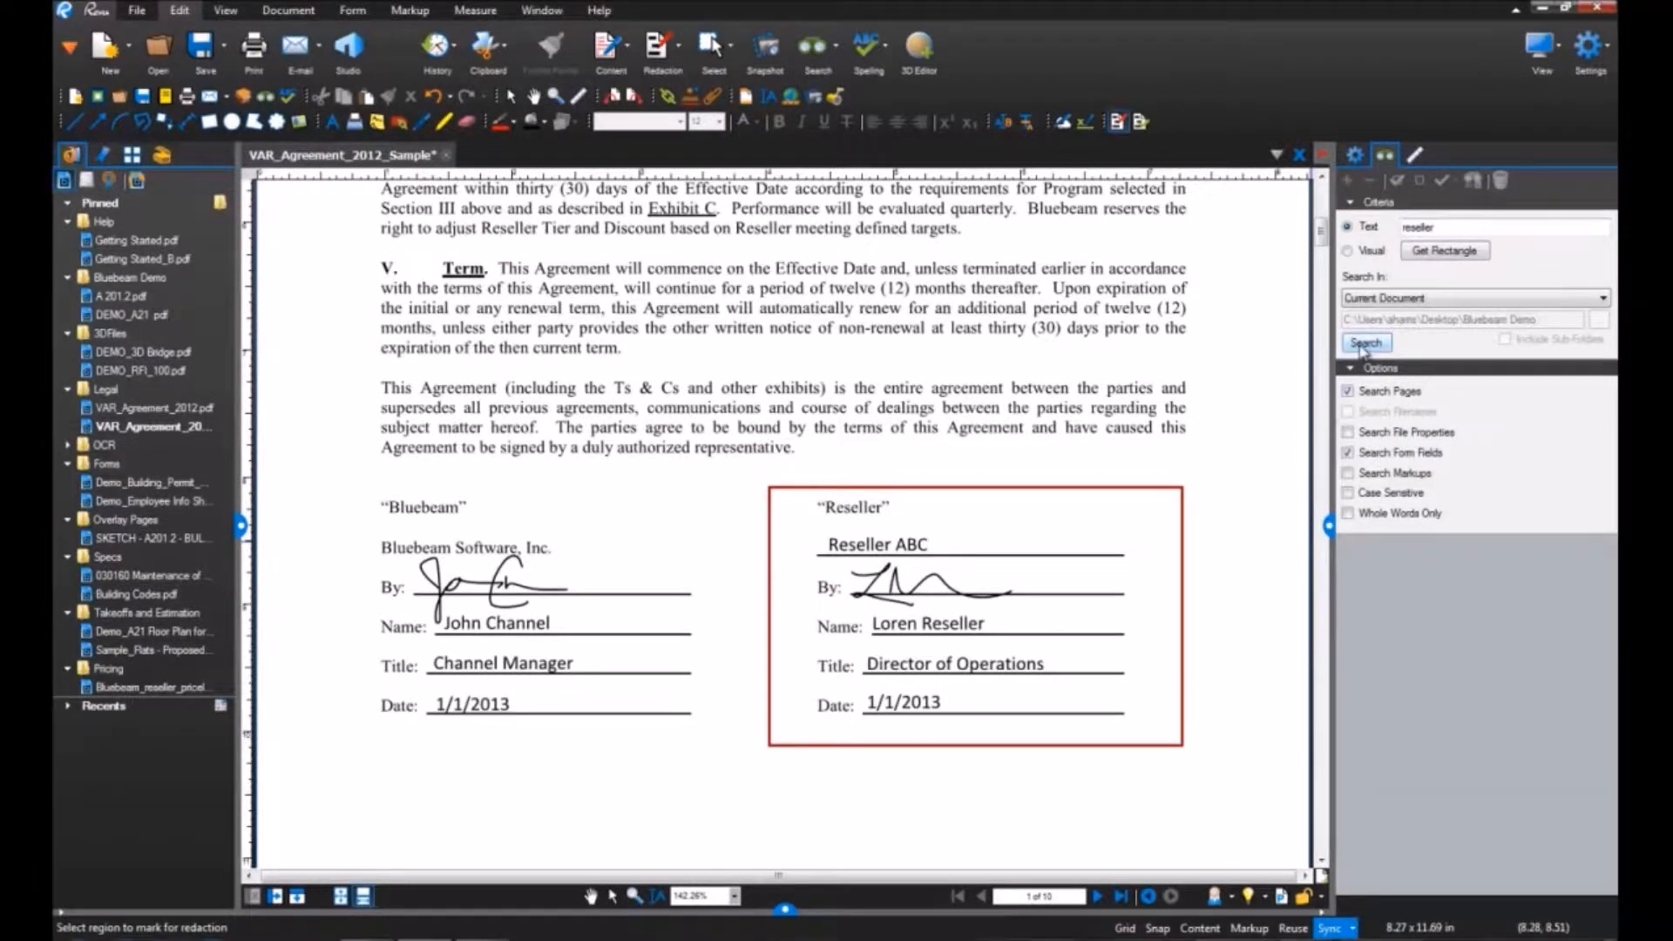
{"action": "left_click", "coordinate": [1366, 342]}
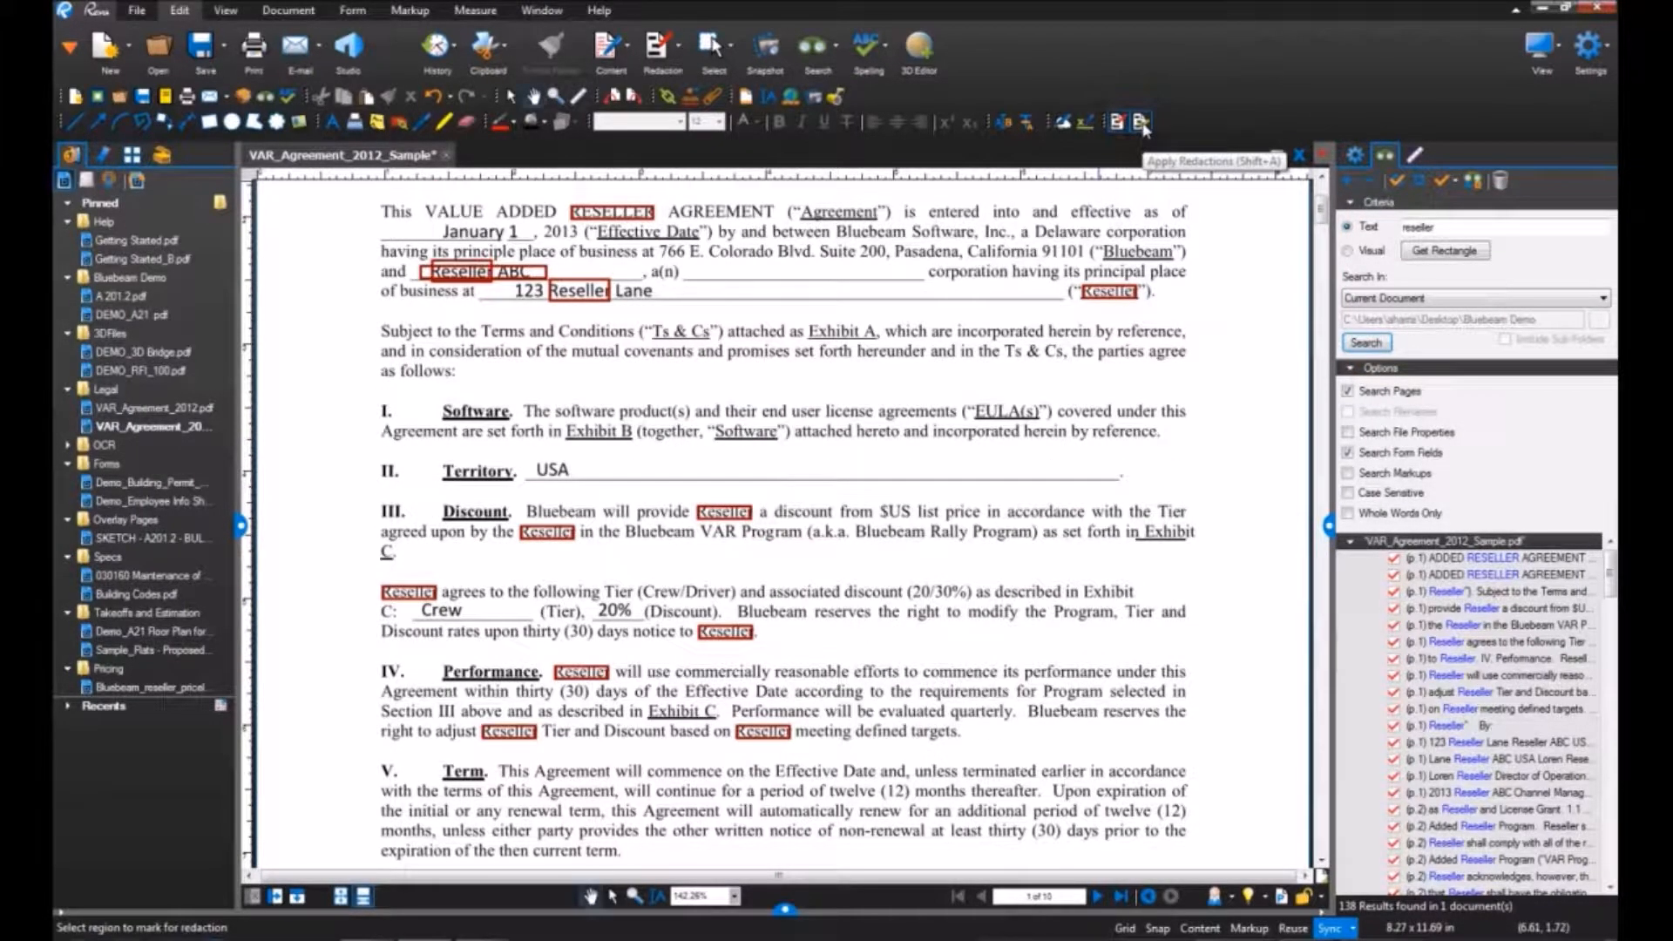
{"action": "left_click", "coordinate": [1140, 122]}
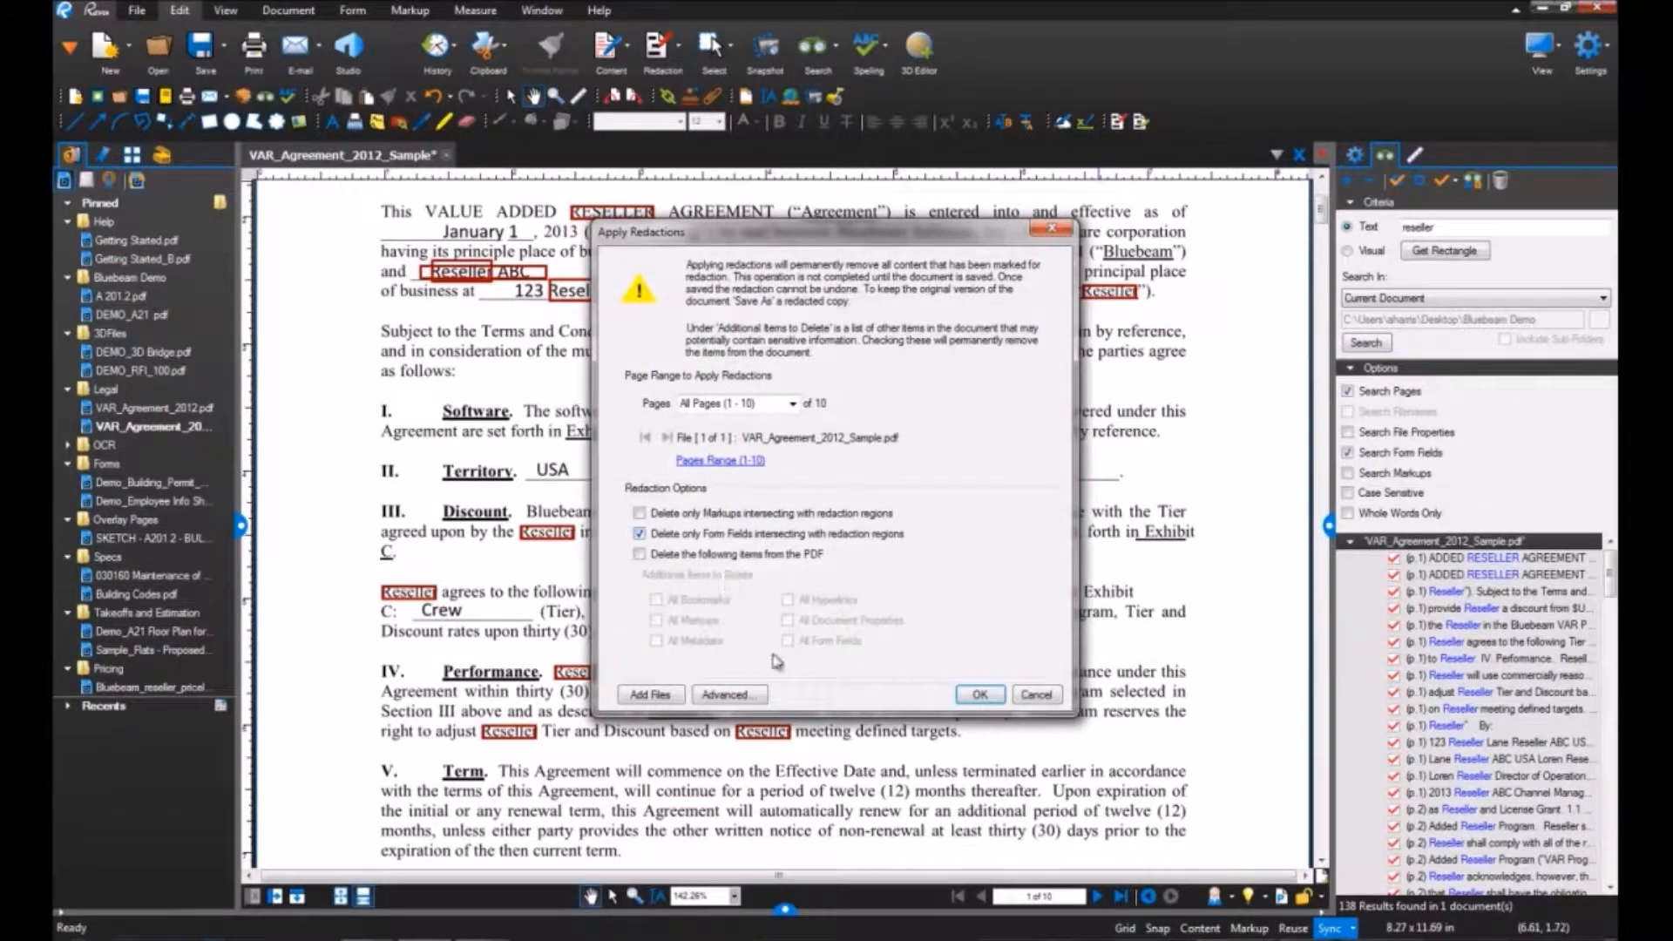
{"action": "left_click", "coordinate": [977, 693]}
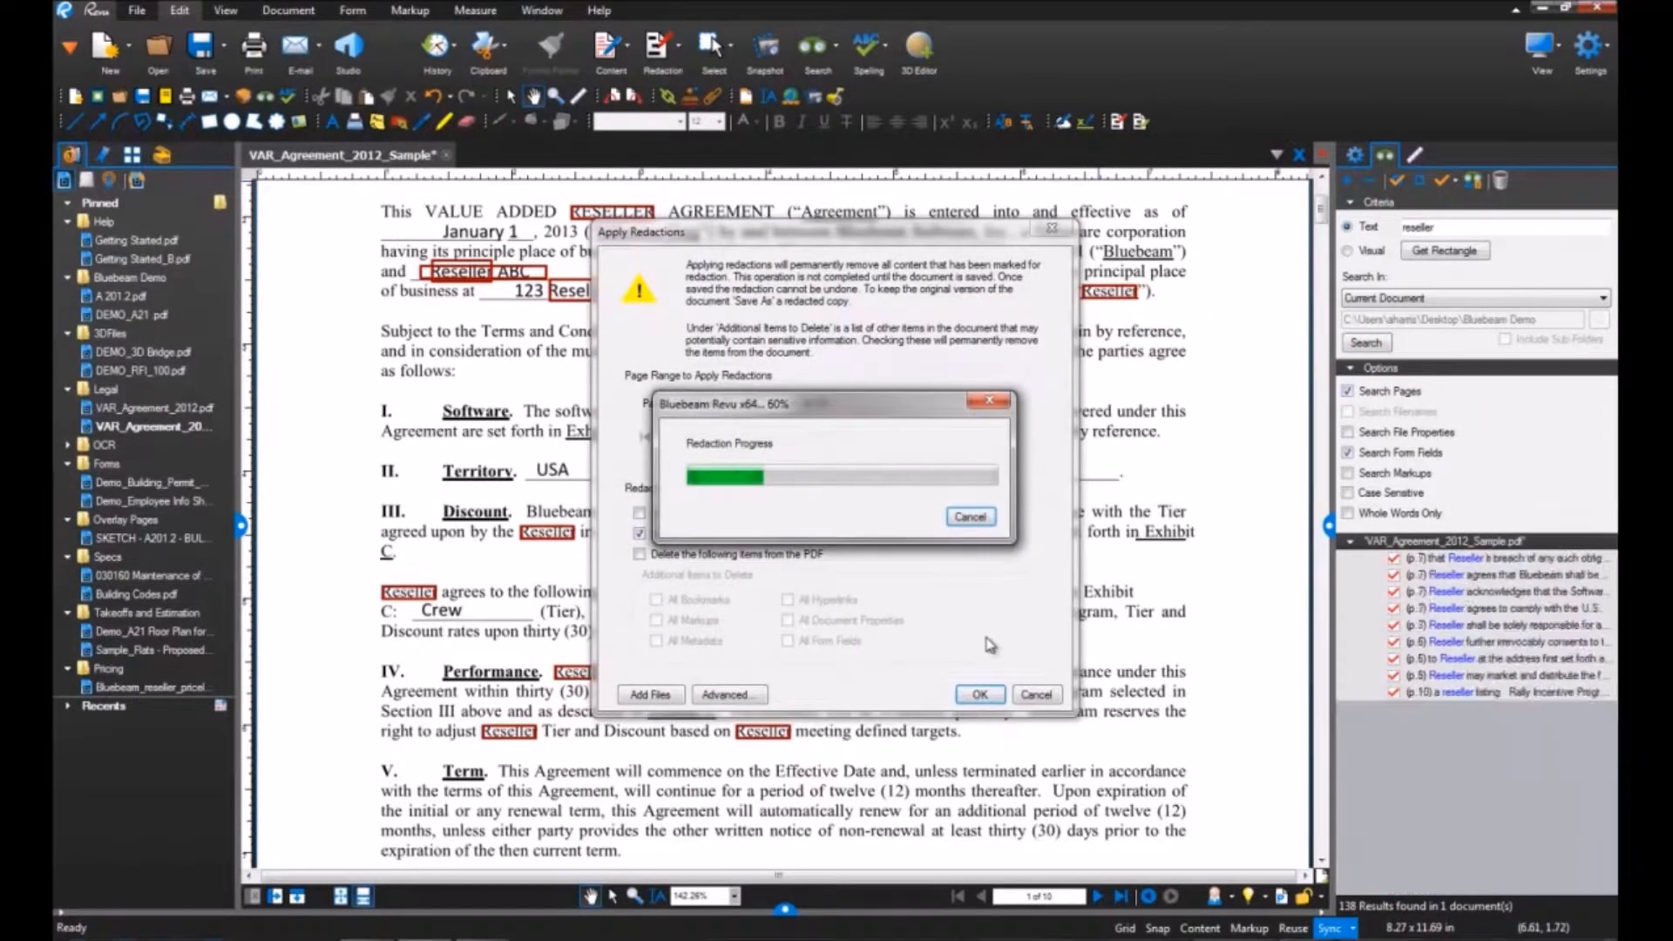
{"action": "left_click", "coordinate": [978, 695]}
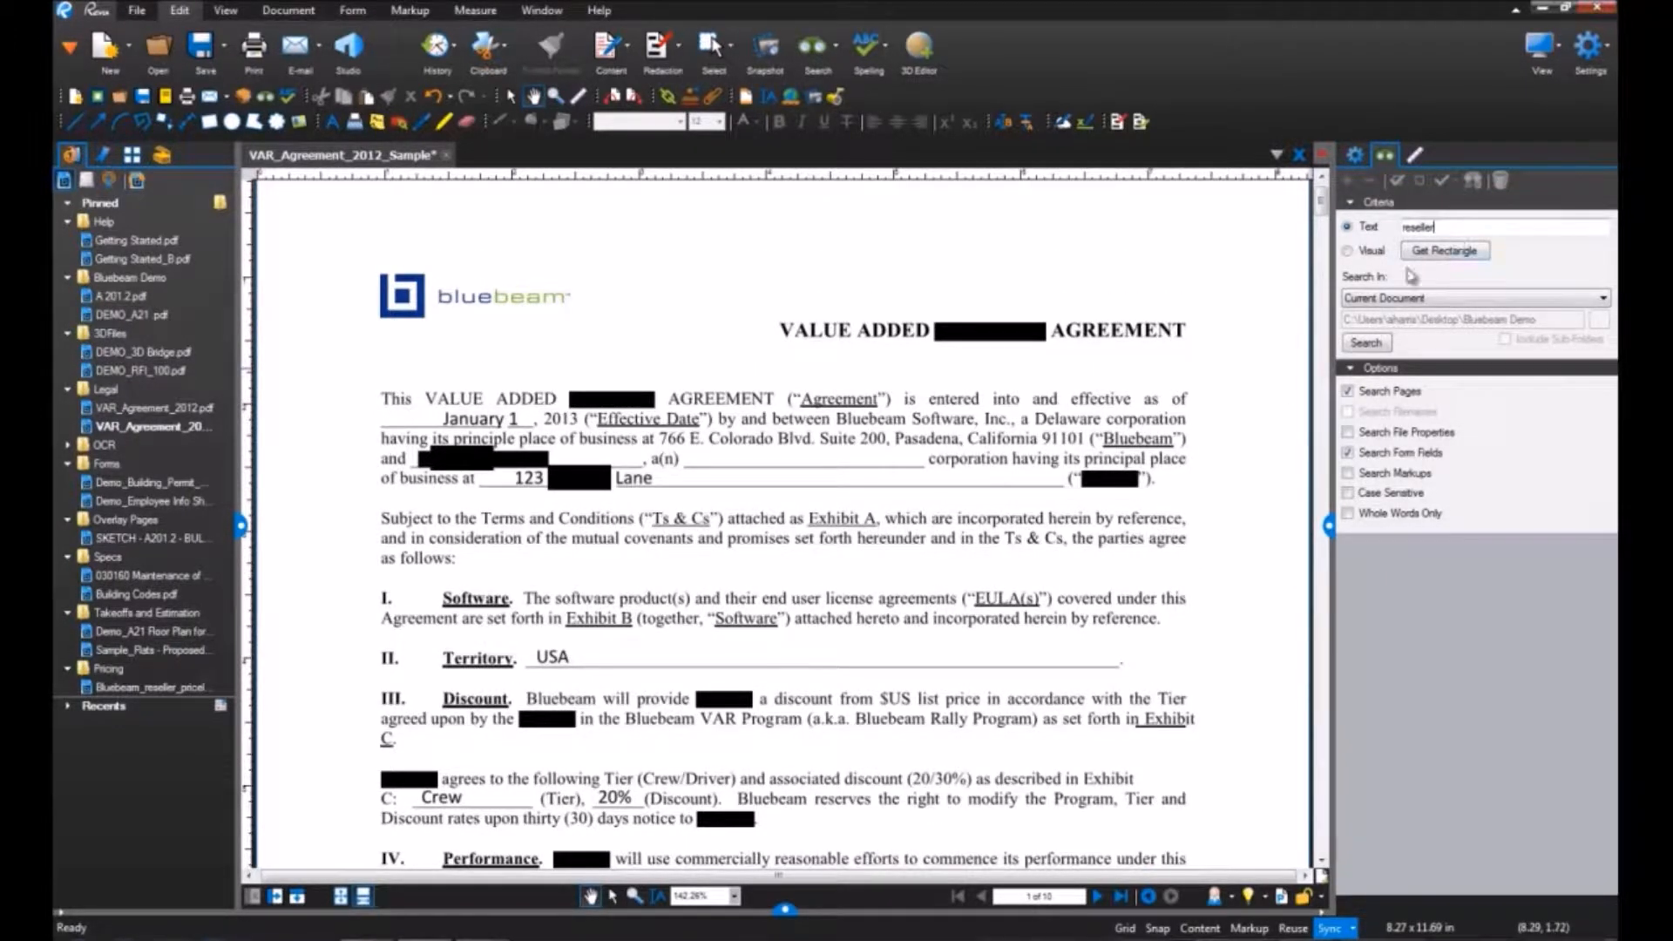
Search again to confirm no 'reseller' results remain.
{"action": "left_click", "coordinate": [1366, 341]}
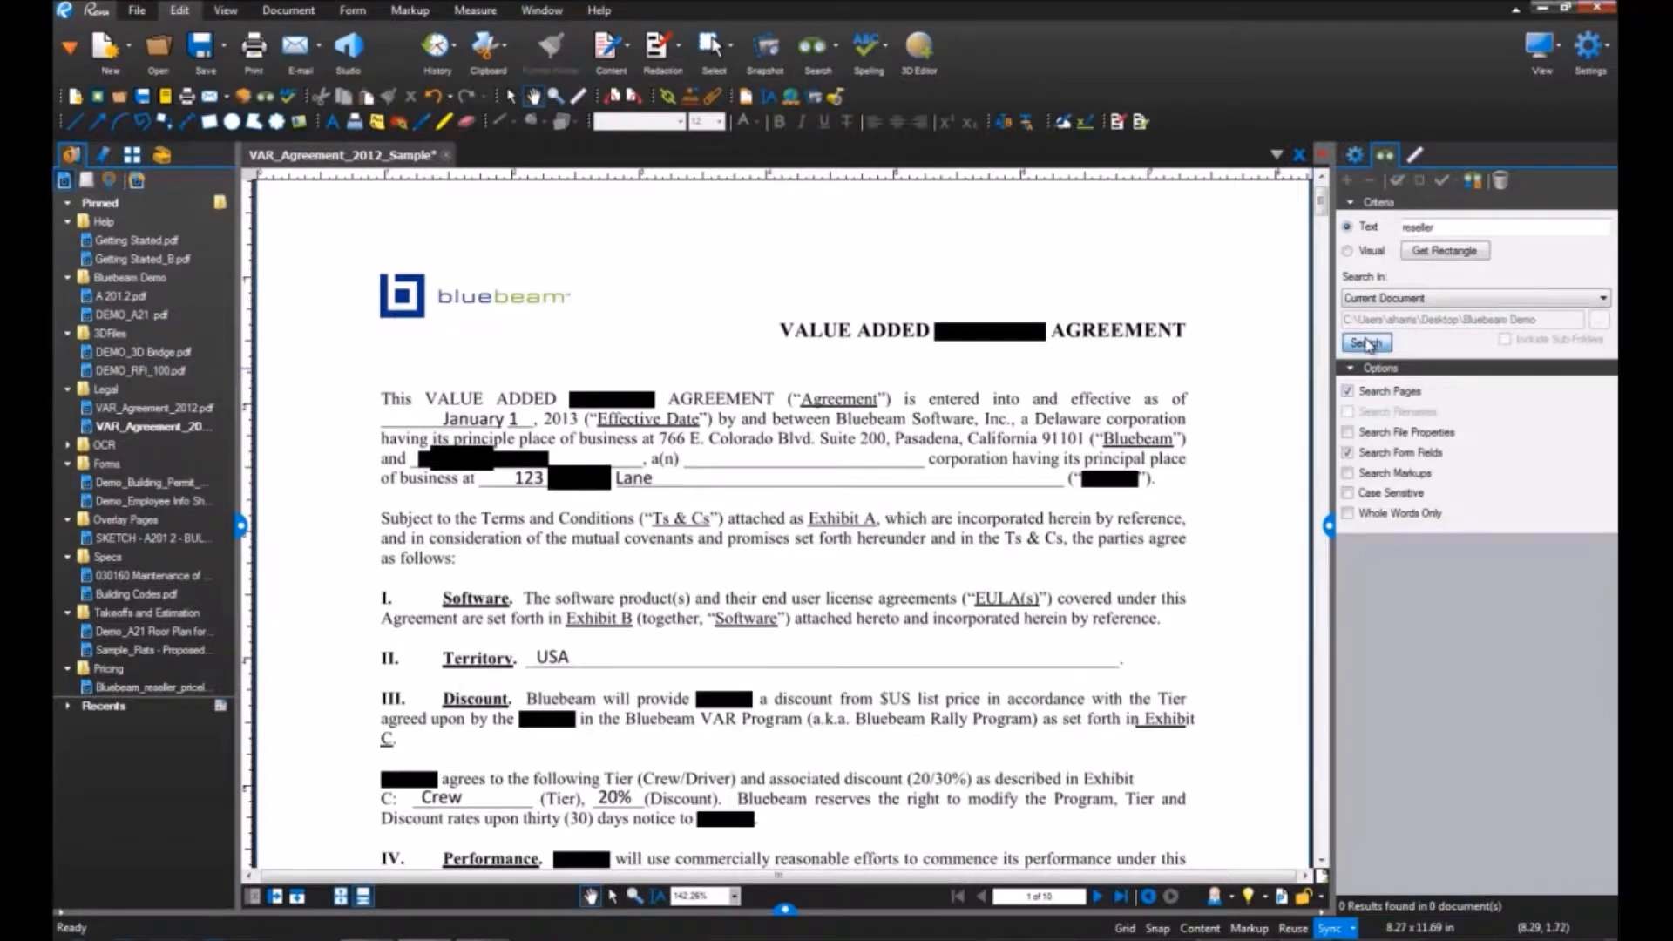
{"action": "left_click", "coordinate": [288, 11]}
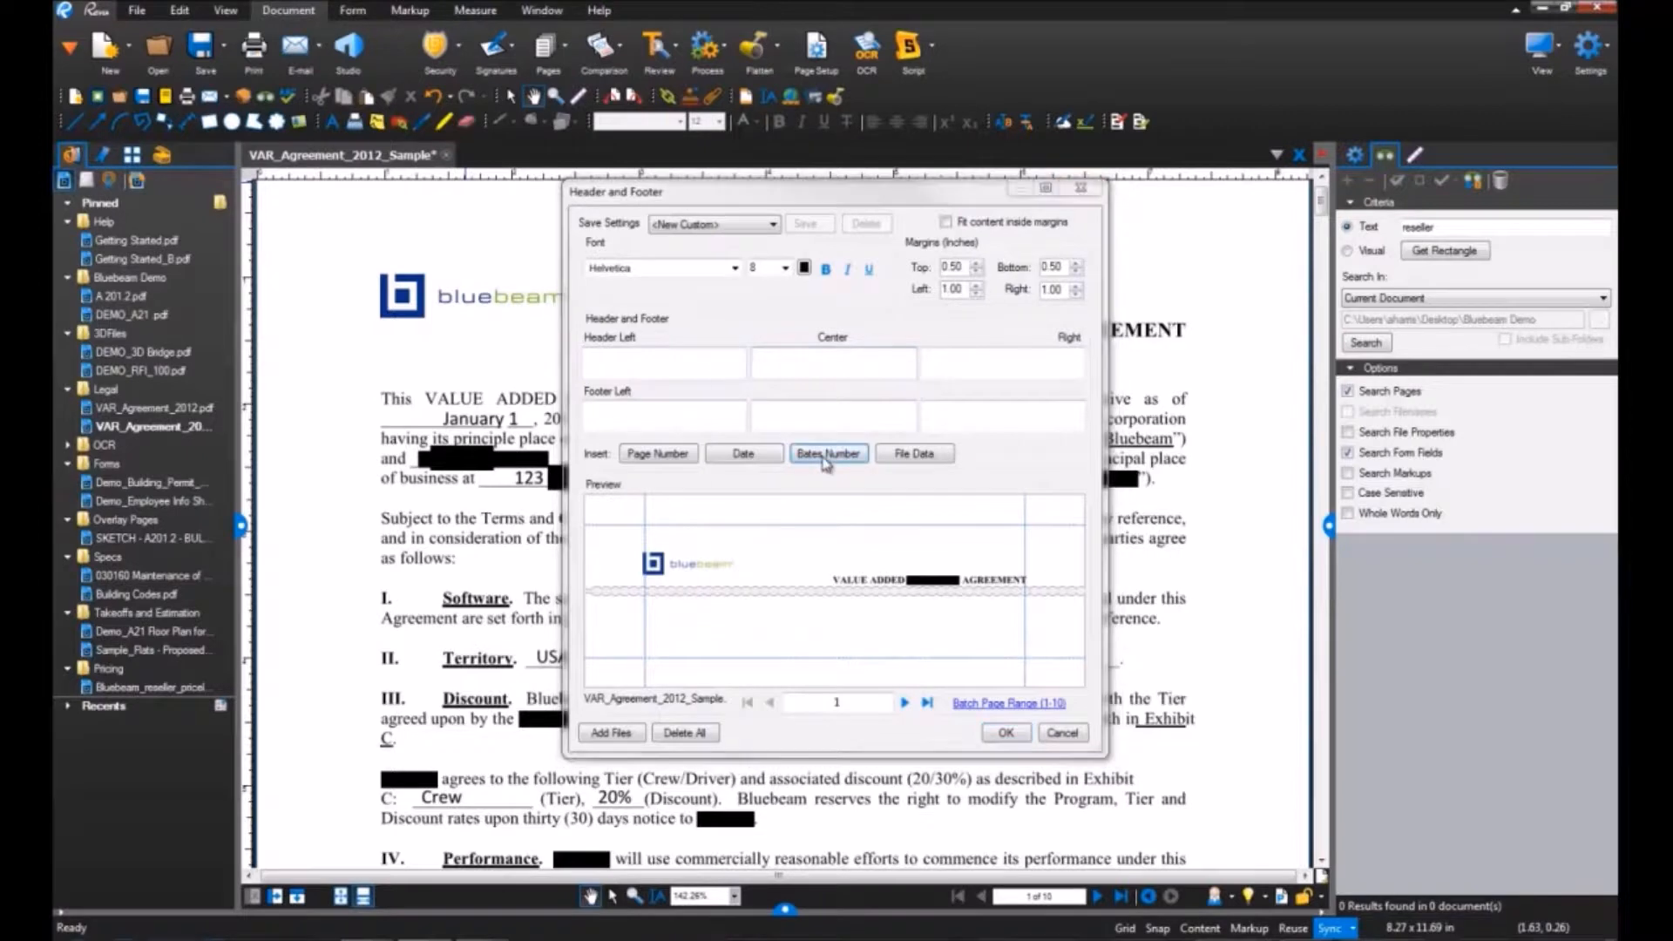
Add a centred Bates number header with prefix Jones and 6 digits, giving Jones000001.
{"action": "left_click", "coordinate": [828, 453]}
{"action": "type", "text": "Jones"}
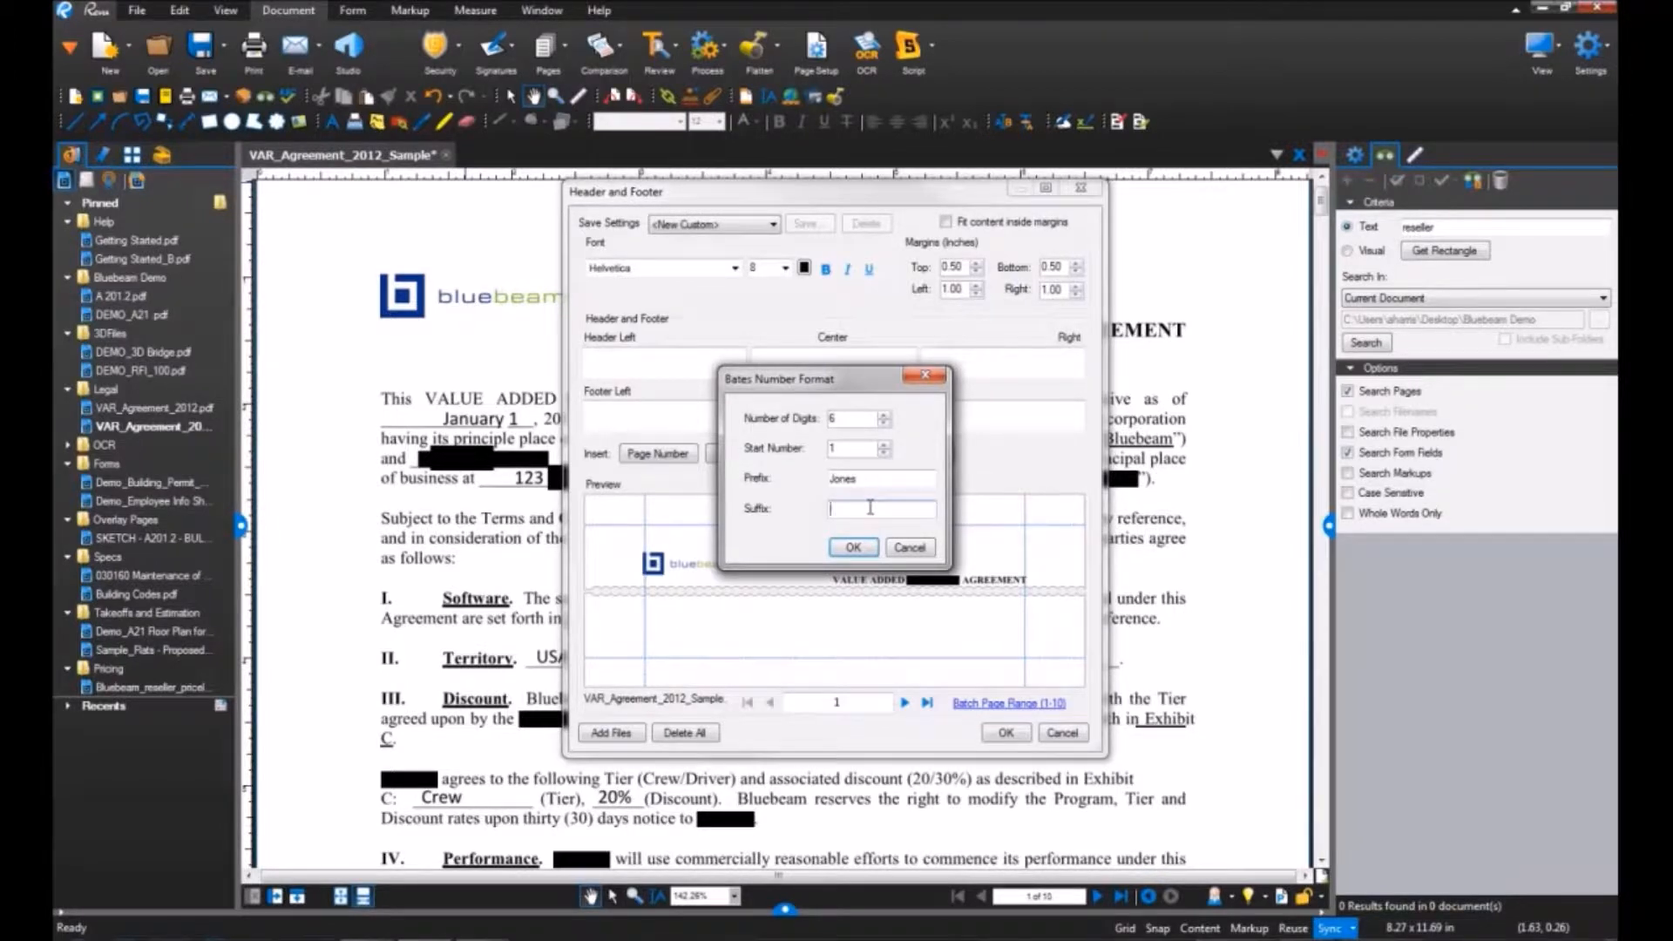
{"action": "left_click", "coordinate": [852, 545]}
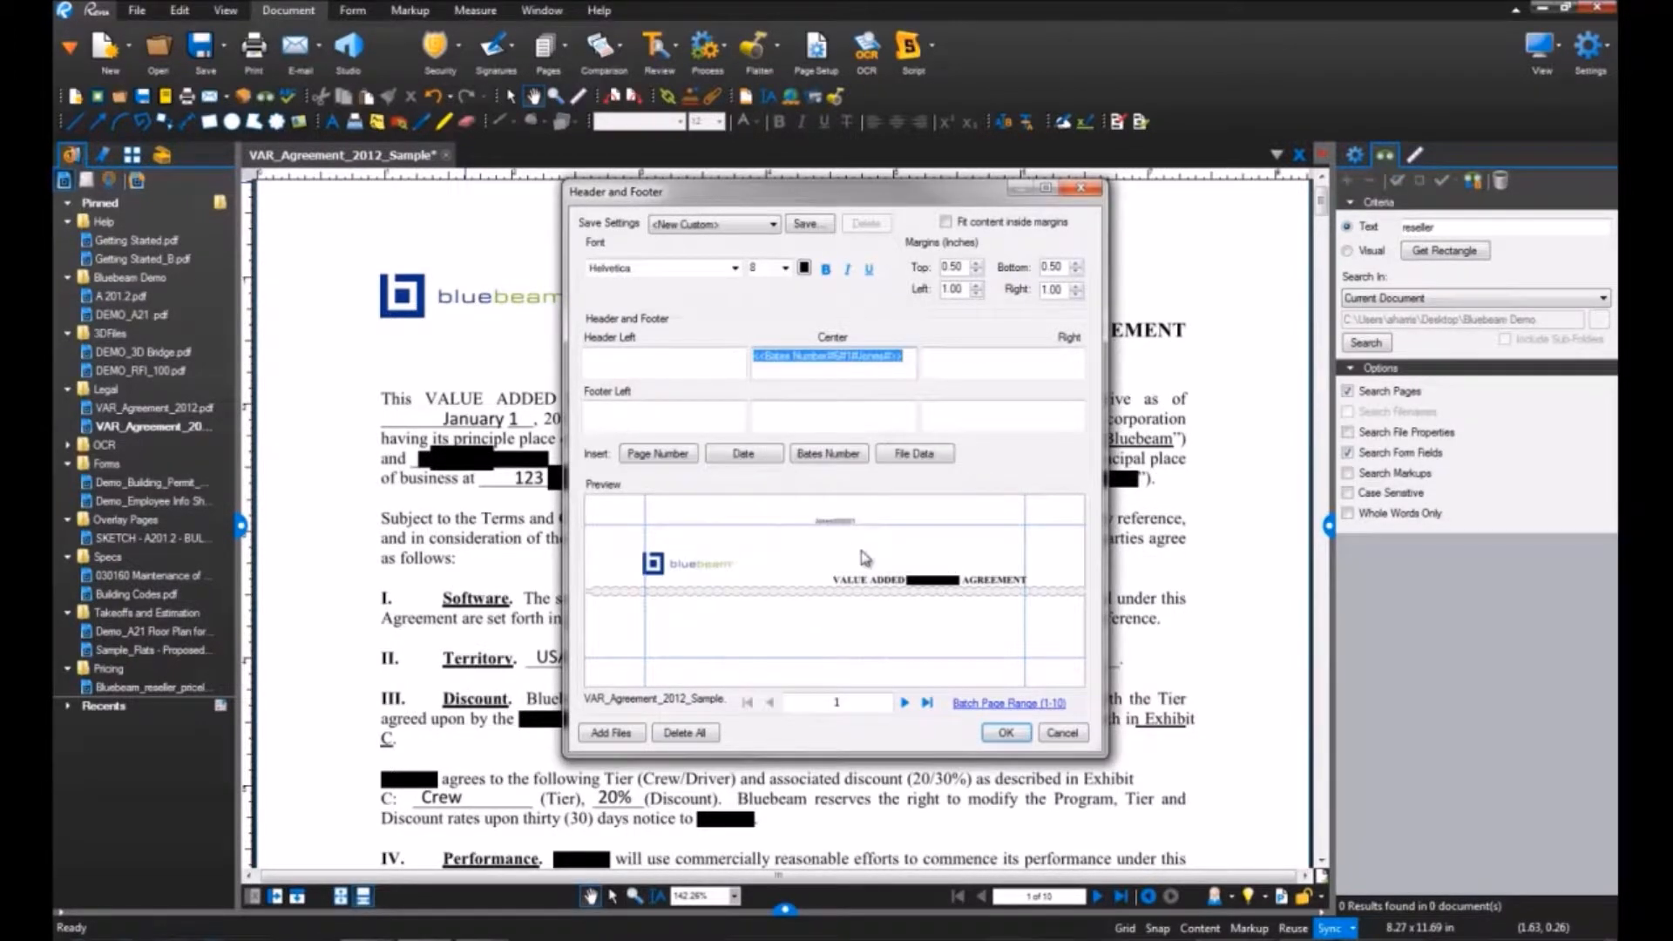
{"action": "left_click", "coordinate": [1003, 733]}
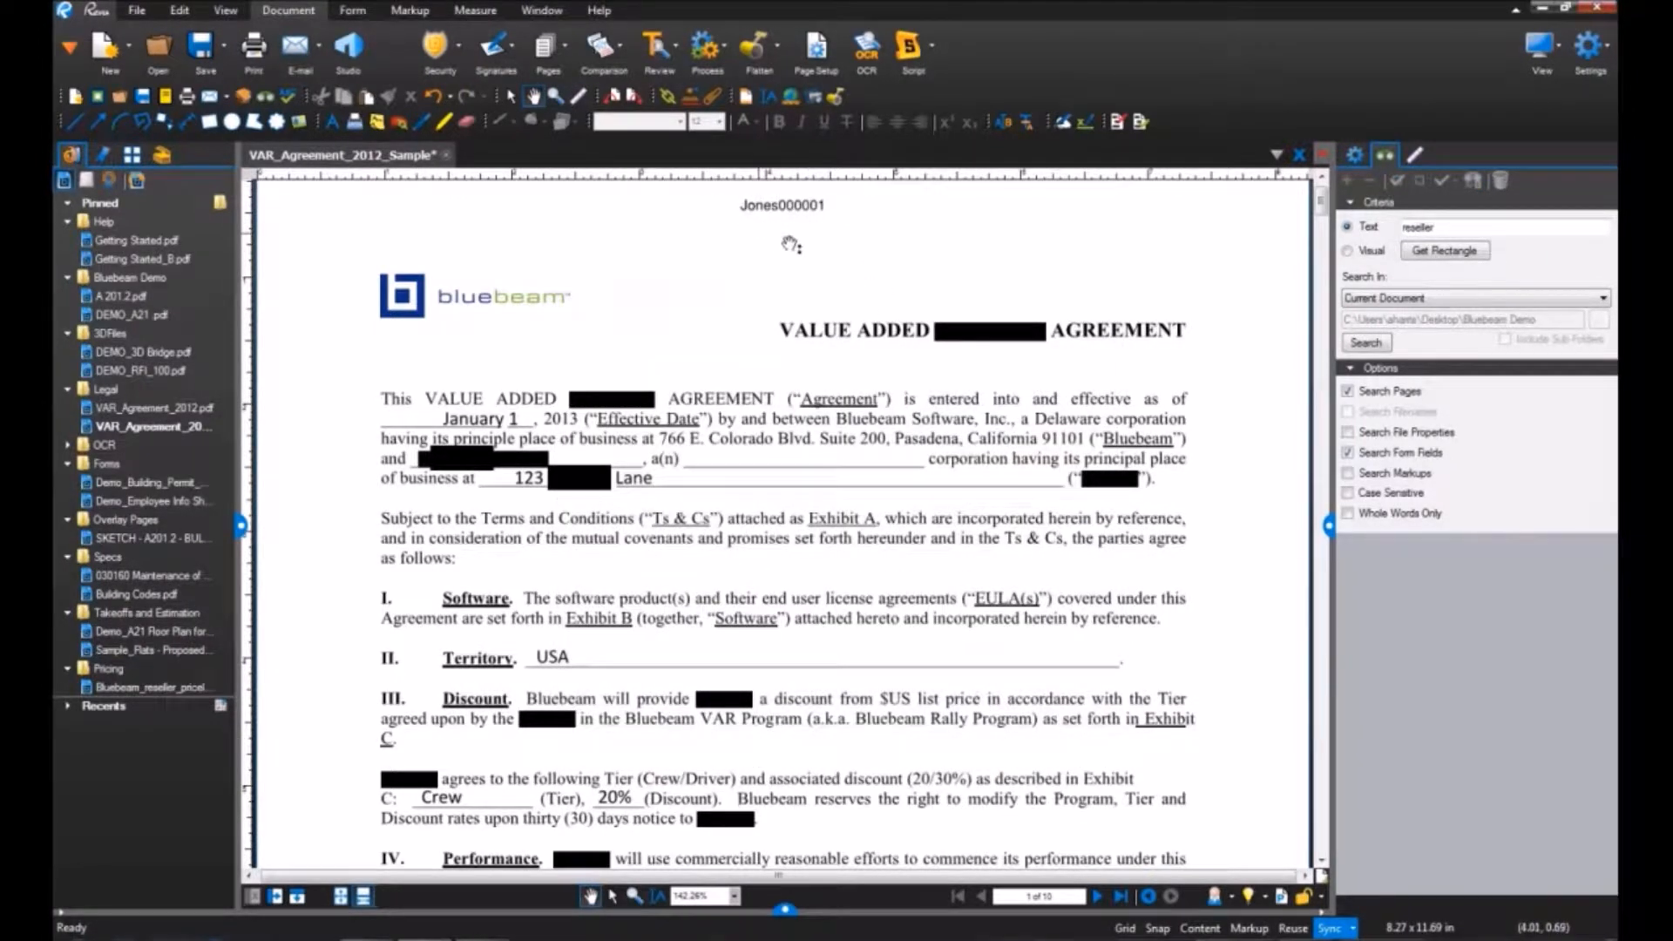
{"action": "left_click", "coordinate": [136, 11]}
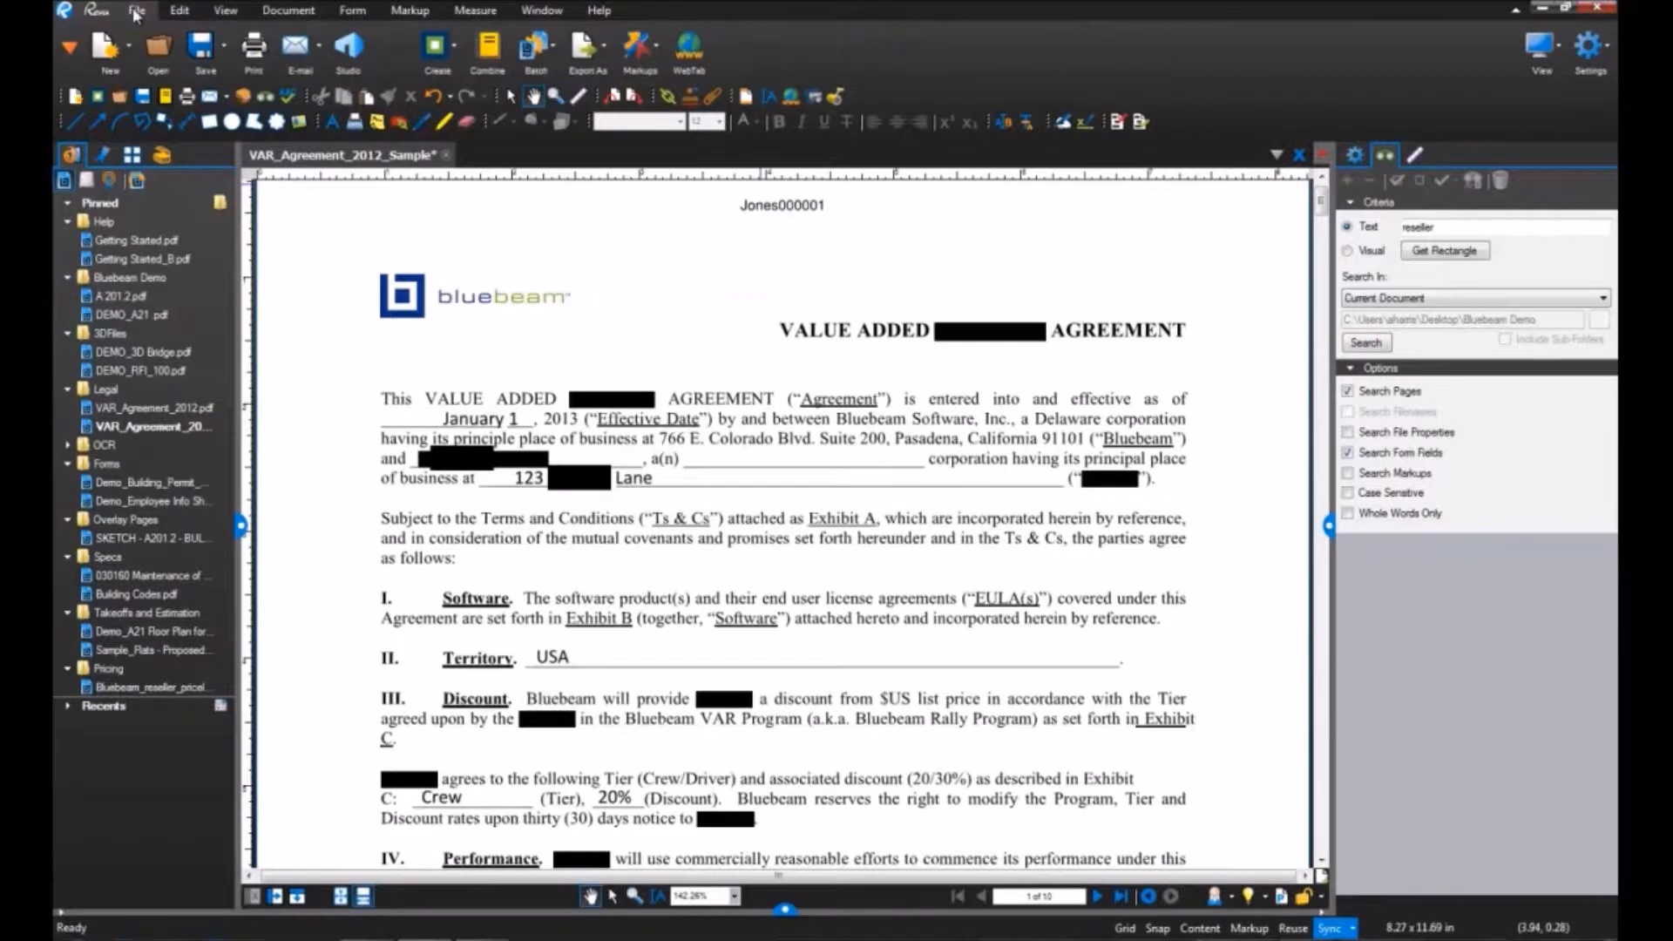
Start a batch Headers & Footers job and add all open files to it.
{"action": "left_click", "coordinate": [538, 47]}
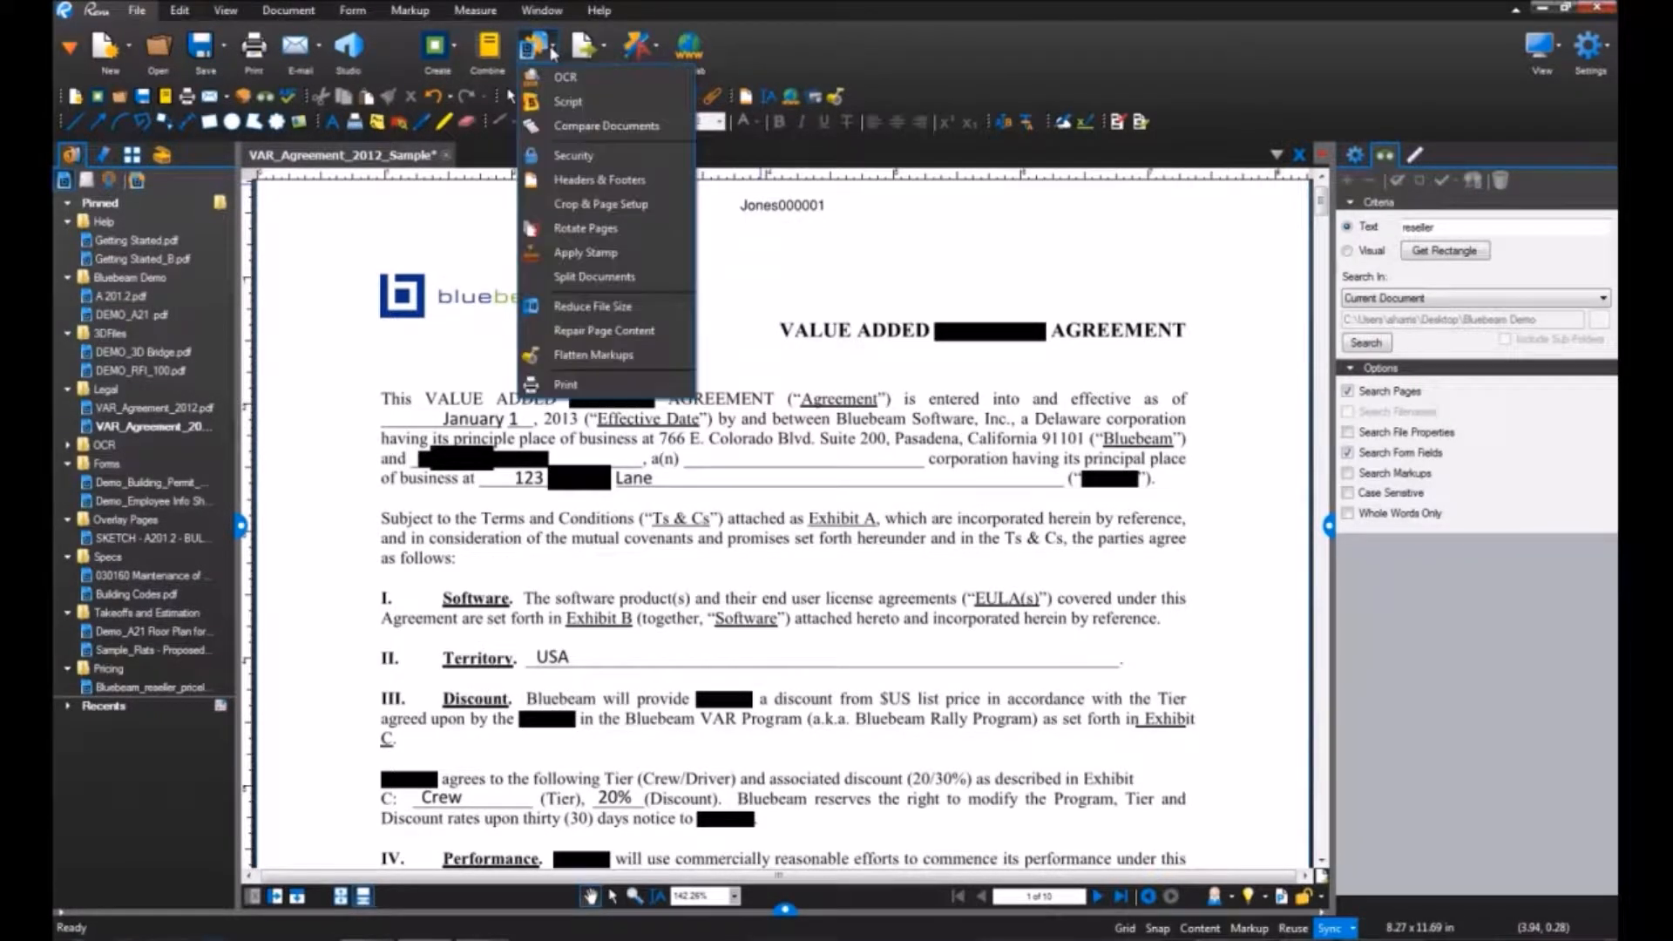
{"action": "mouse_move", "coordinate": [598, 179]}
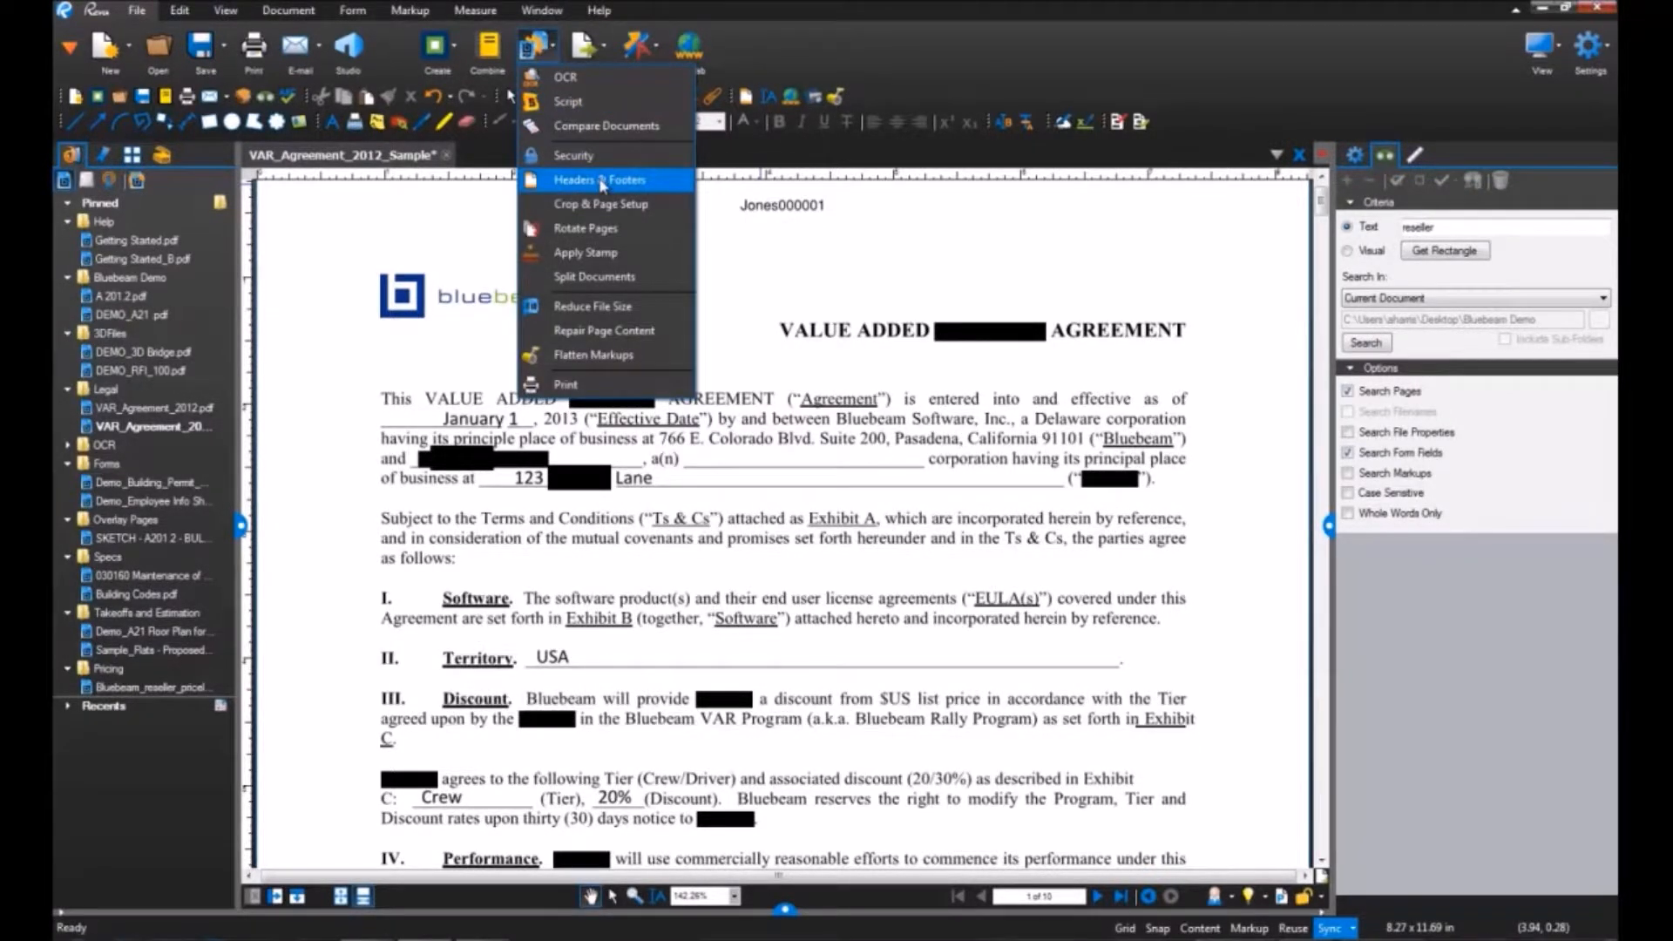
{"action": "left_click", "coordinate": [598, 180]}
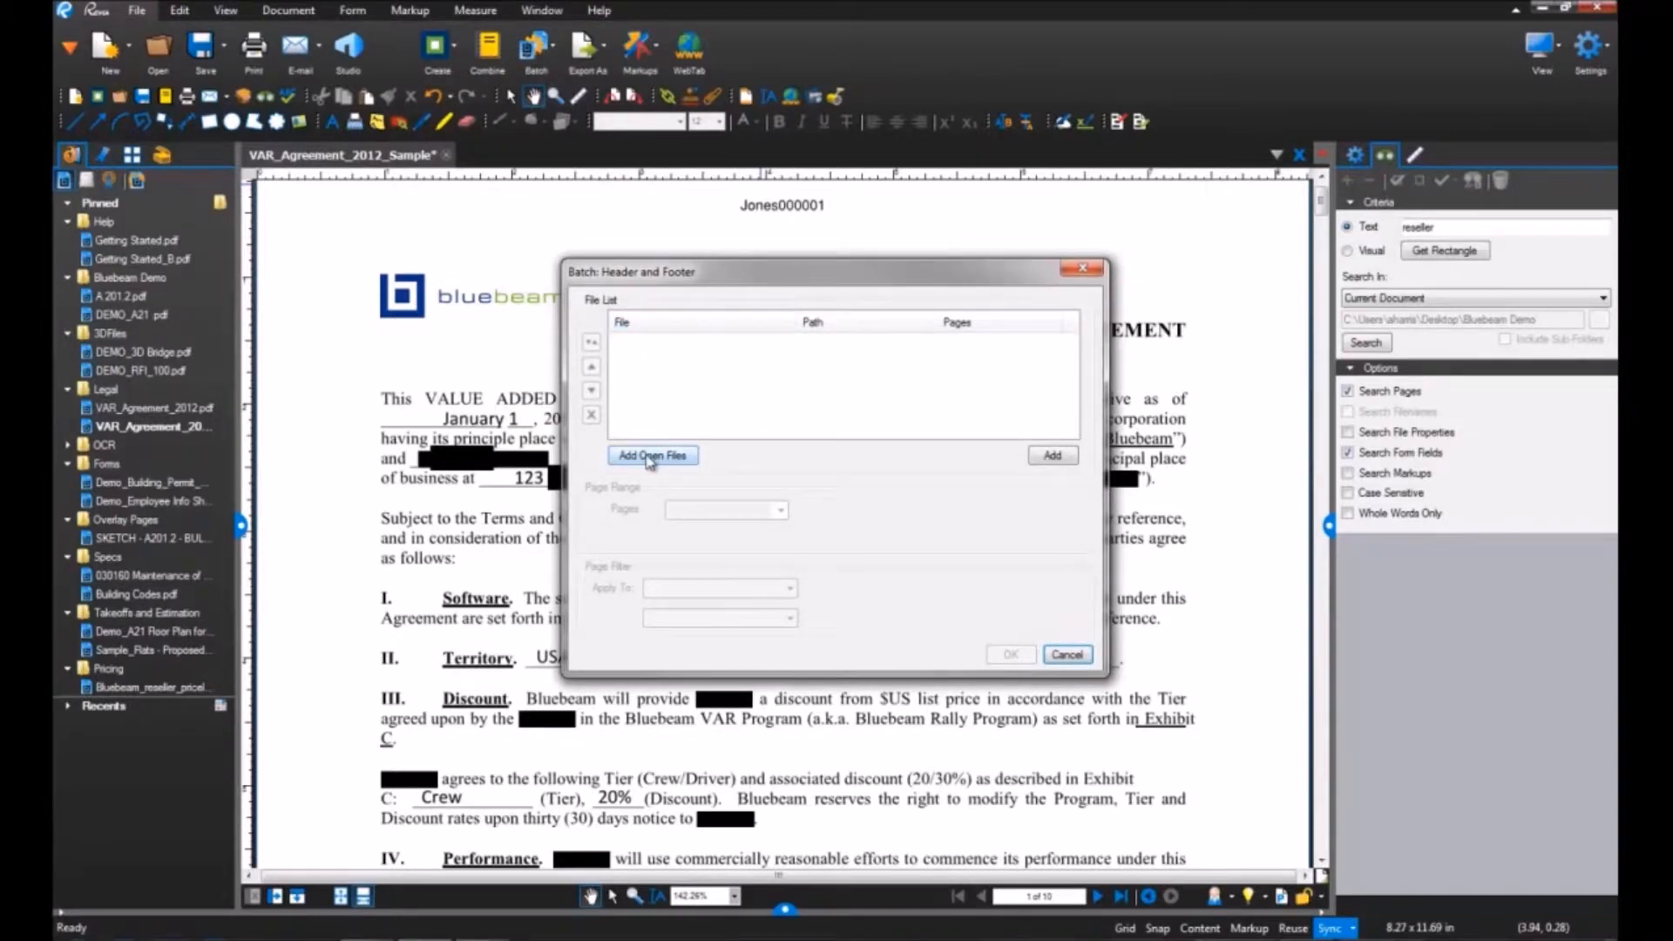
{"action": "left_click", "coordinate": [652, 455]}
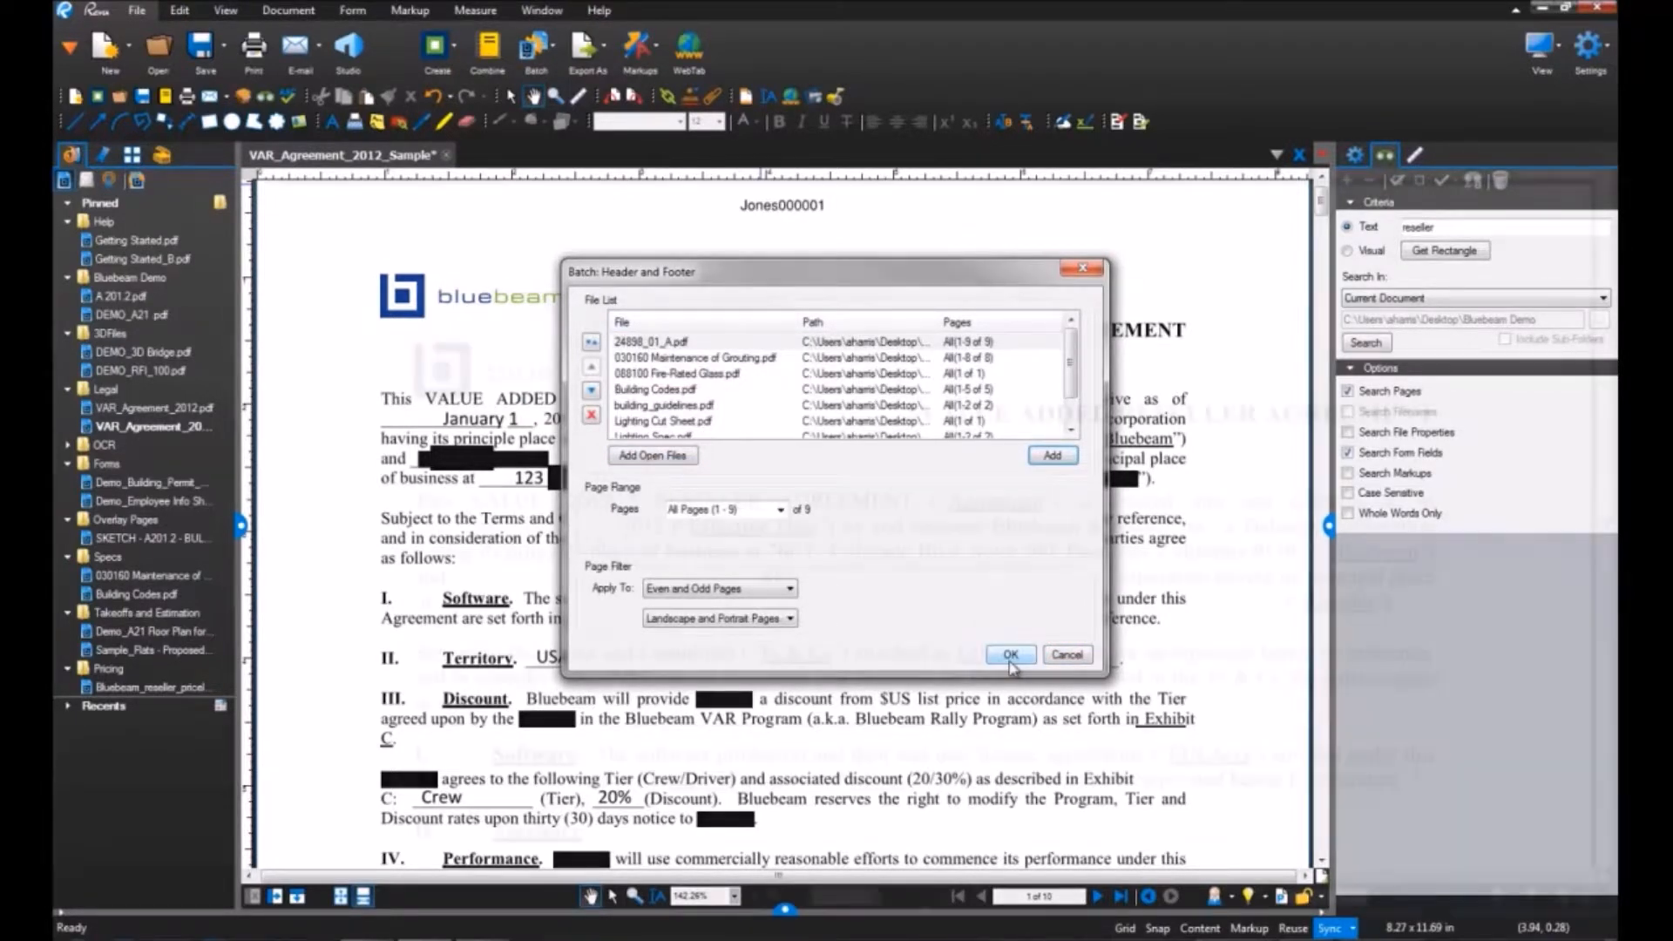
Run the batch job, open the A 201.2 floor plan, then return to the reseller agreement.
{"action": "left_click", "coordinate": [1066, 654]}
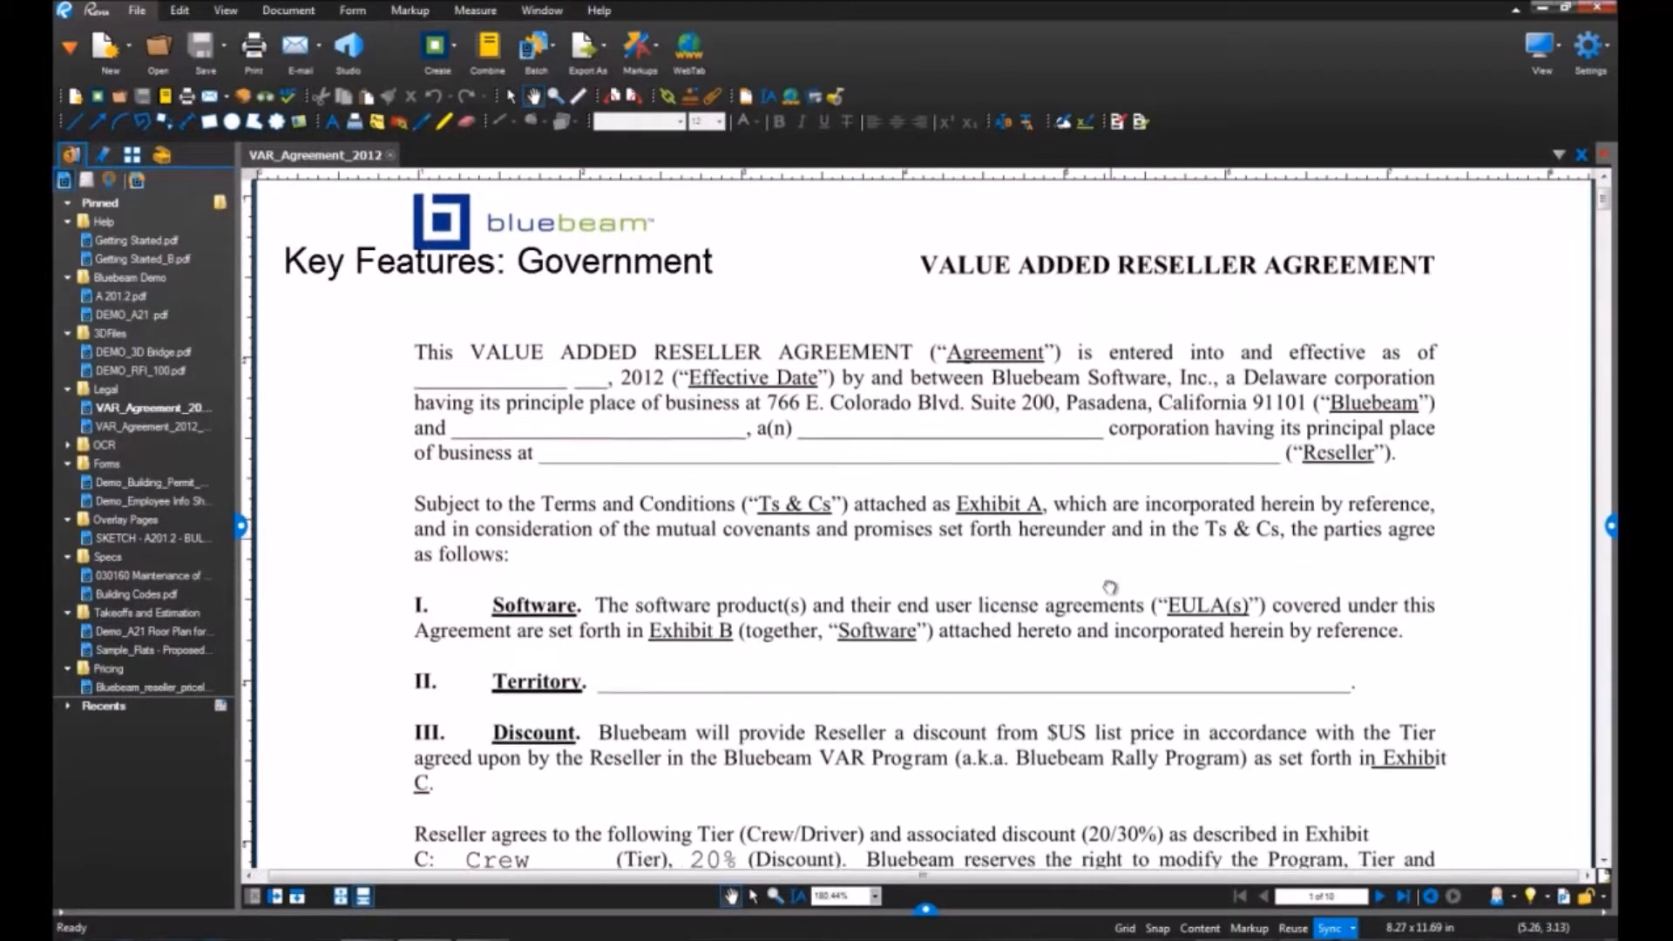
{"action": "scroll", "scroll_direction": "down", "scroll_amount": 3}
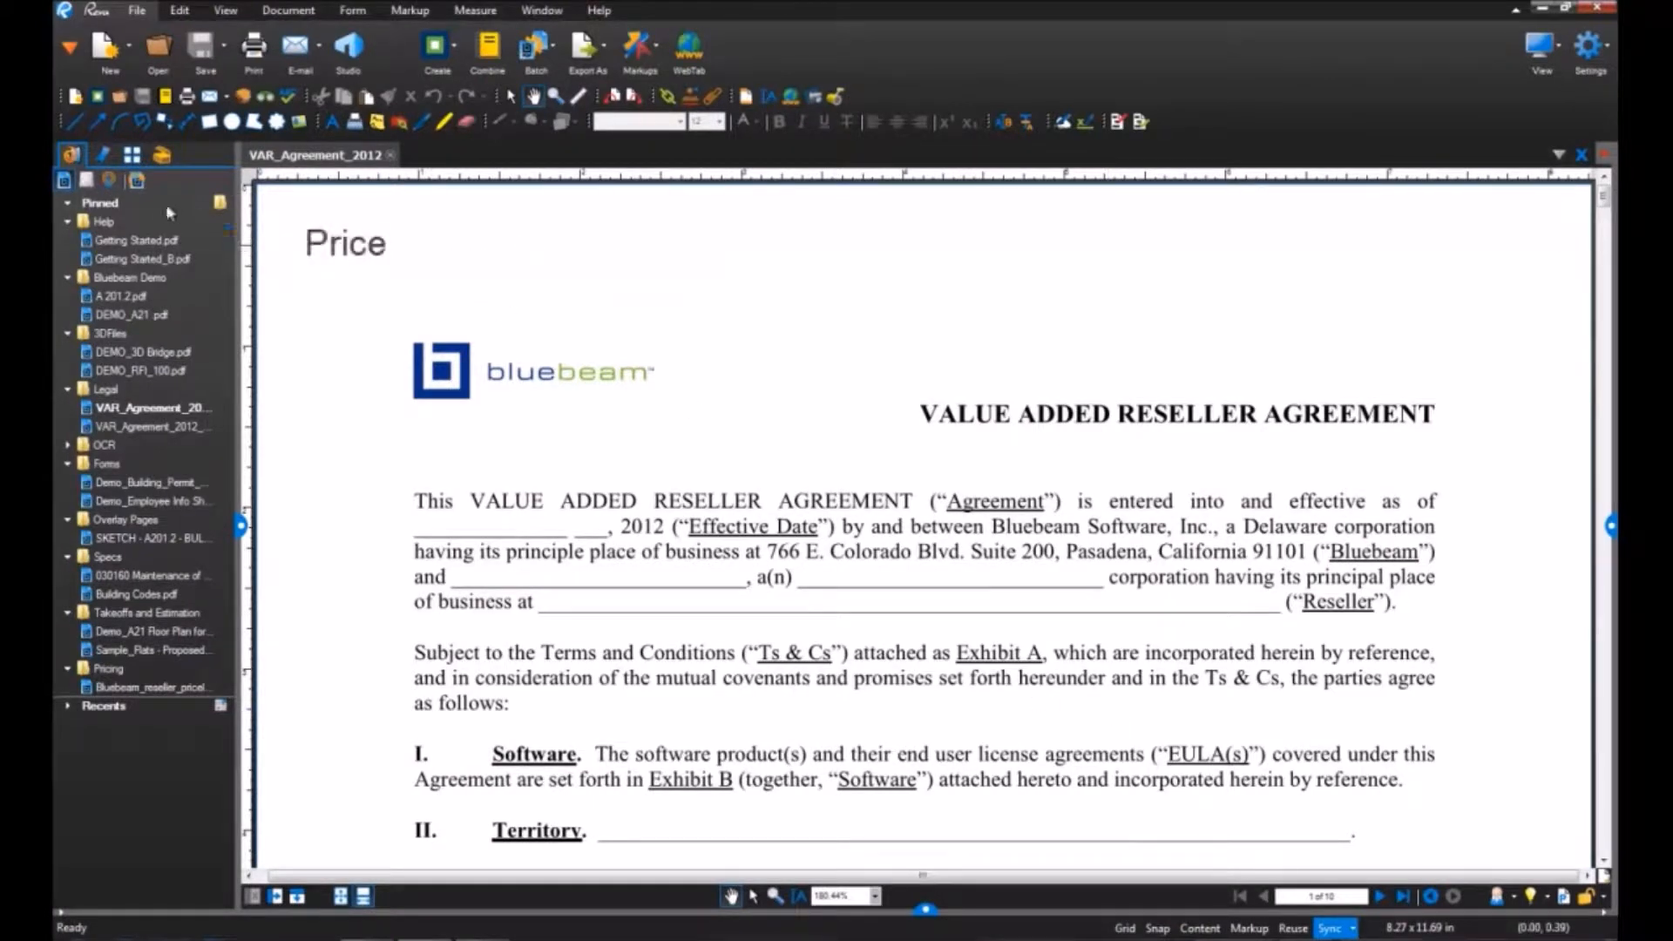
{"action": "left_click", "coordinate": [103, 221]}
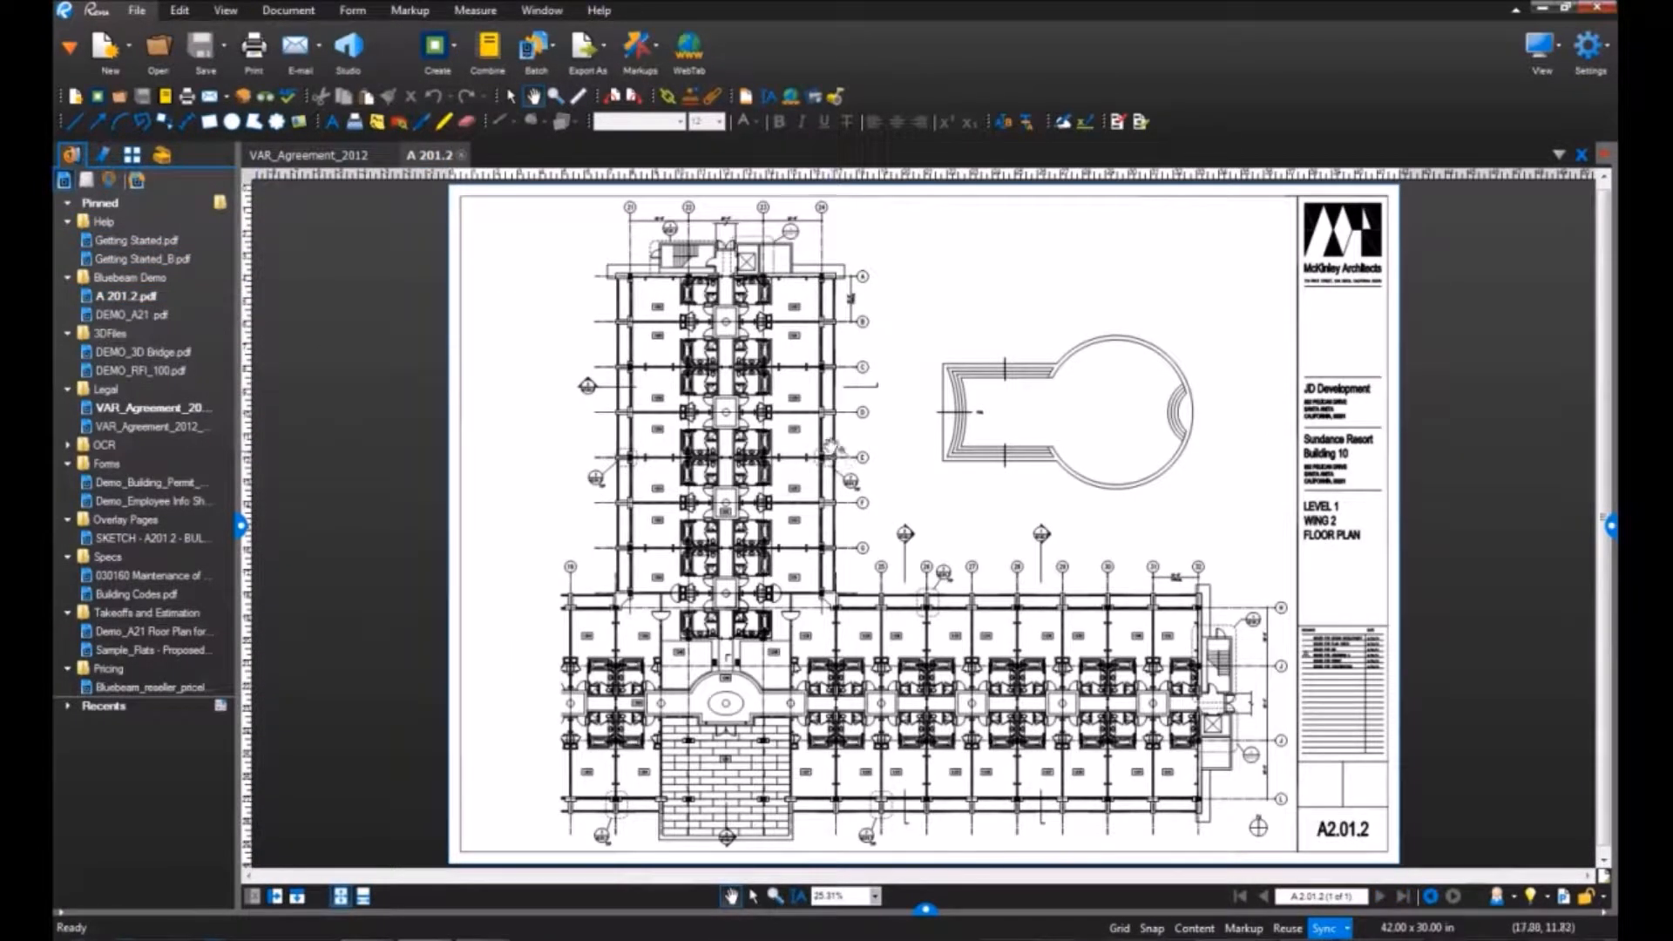
{"action": "left_click", "coordinate": [287, 11]}
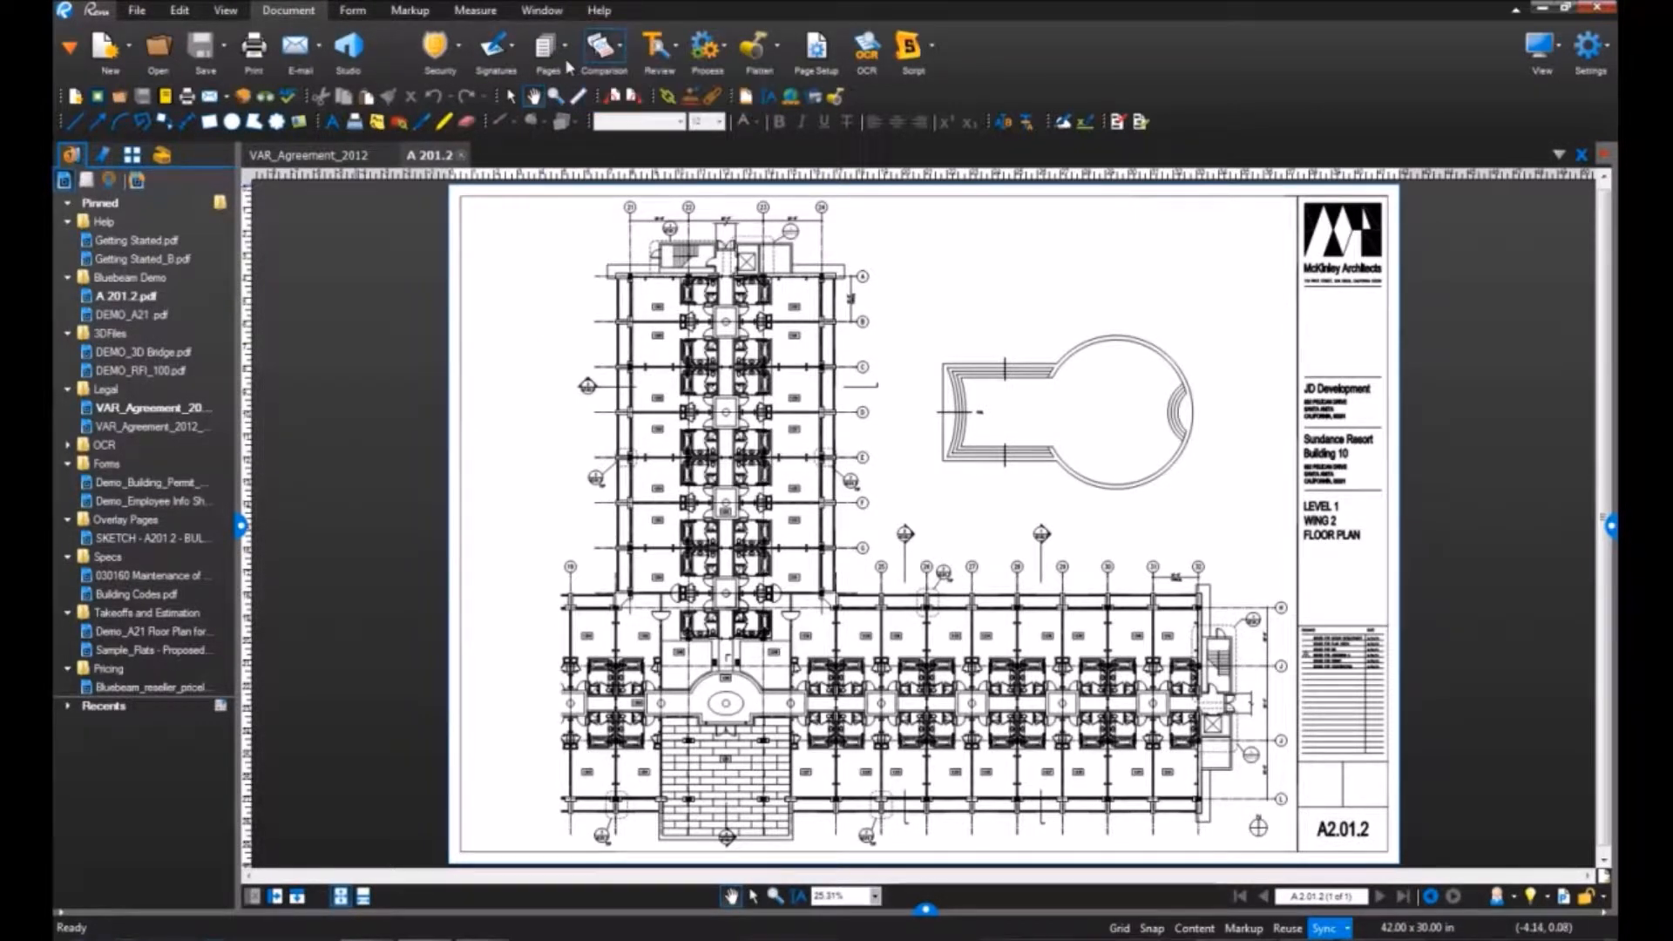
{"action": "left_click", "coordinate": [316, 155]}
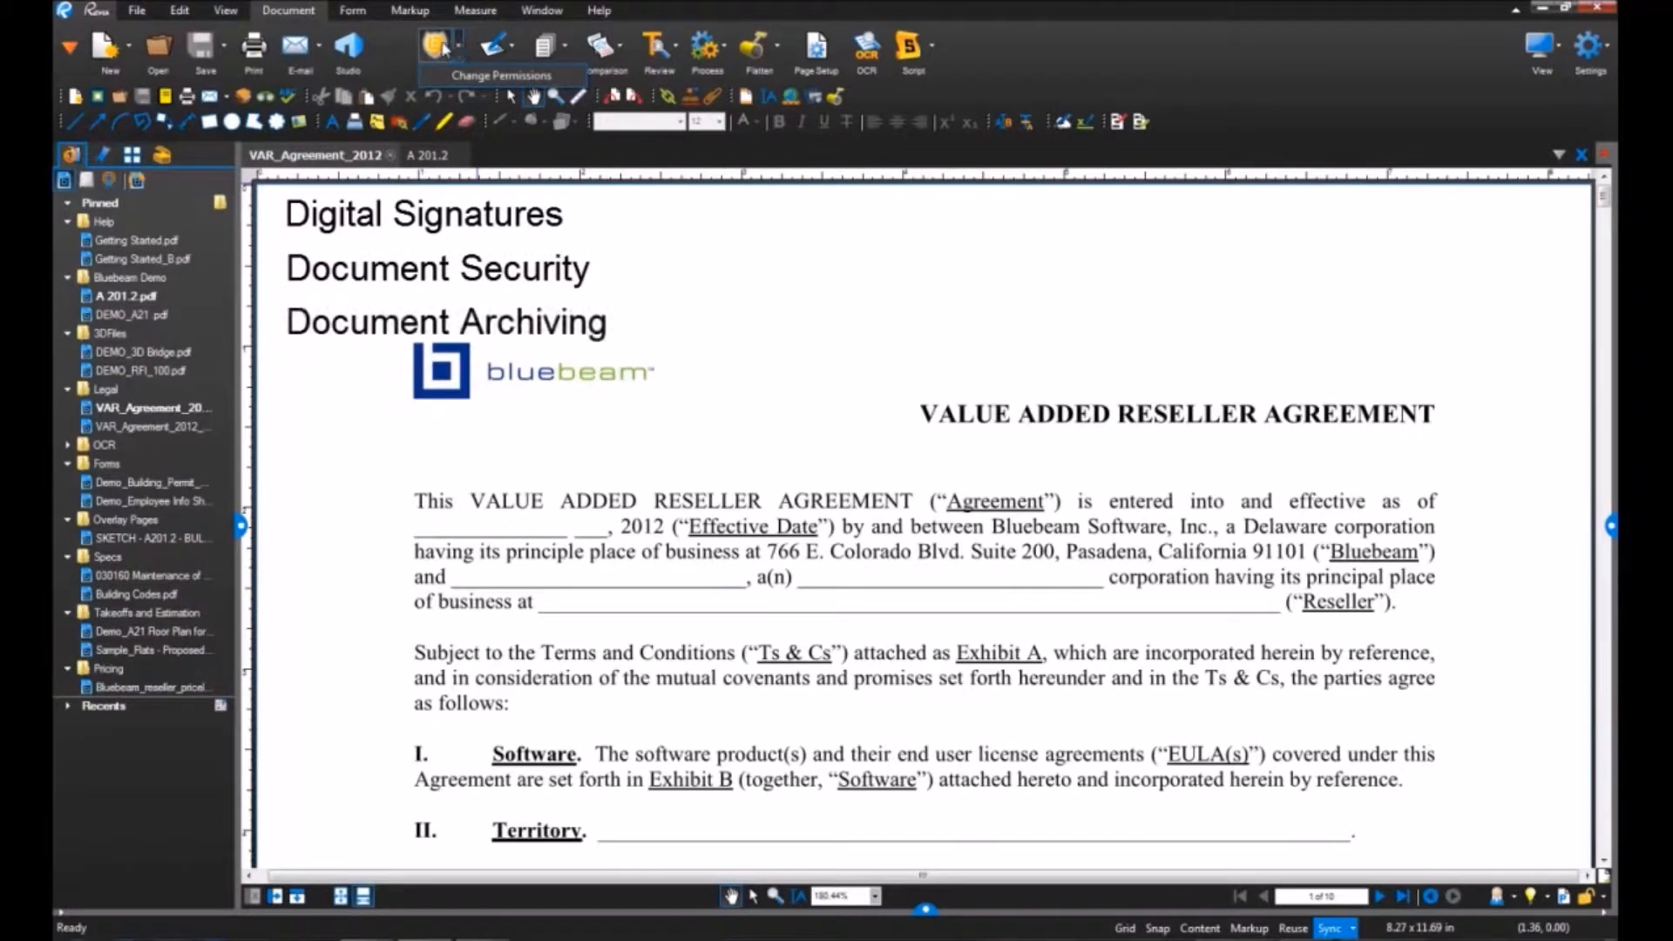
Review the agreement's security settings and start setting a document-open password.
{"action": "left_click", "coordinate": [439, 47]}
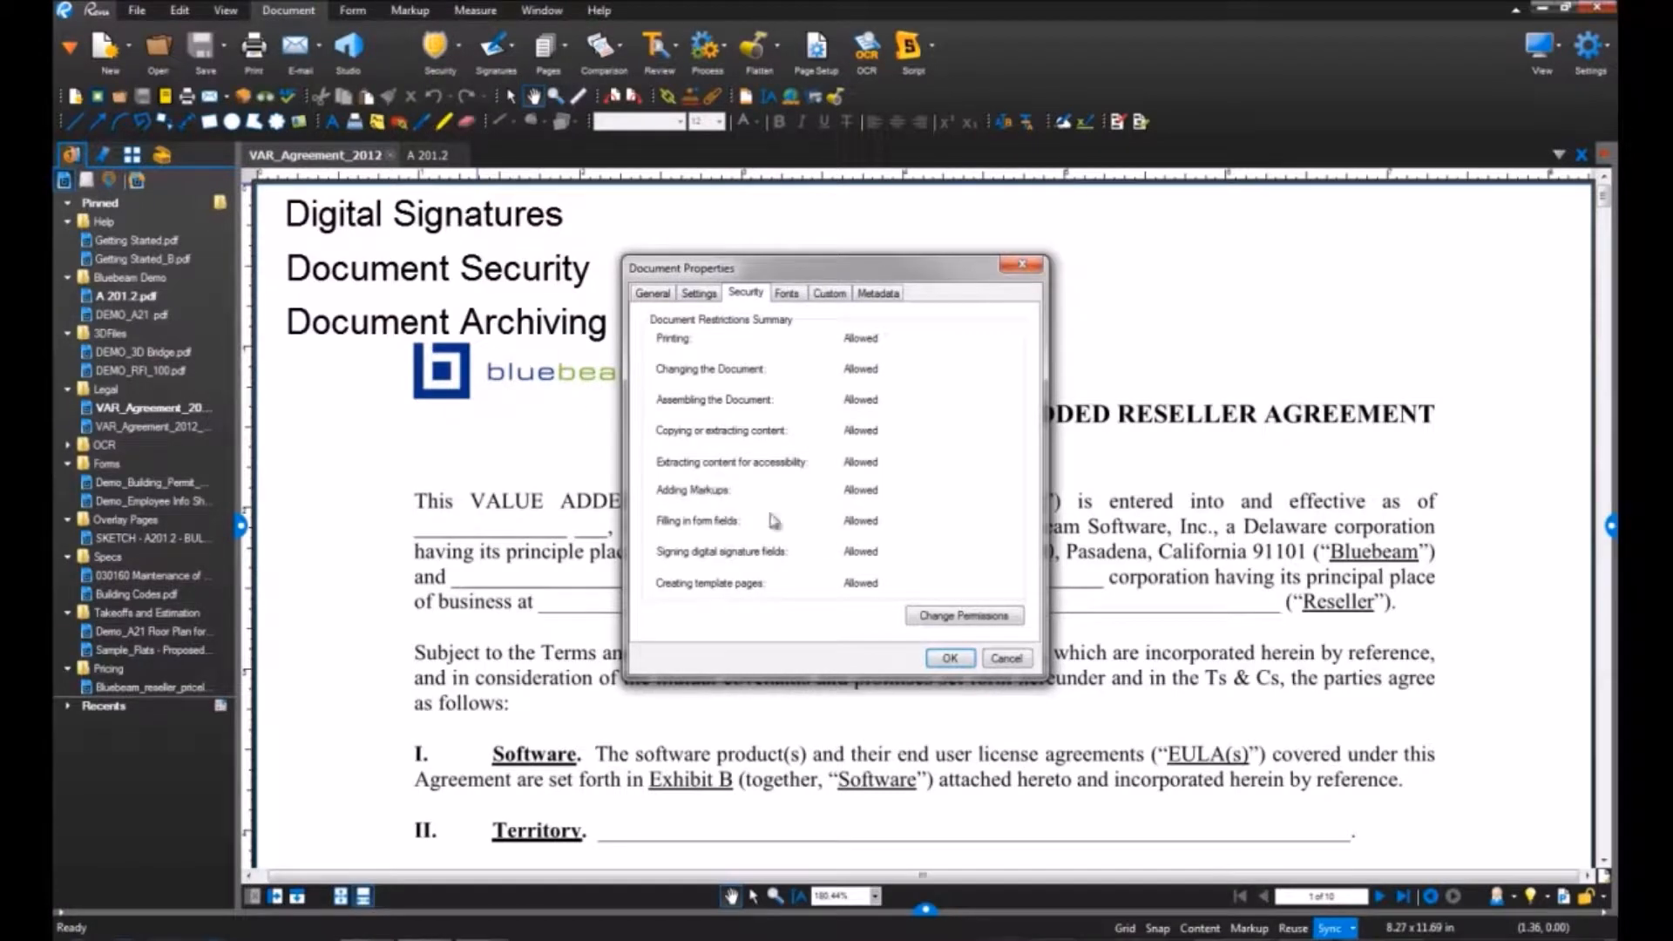
{"action": "left_click", "coordinate": [964, 615]}
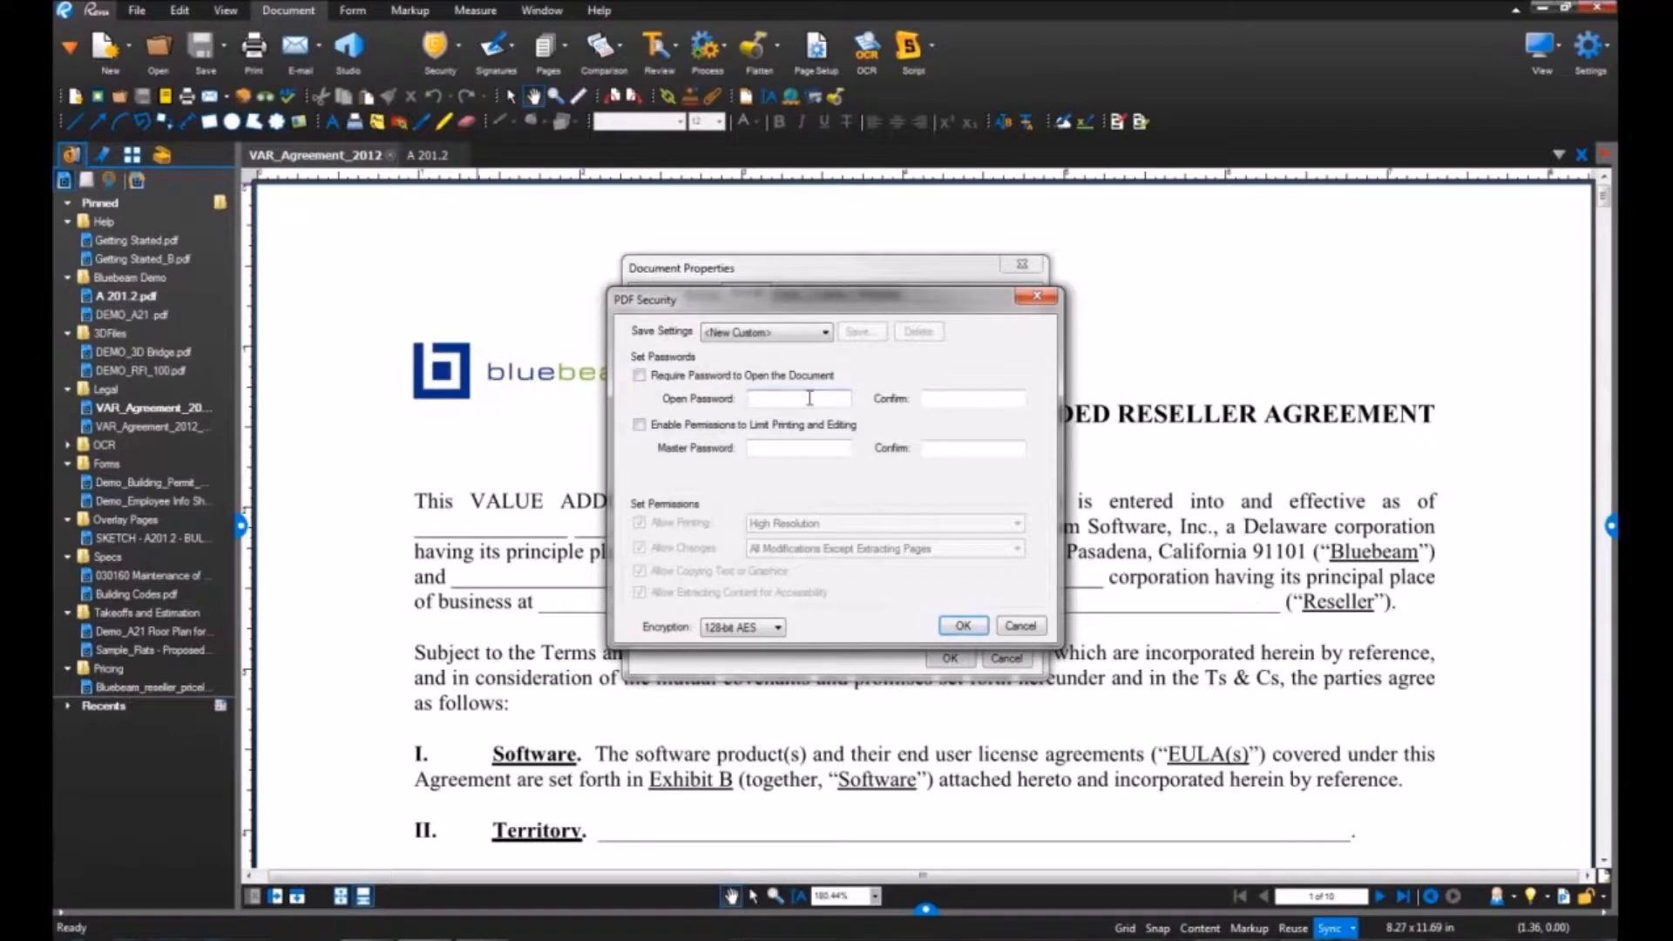
{"action": "left_click", "coordinate": [640, 375]}
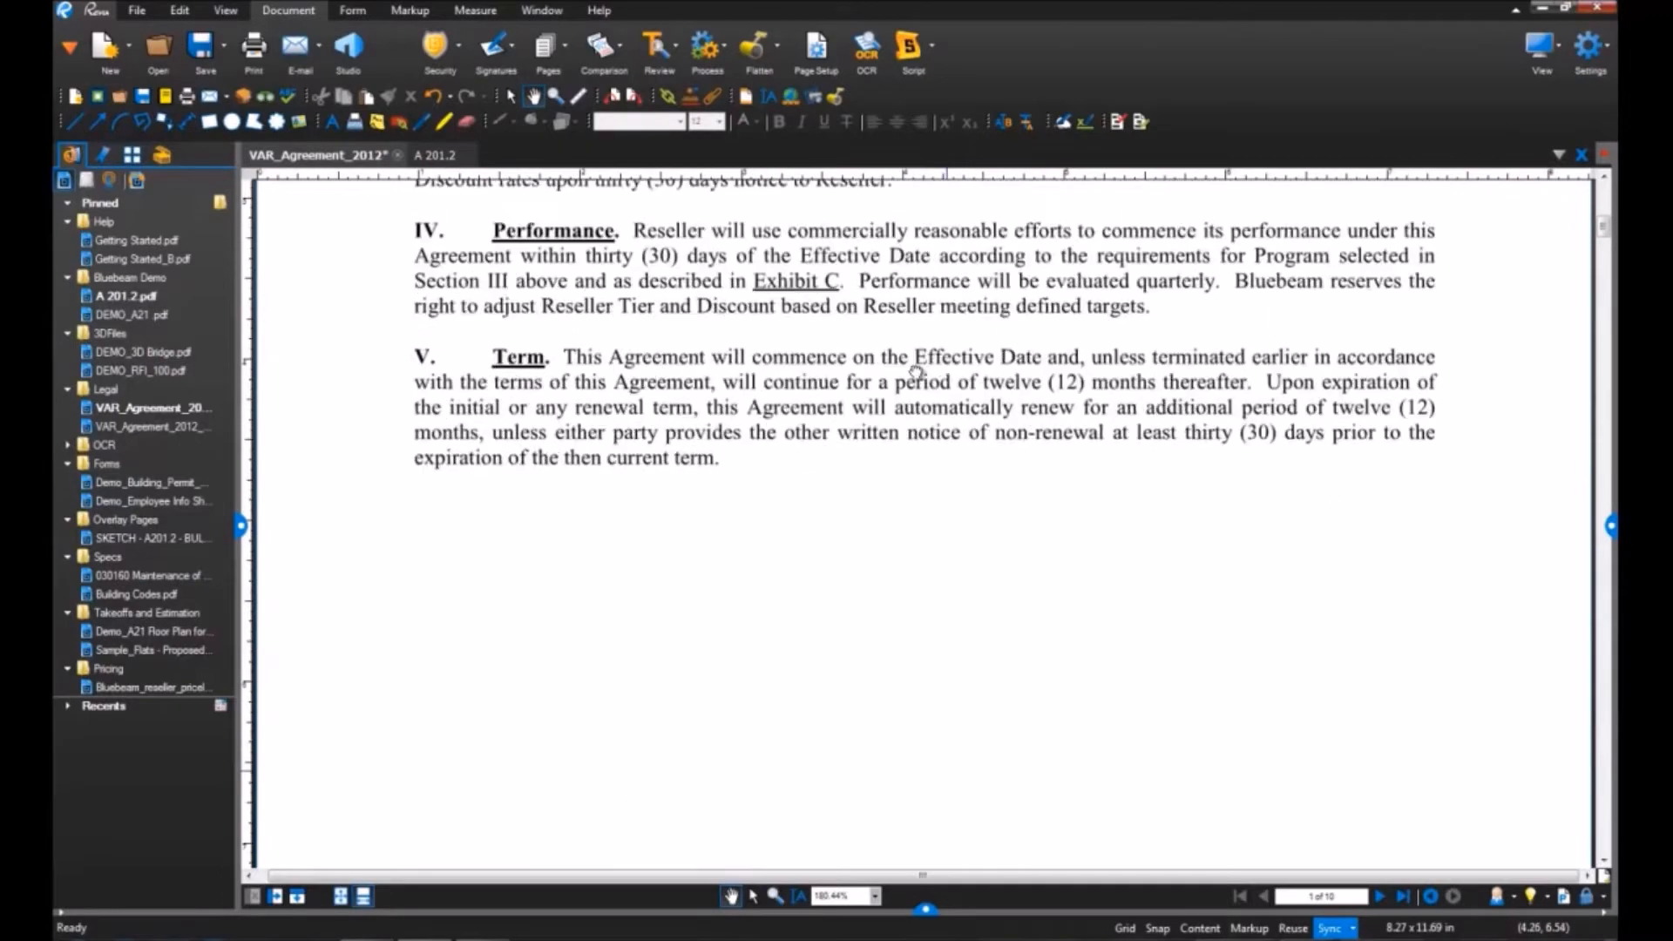
Place a handwritten signature stamp, then digitally sign the Reseller By line as aharris.
{"action": "scroll", "scroll_direction": "down", "scroll_amount": 3}
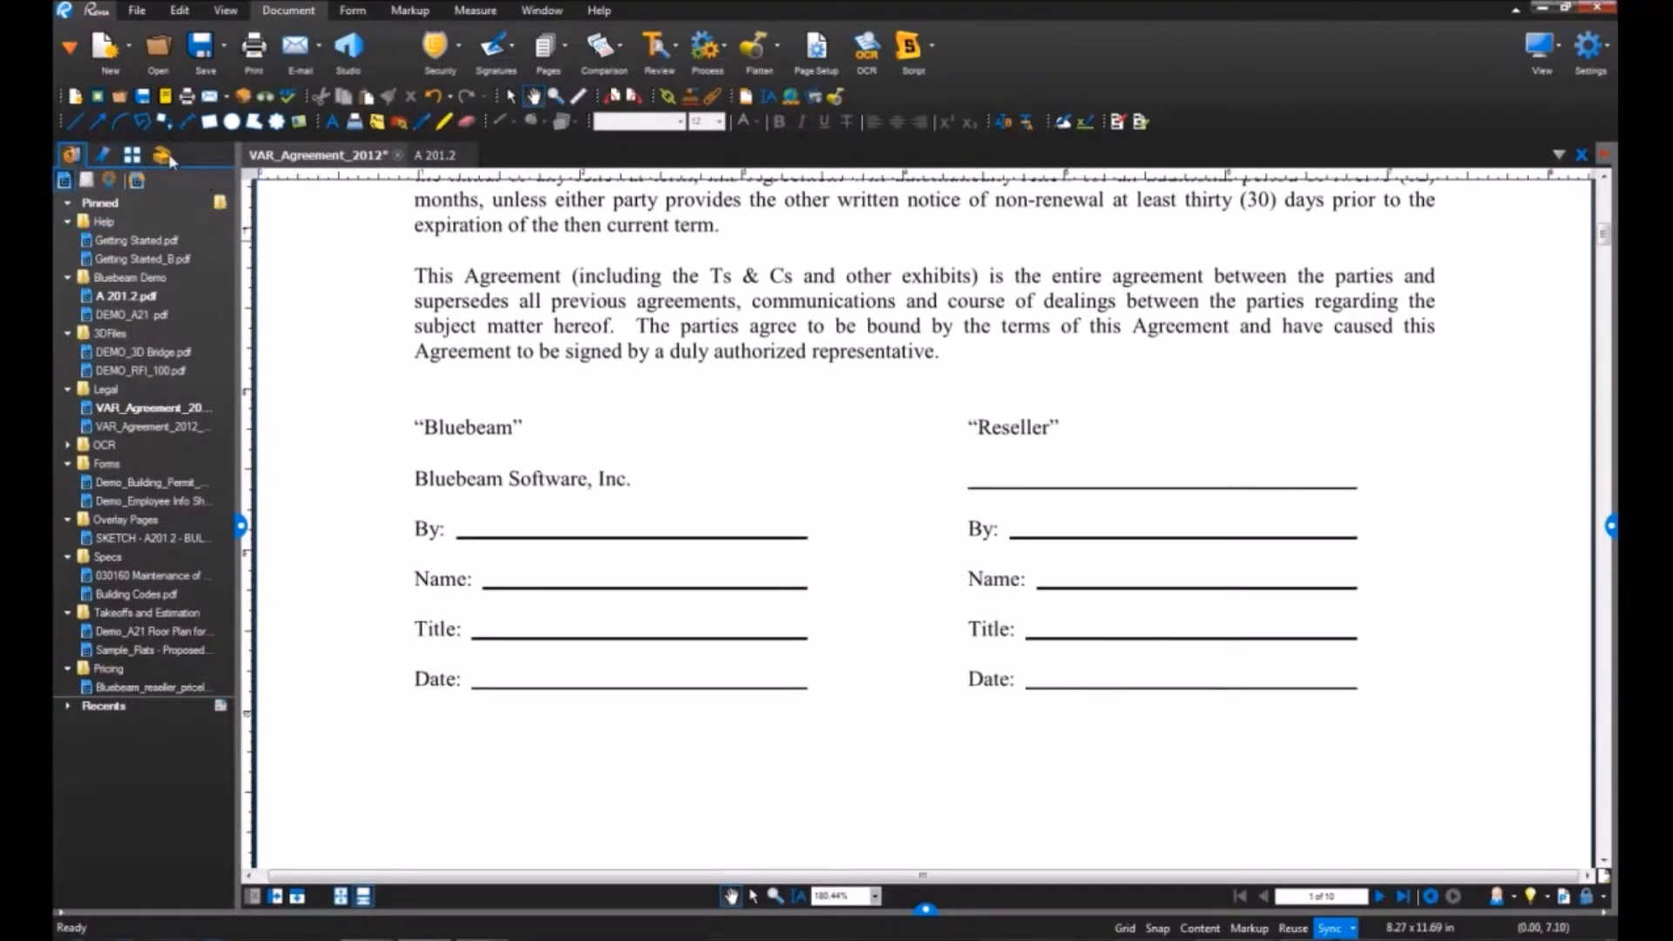
{"action": "left_click", "coordinate": [162, 154]}
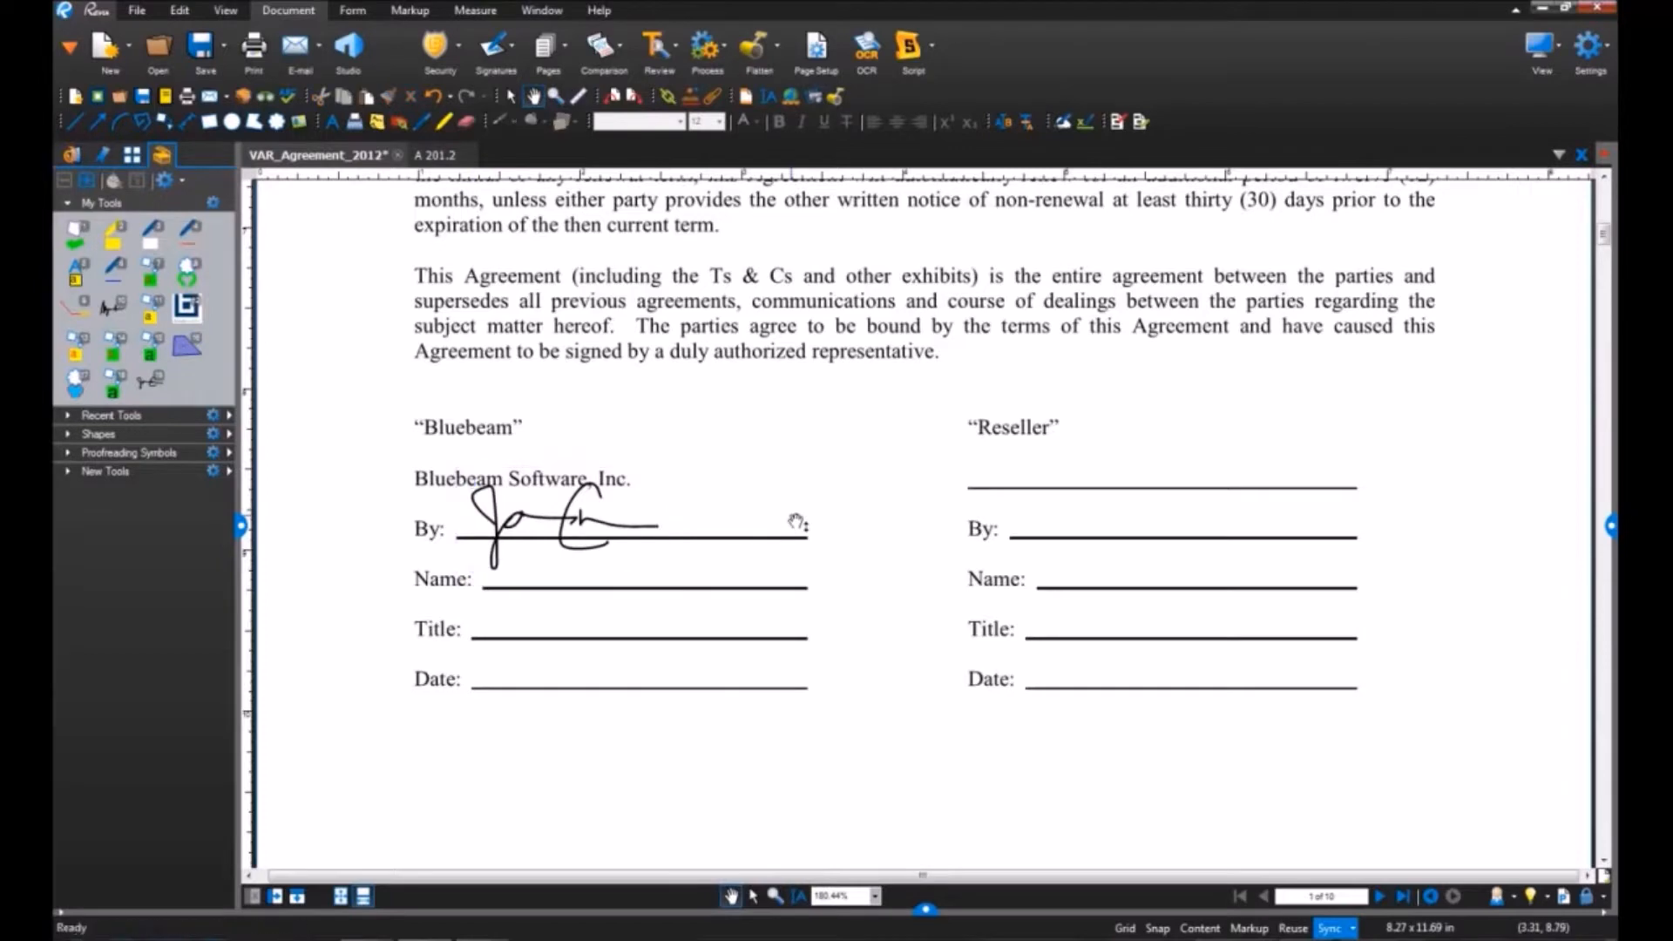
{"action": "left_click", "coordinate": [495, 47]}
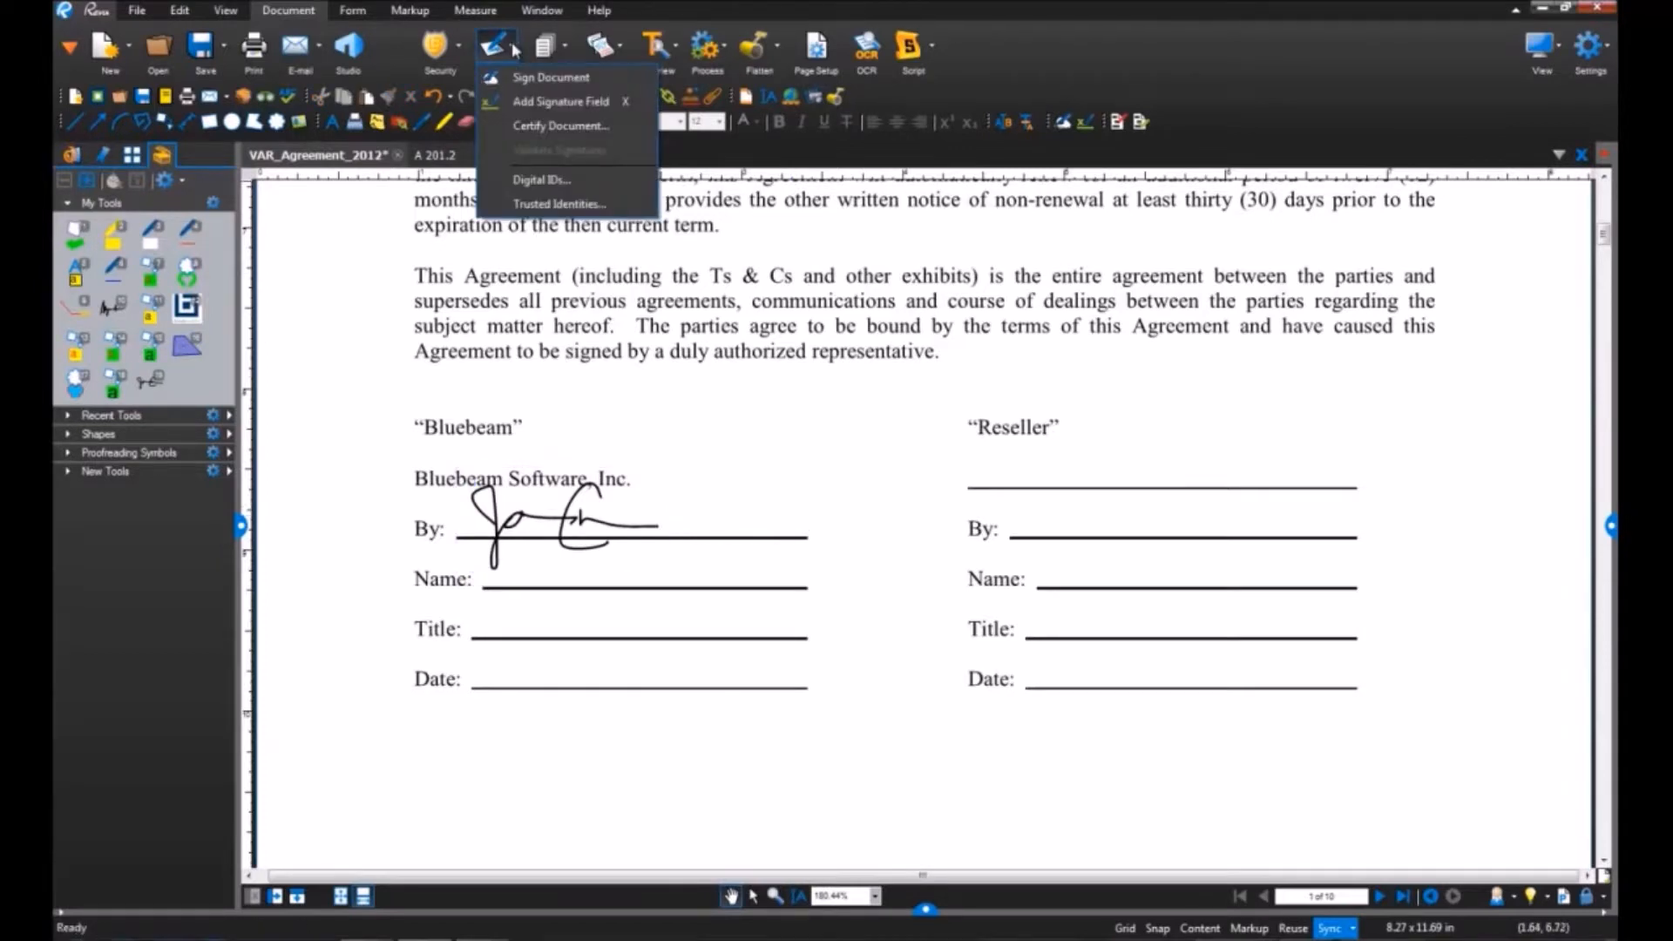
{"action": "mouse_move", "coordinate": [551, 77]}
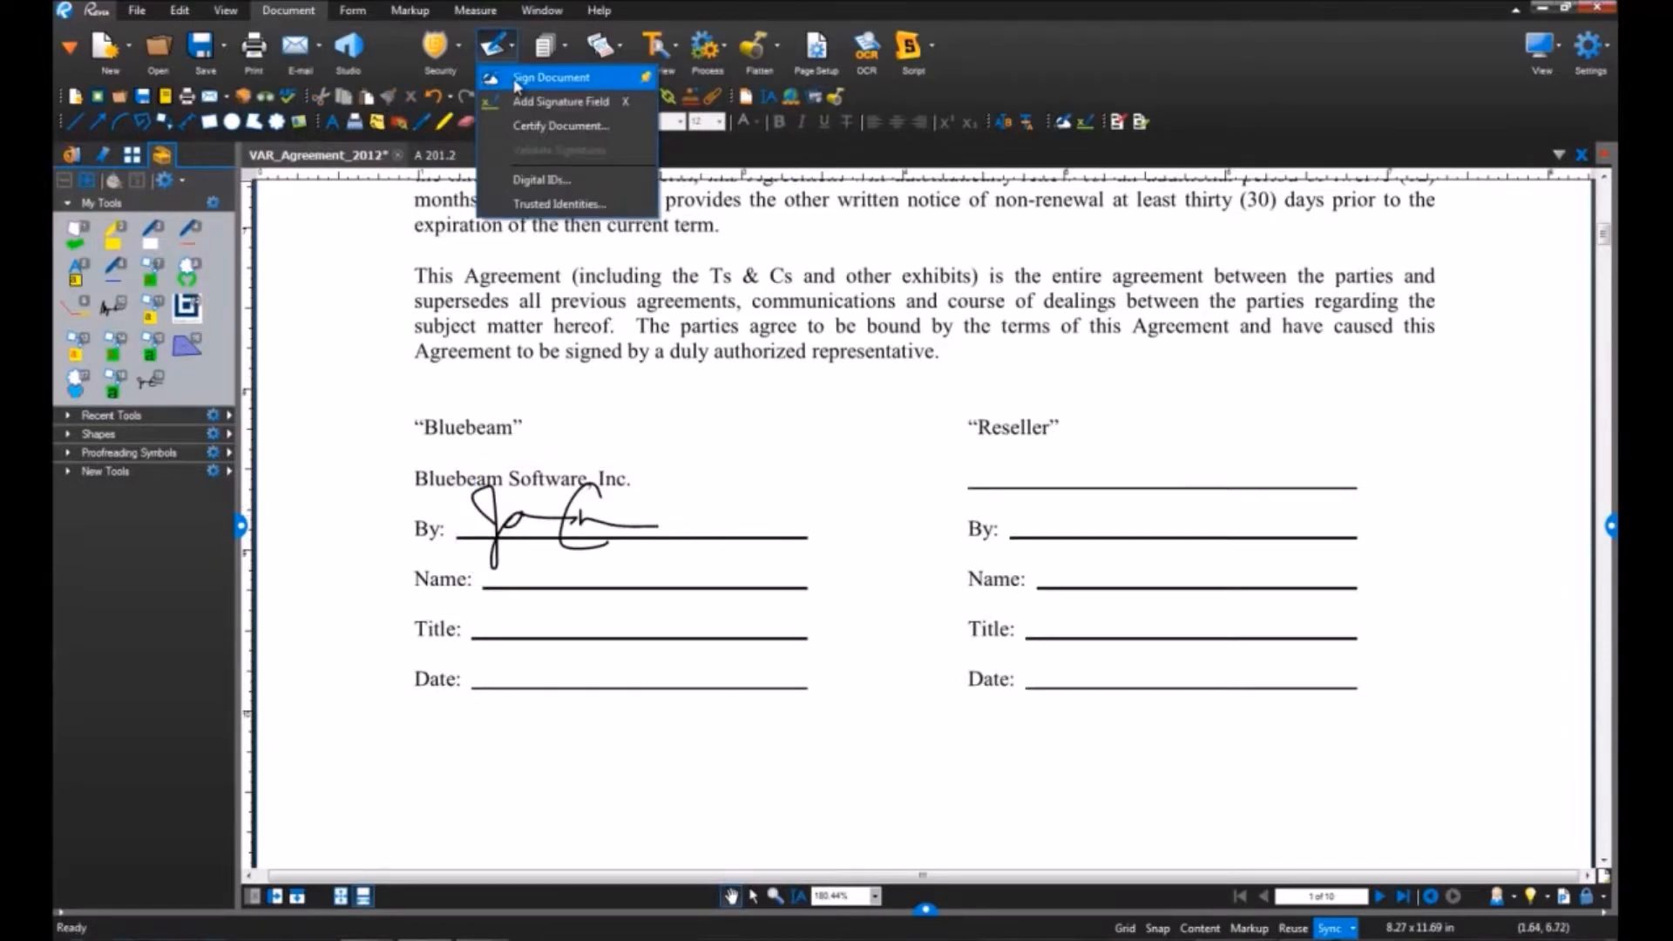
{"action": "left_click", "coordinate": [560, 101]}
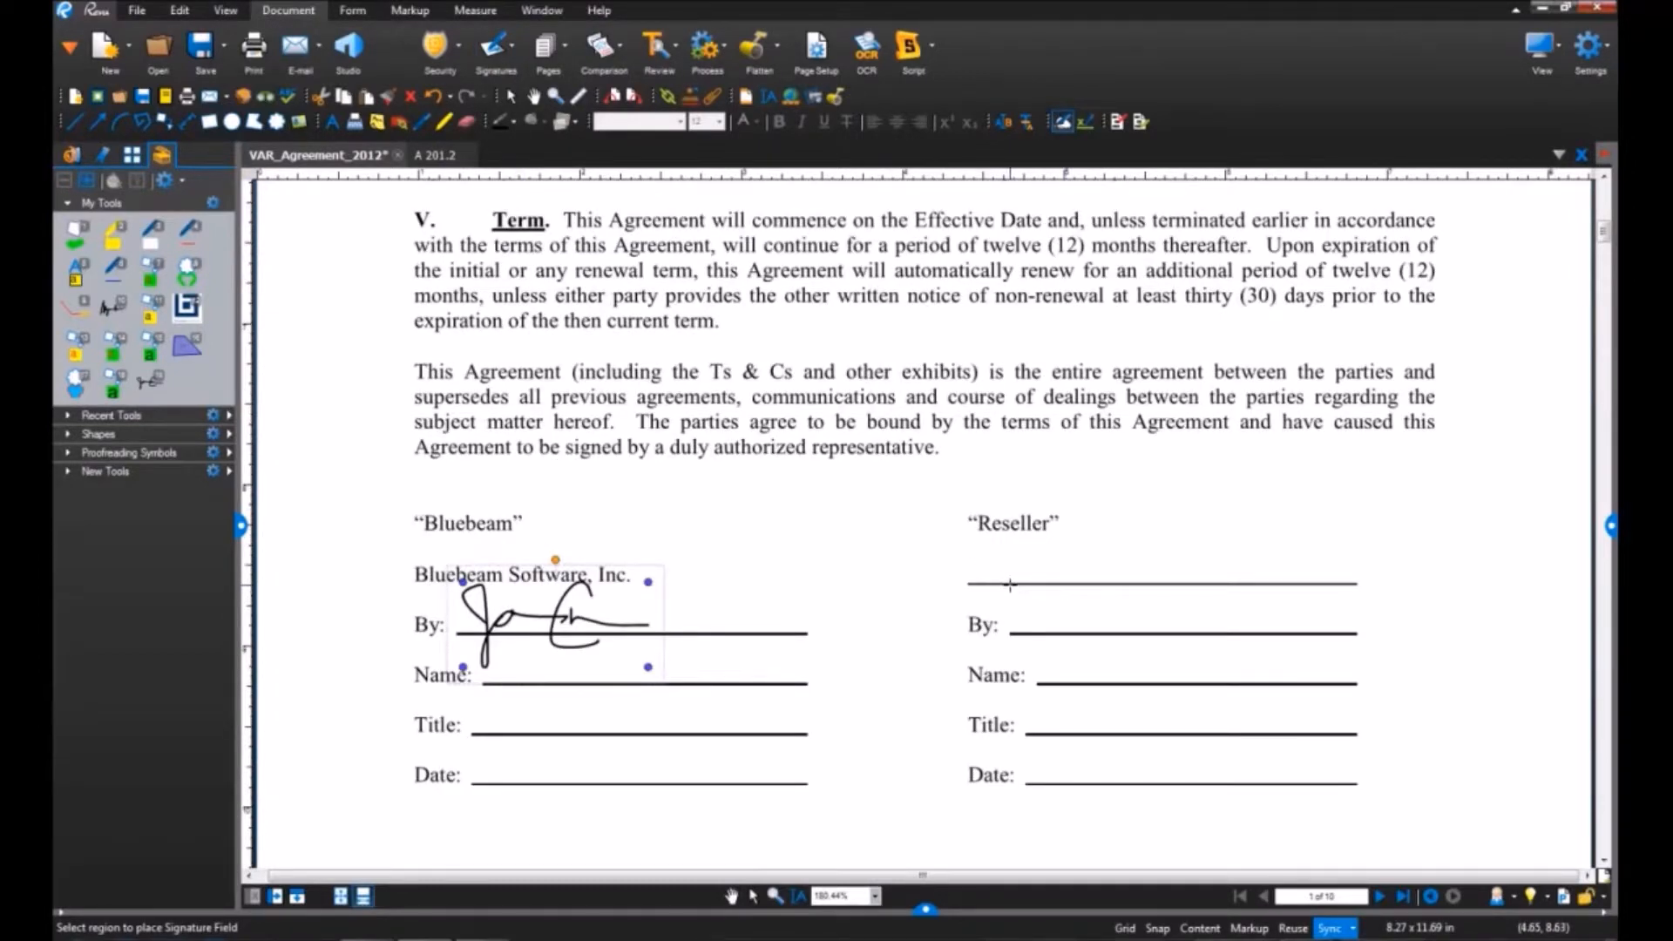
{"action": "left_click_drag", "start_coordinate": [1011, 585], "coordinate": [1300, 638]}
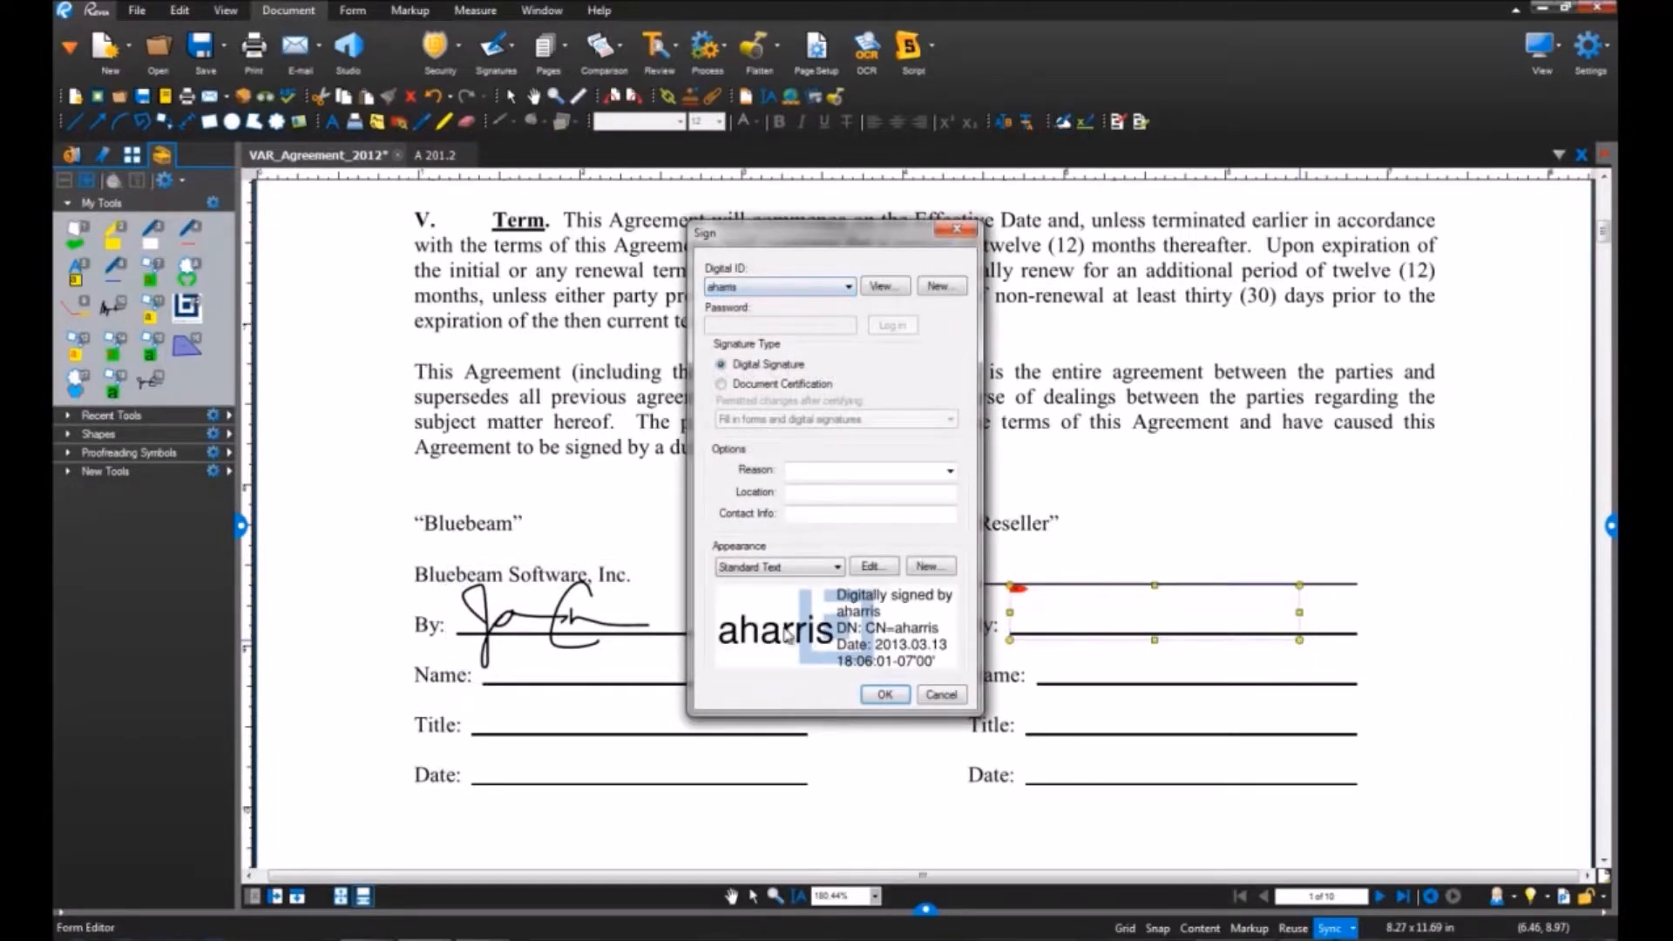
{"action": "left_click", "coordinate": [885, 696]}
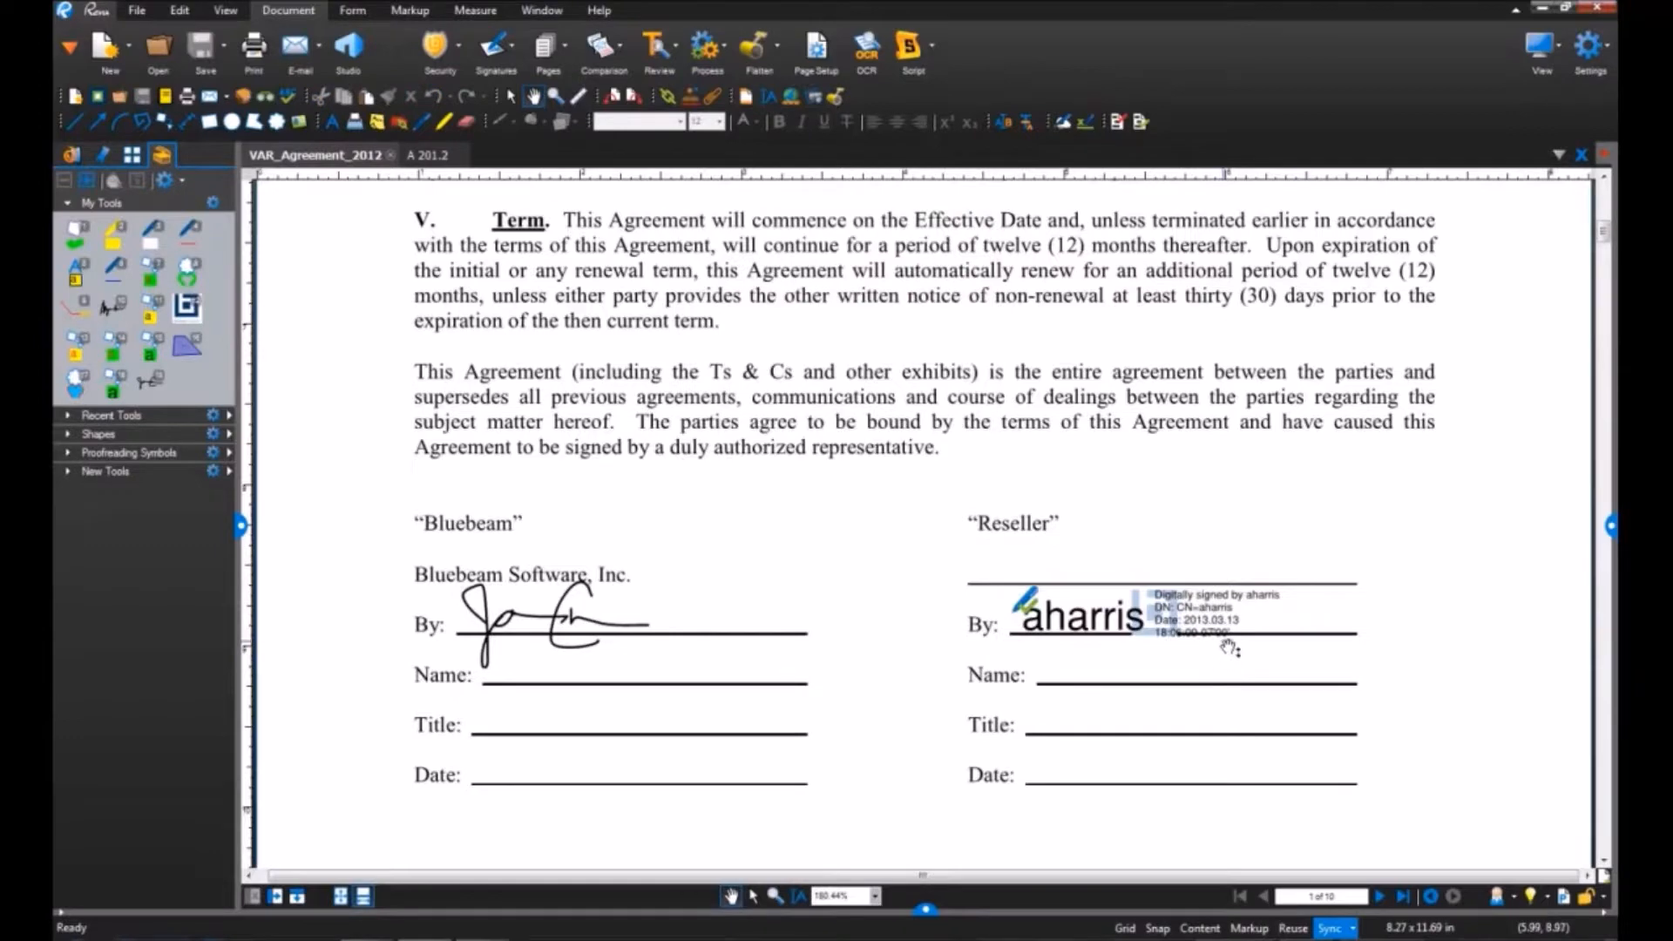
Review the Manage Digital IDs dialog from the Signatures menu.
{"action": "left_click", "coordinate": [493, 45]}
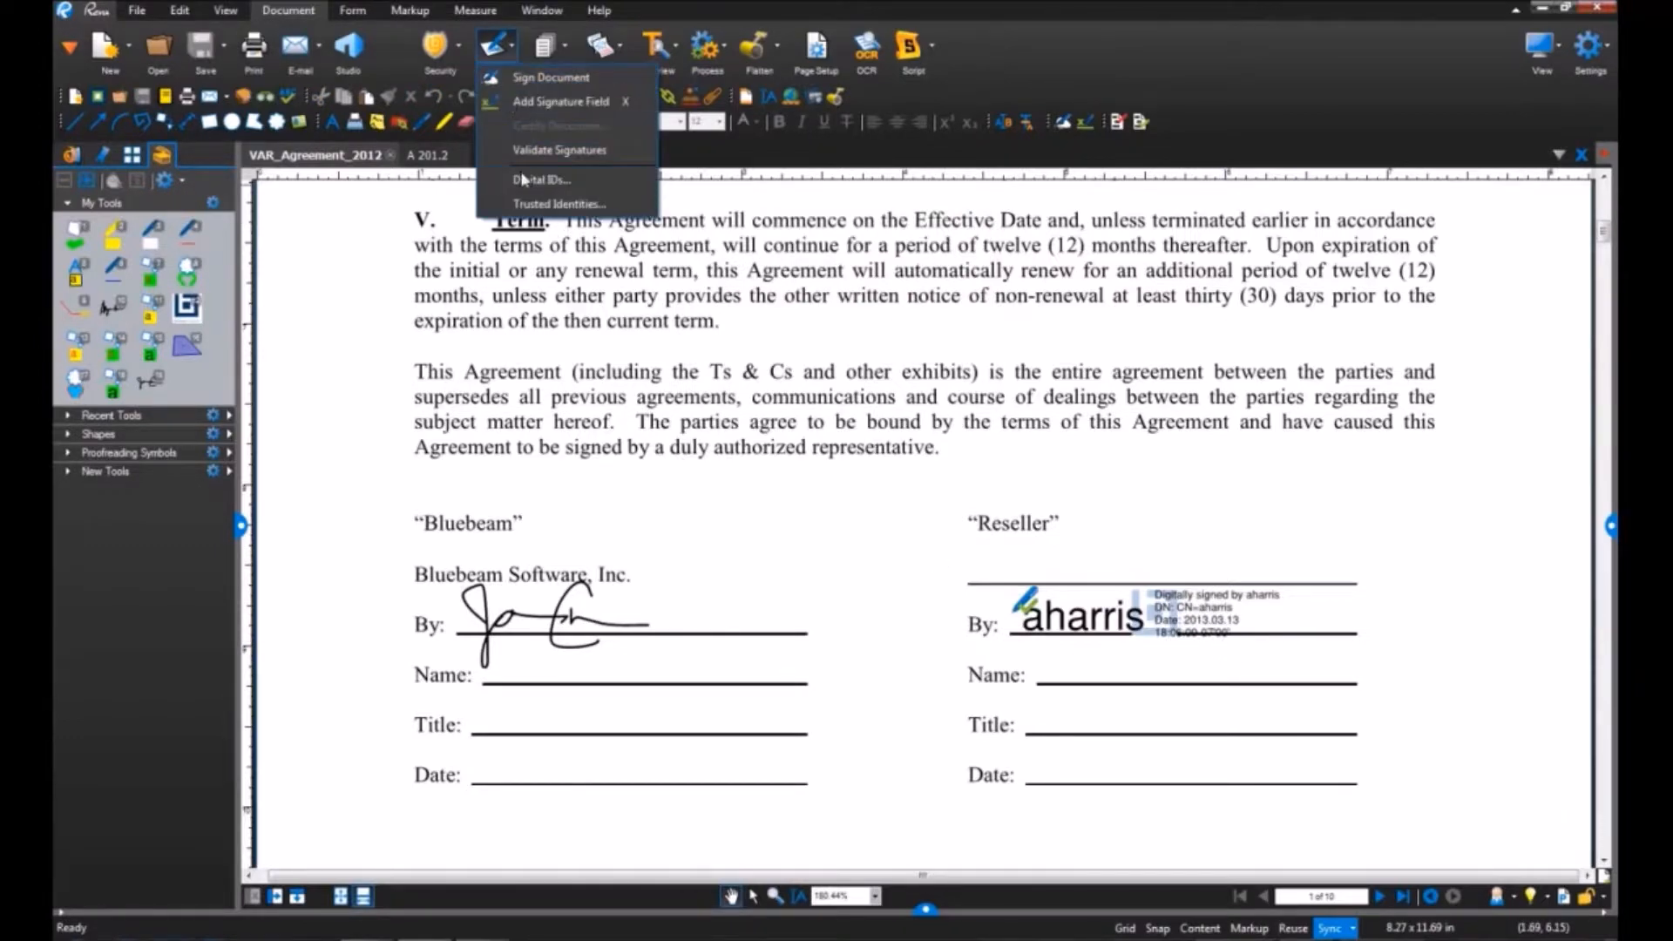
{"action": "left_click", "coordinate": [542, 180]}
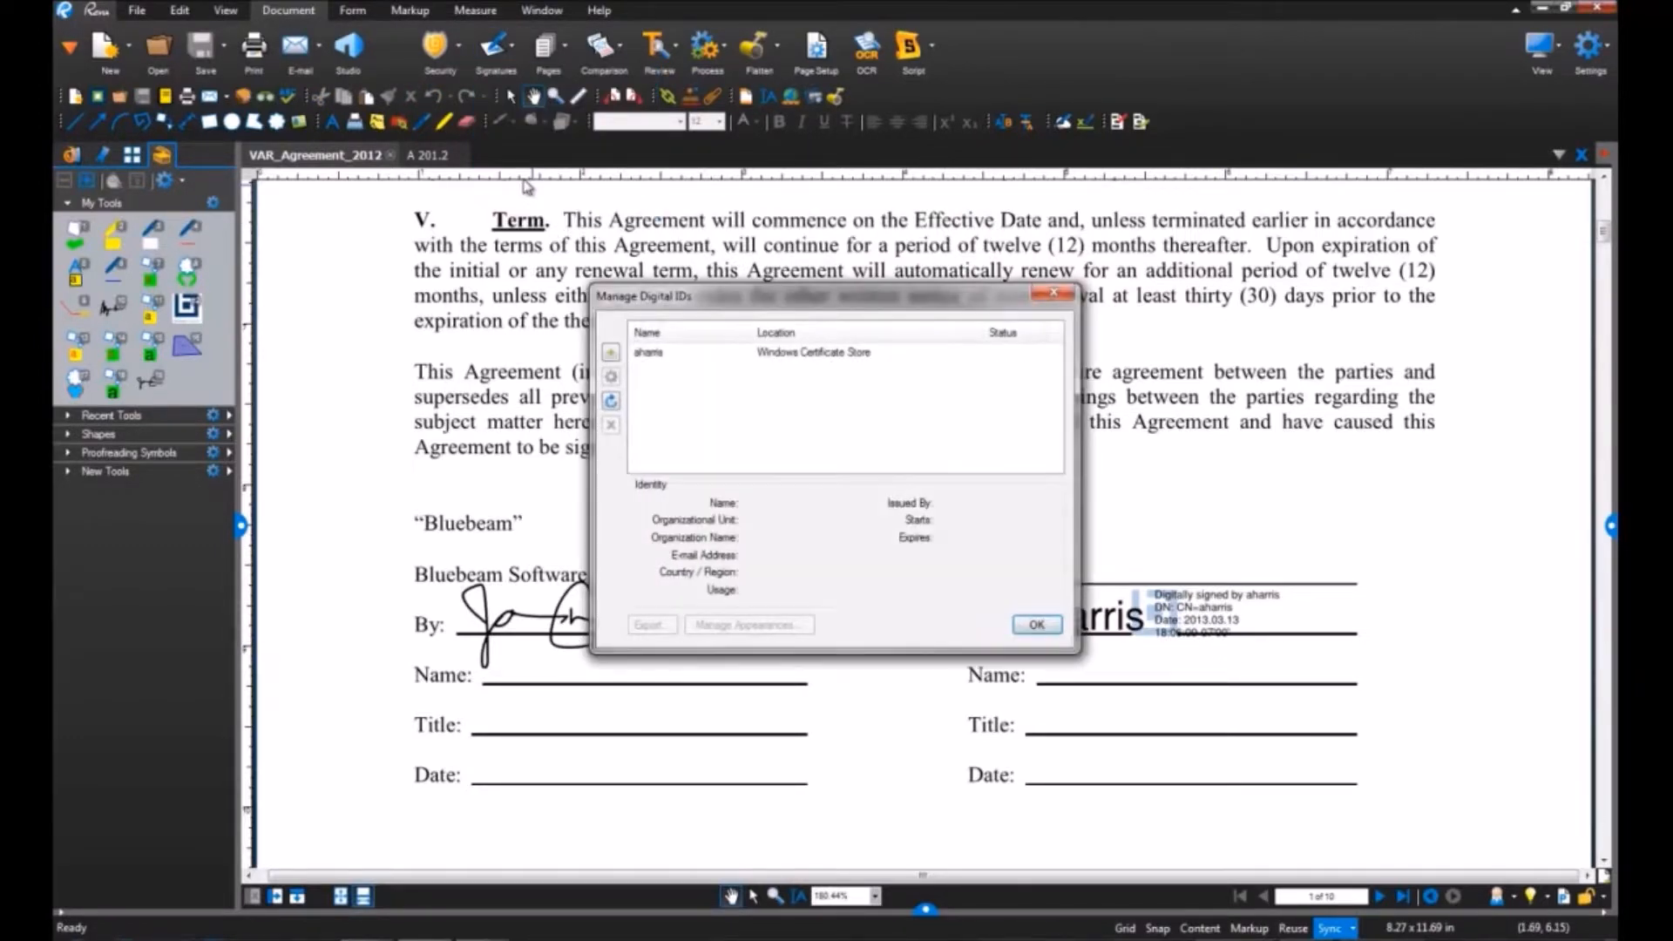
{"action": "mouse_move", "coordinate": [610, 352]}
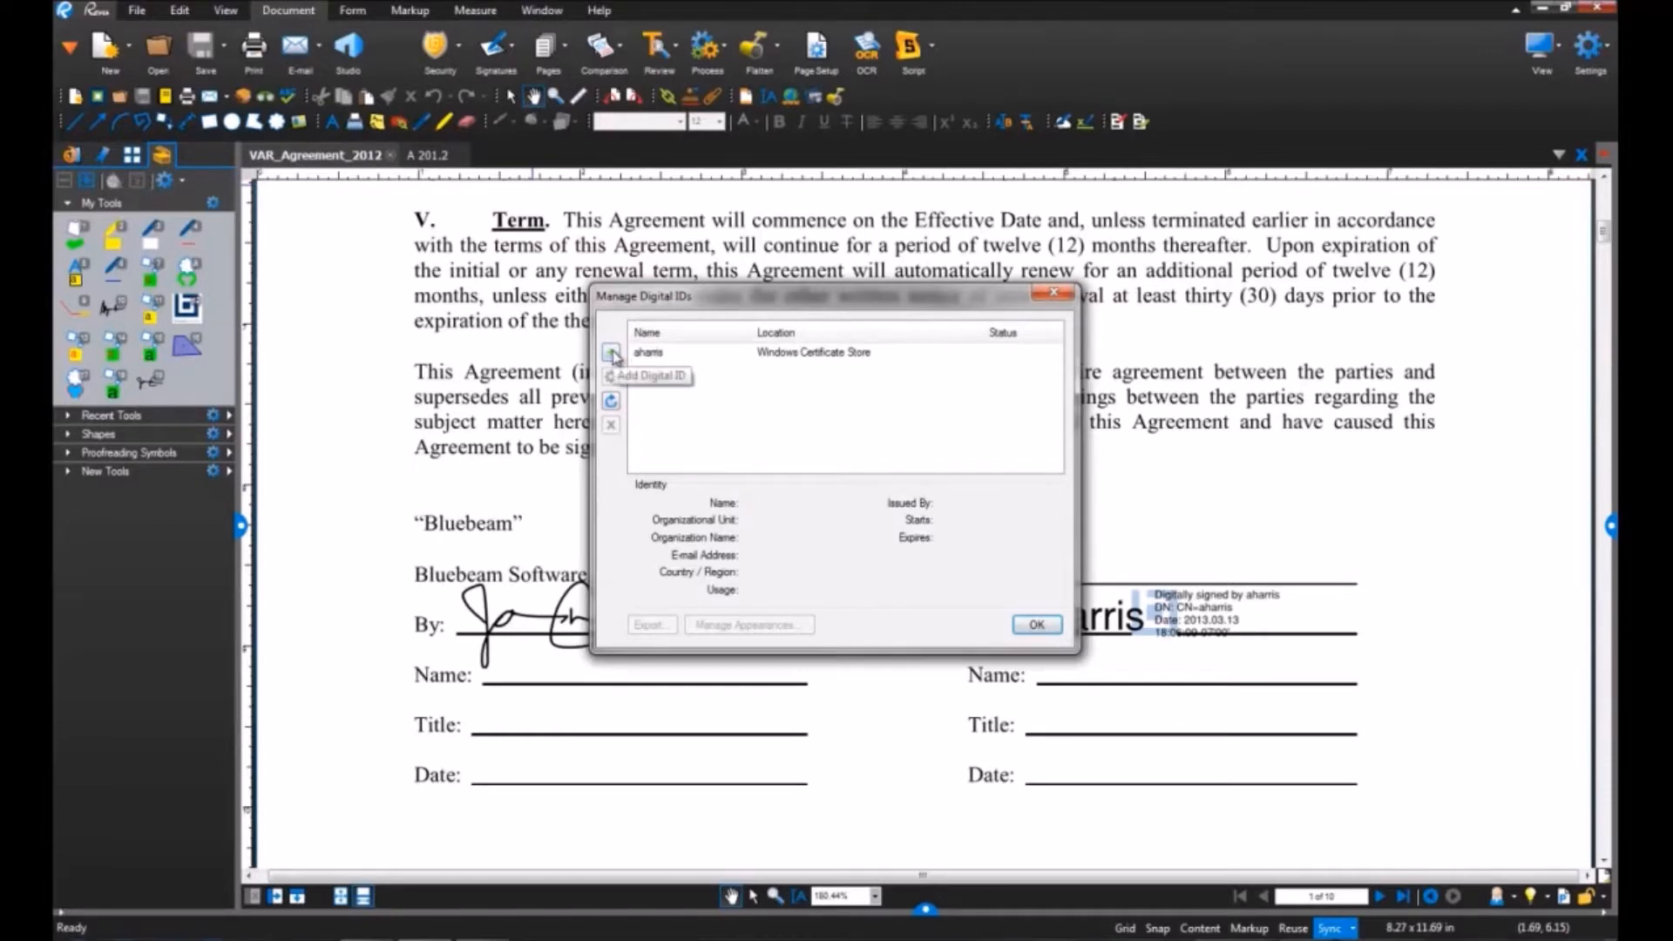
{"action": "left_click", "coordinate": [1034, 624]}
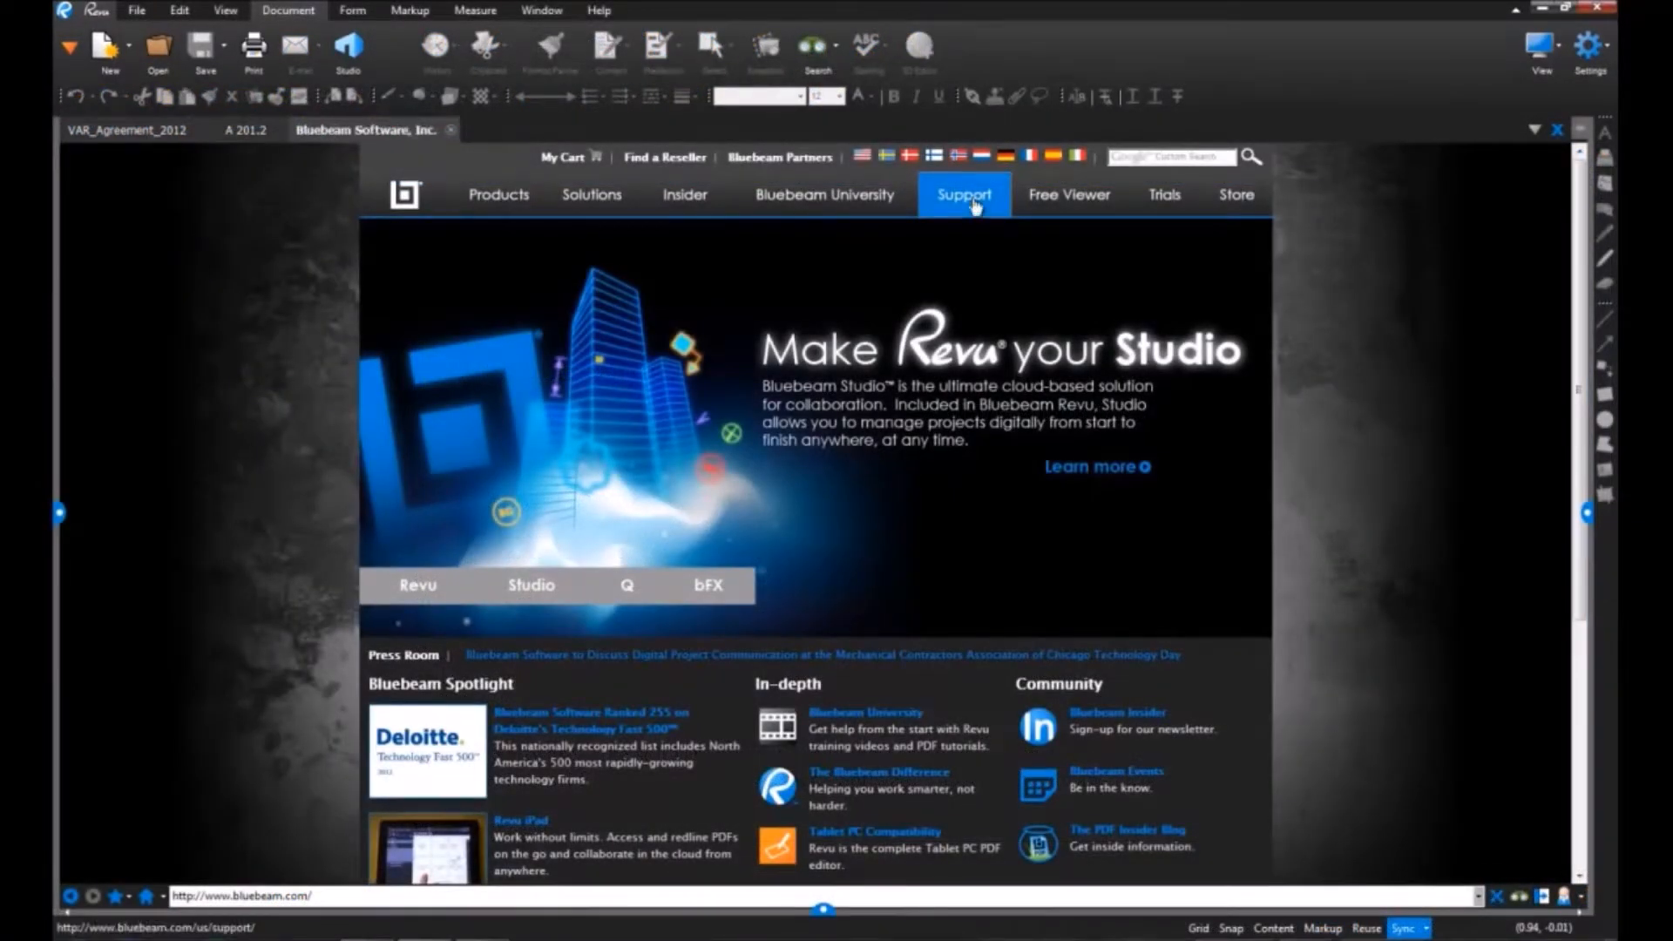
From the website's Support > Enterprise Installation page, download the enterprise implementation guide PDF.
{"action": "left_click", "coordinate": [962, 194]}
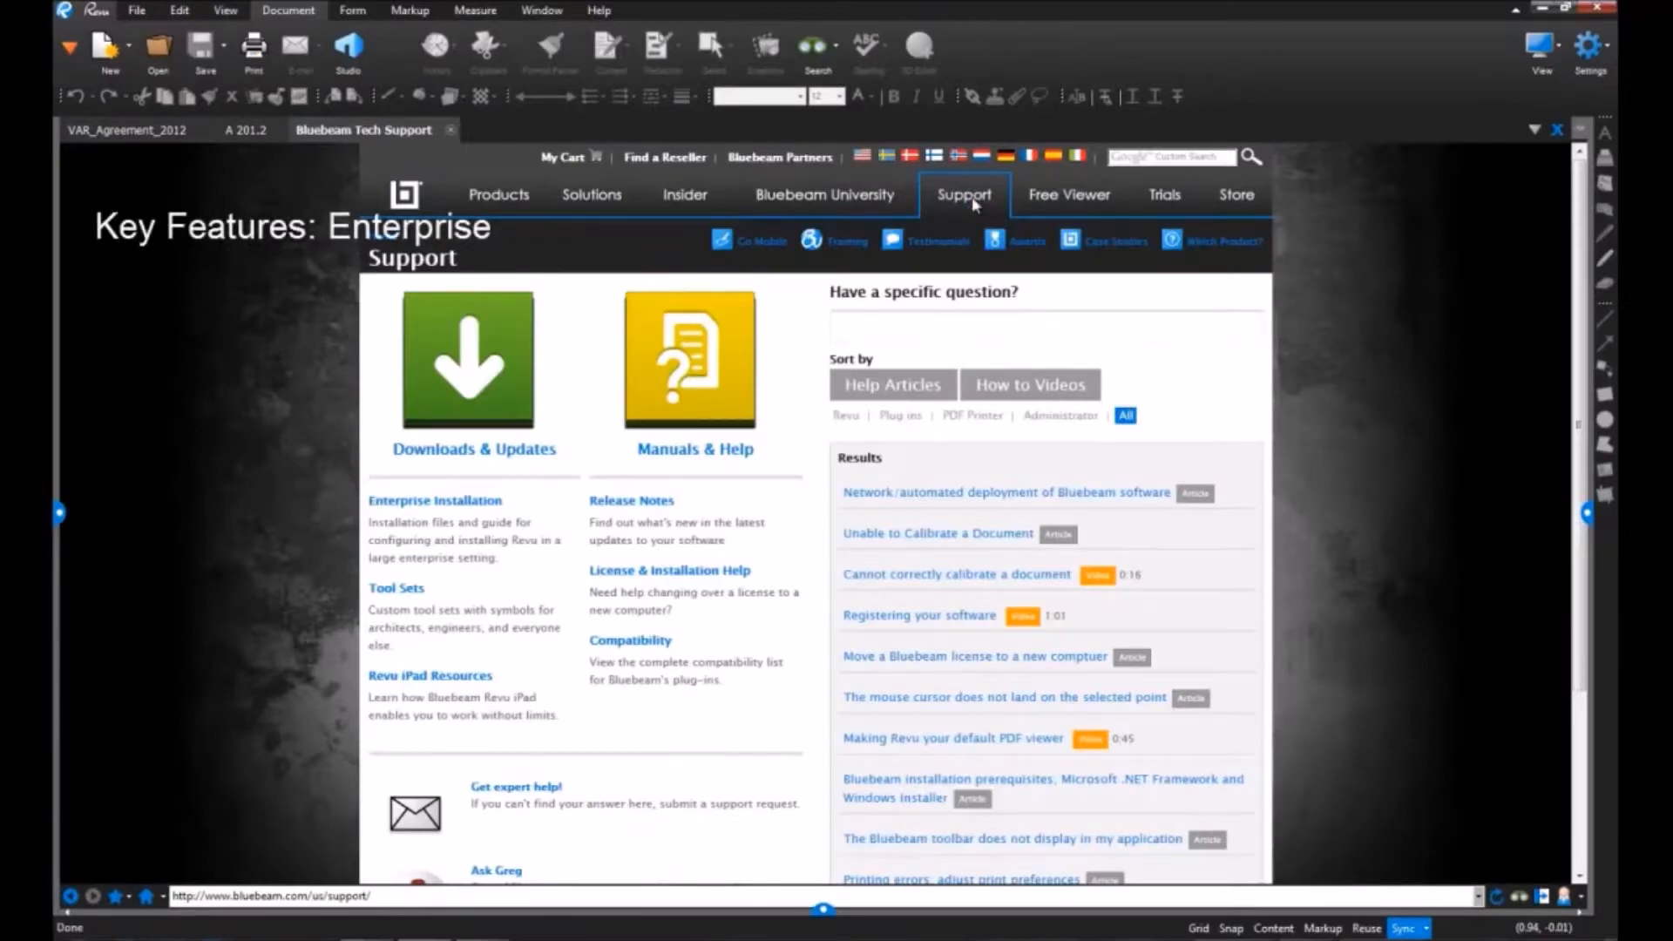
{"action": "left_click", "coordinate": [435, 500]}
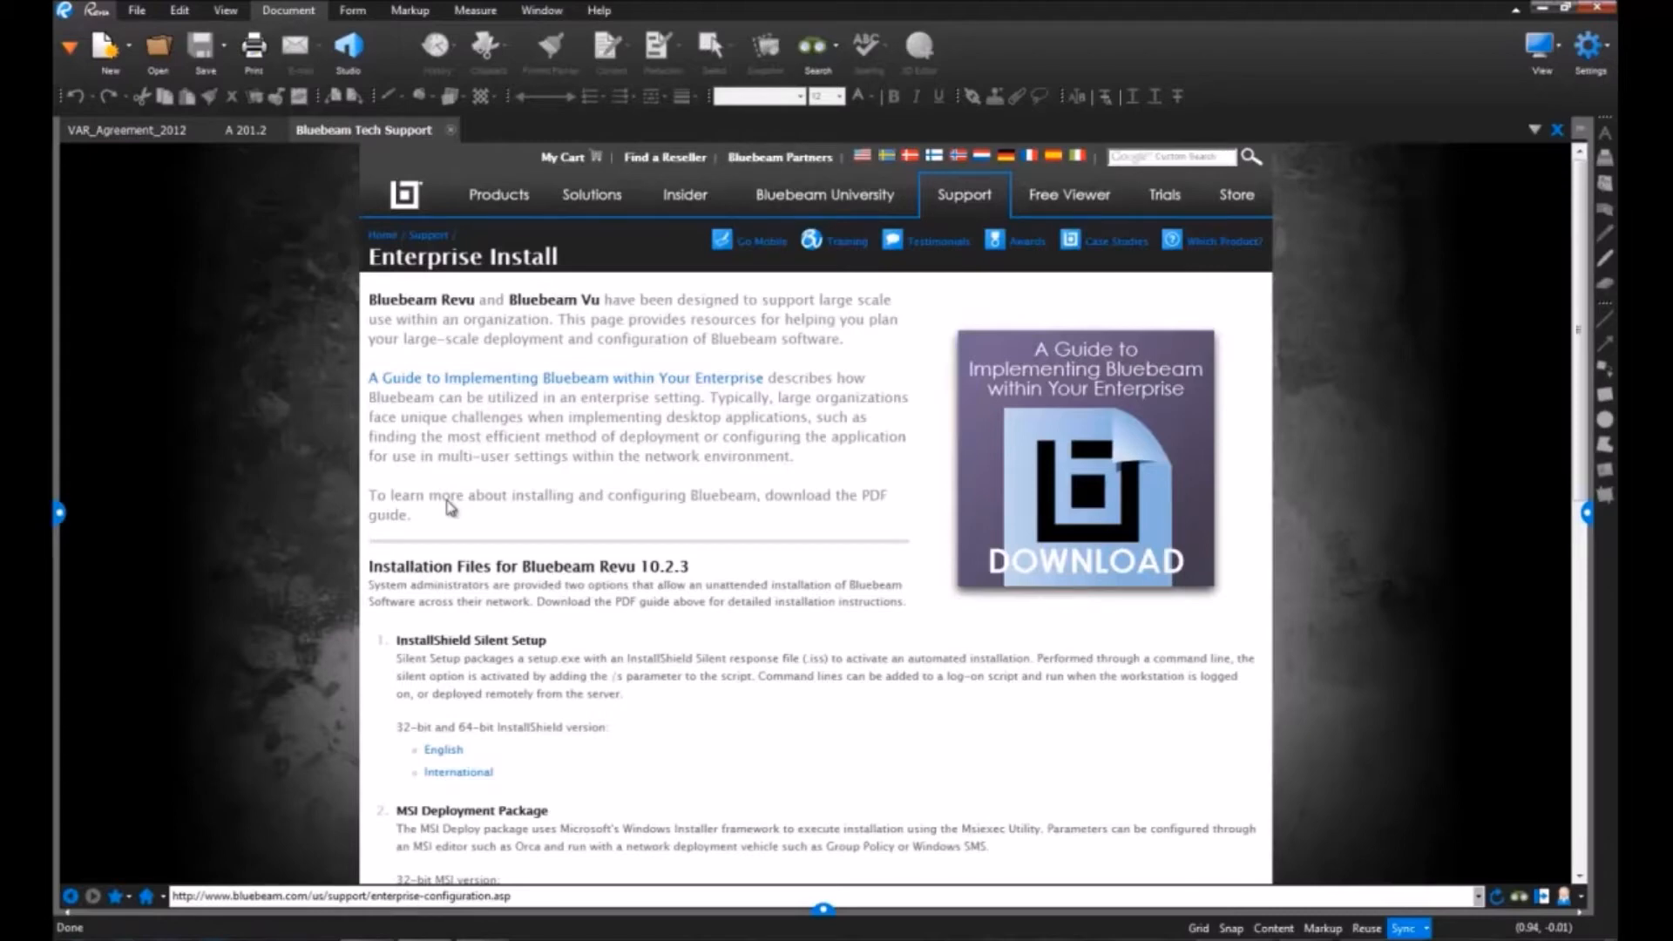
{"action": "left_click", "coordinate": [1082, 458]}
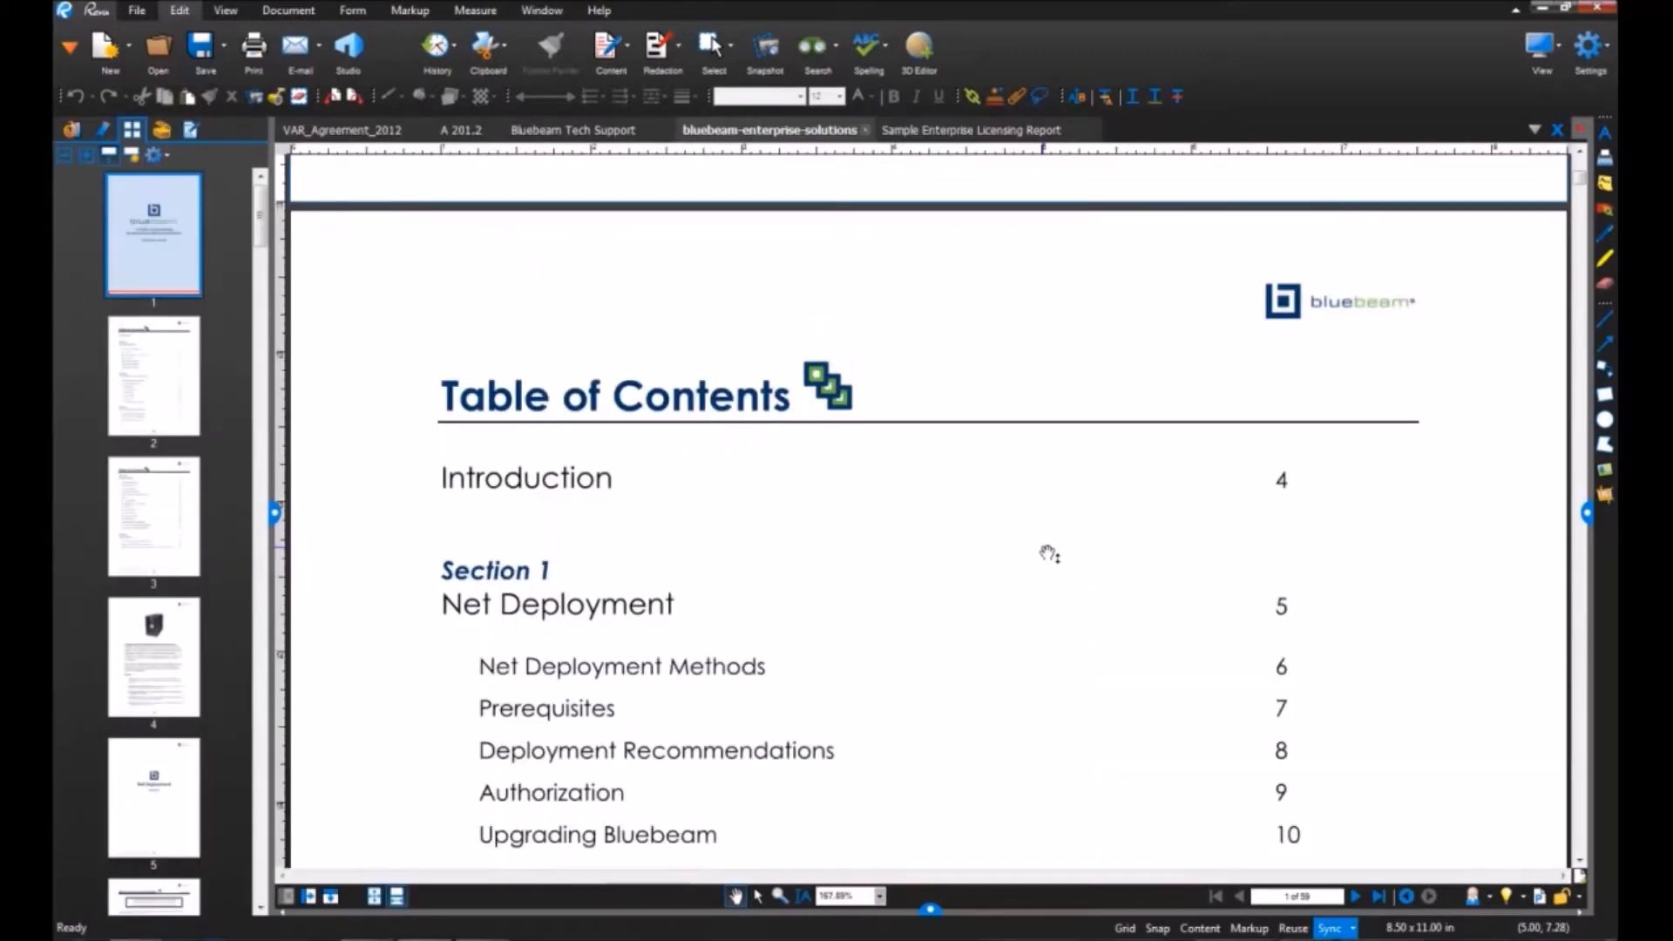
Skim the guide's table of contents and switch to the Sample Enterprise Licensing Report tab.
{"action": "scroll", "scroll_direction": "down", "scroll_amount": 3}
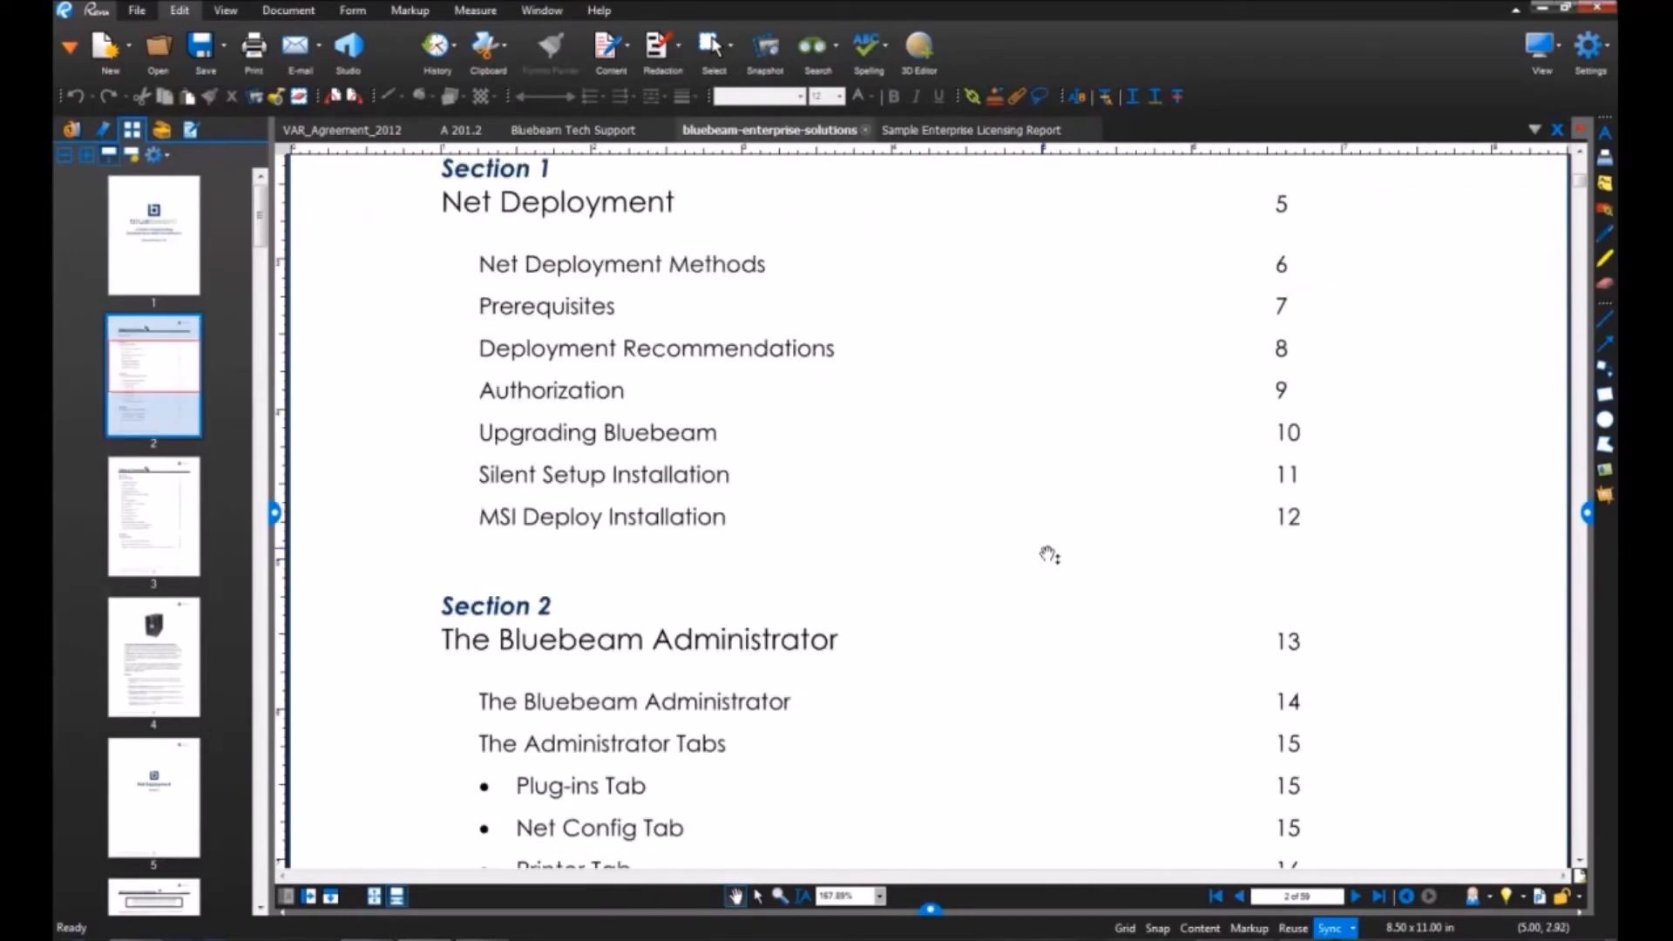
{"action": "scroll", "scroll_direction": "down", "scroll_amount": 3}
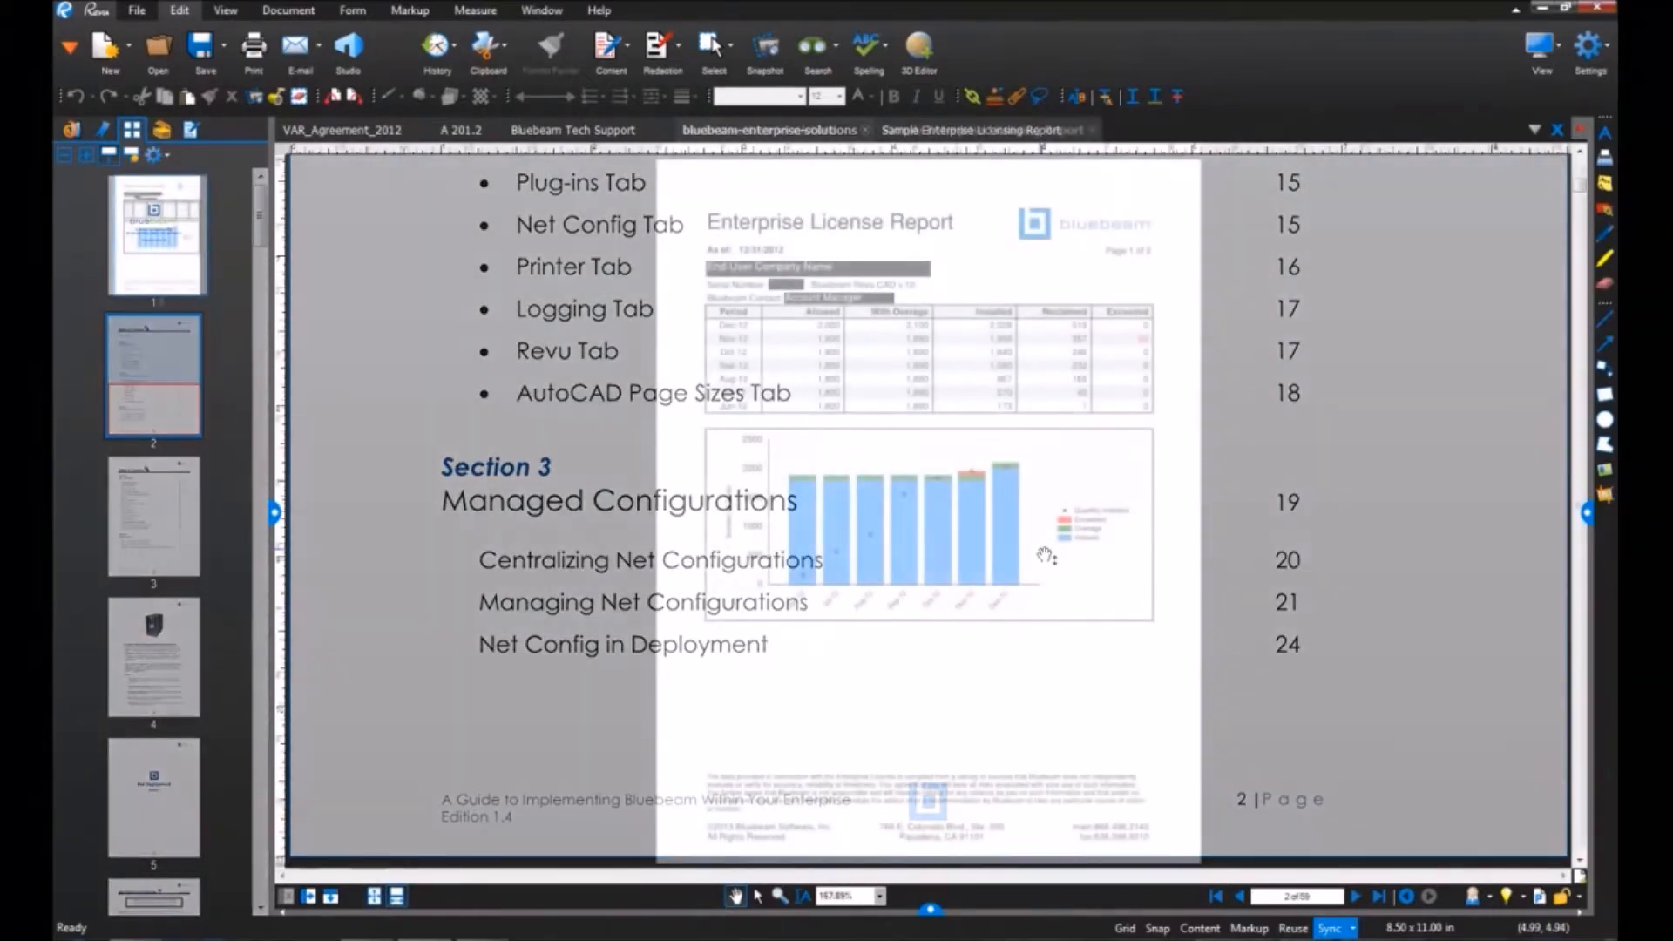
{"action": "left_click", "coordinate": [983, 129]}
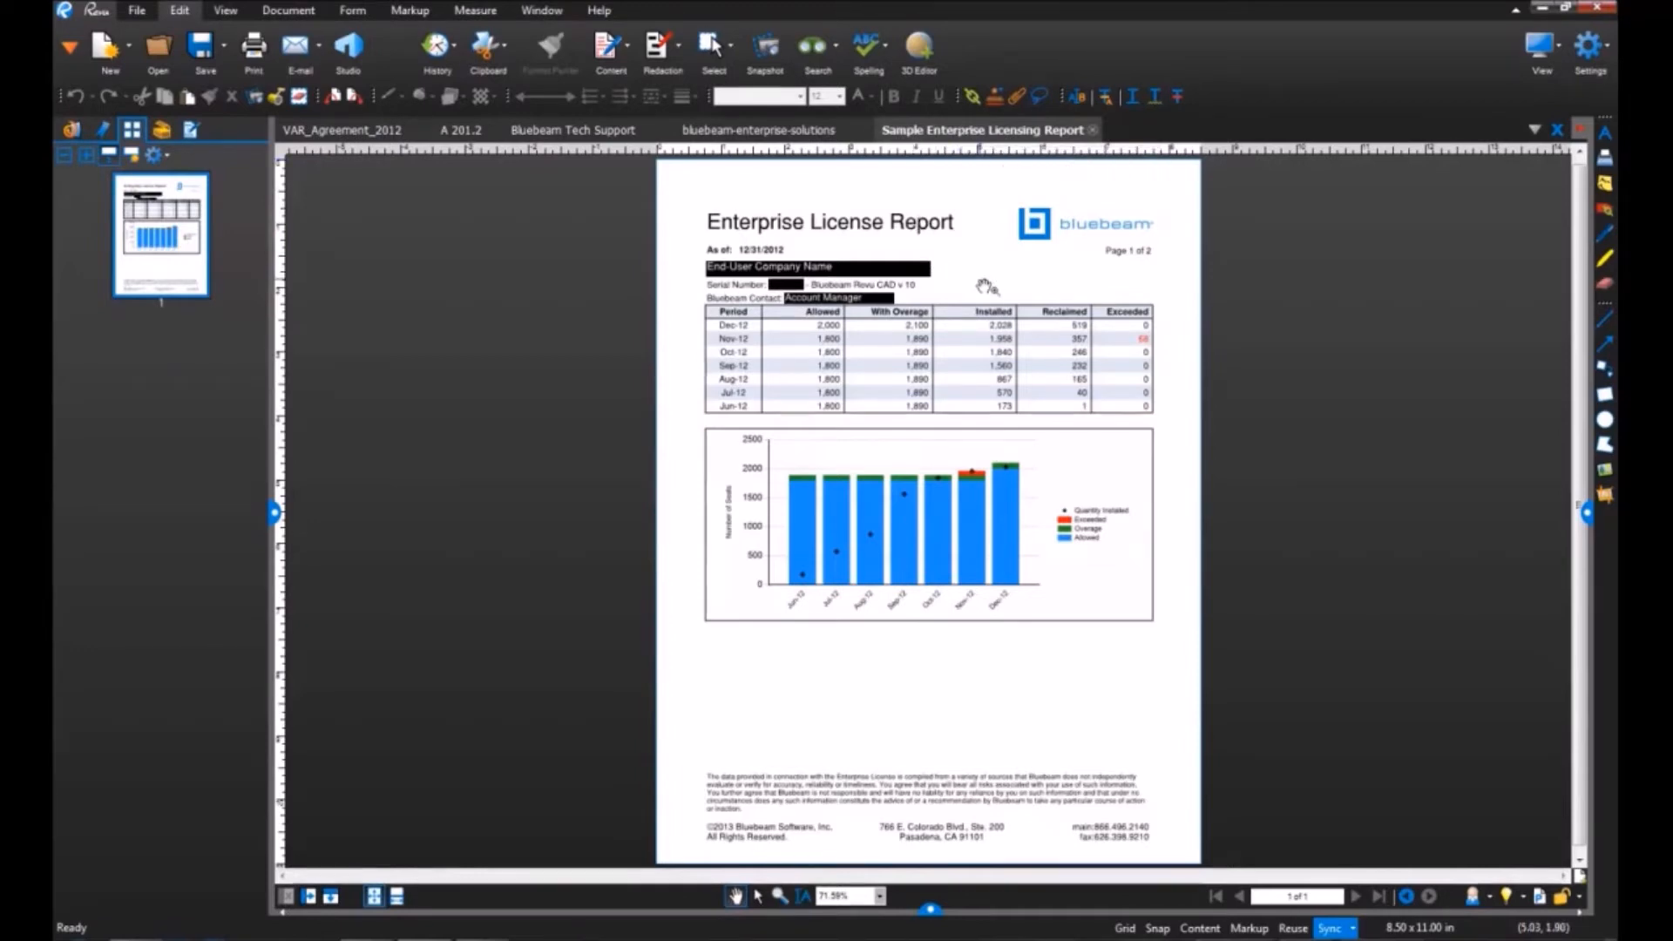
{"action": "left_click", "coordinate": [398, 896]}
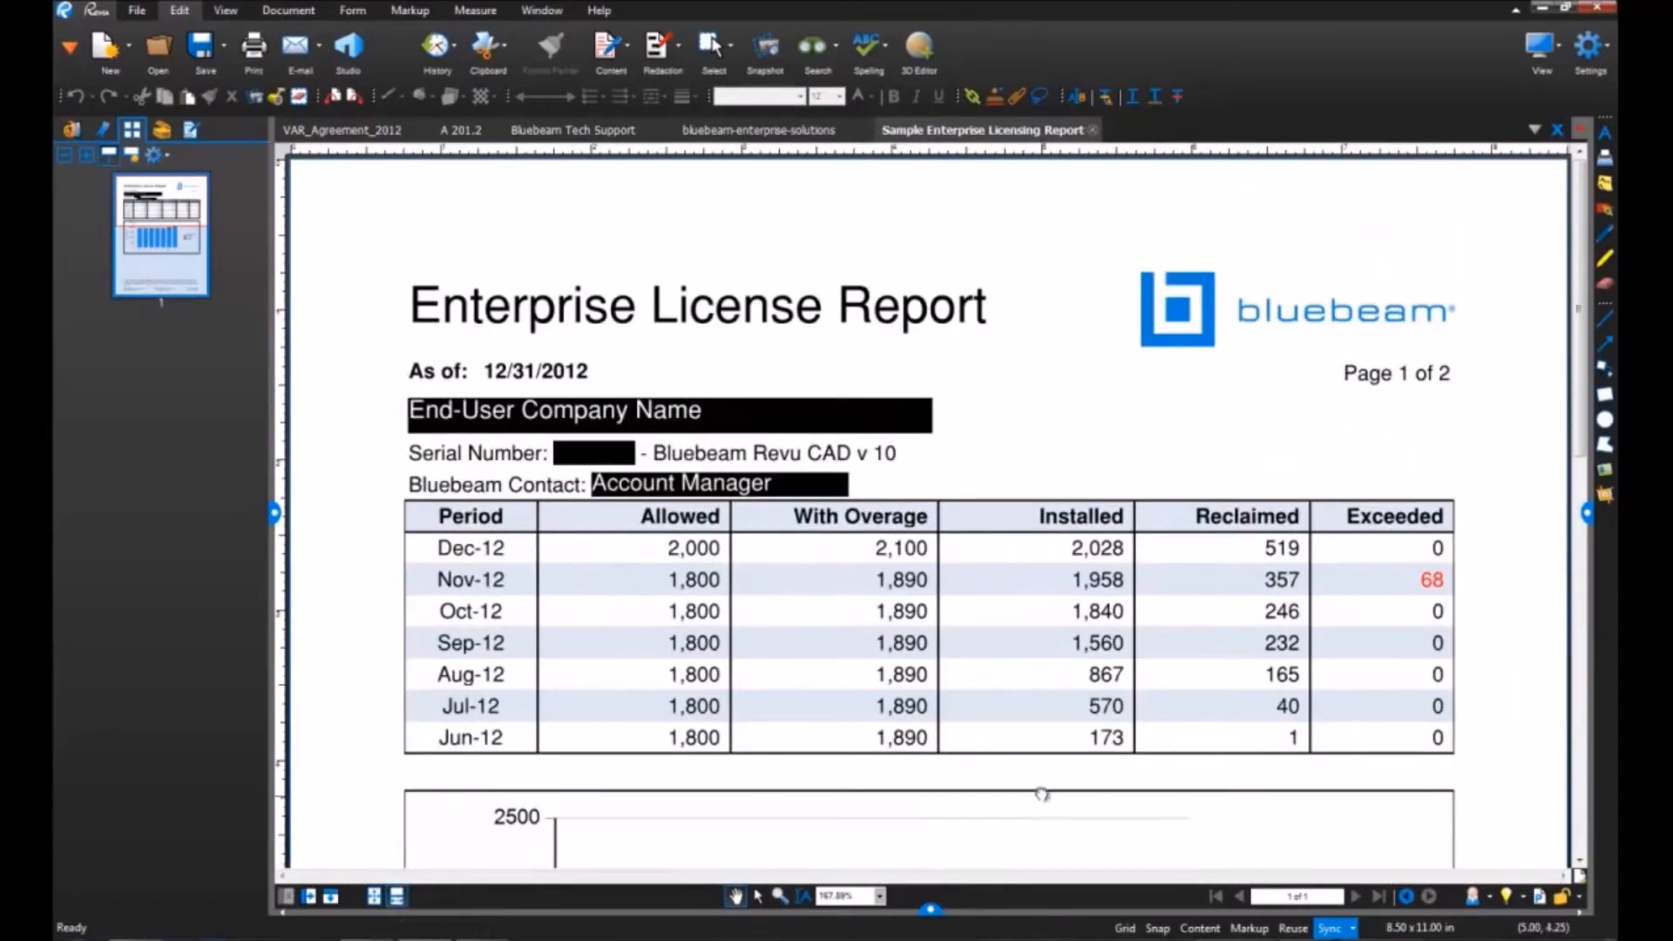
{"action": "scroll", "scroll_direction": "down", "scroll_amount": 3}
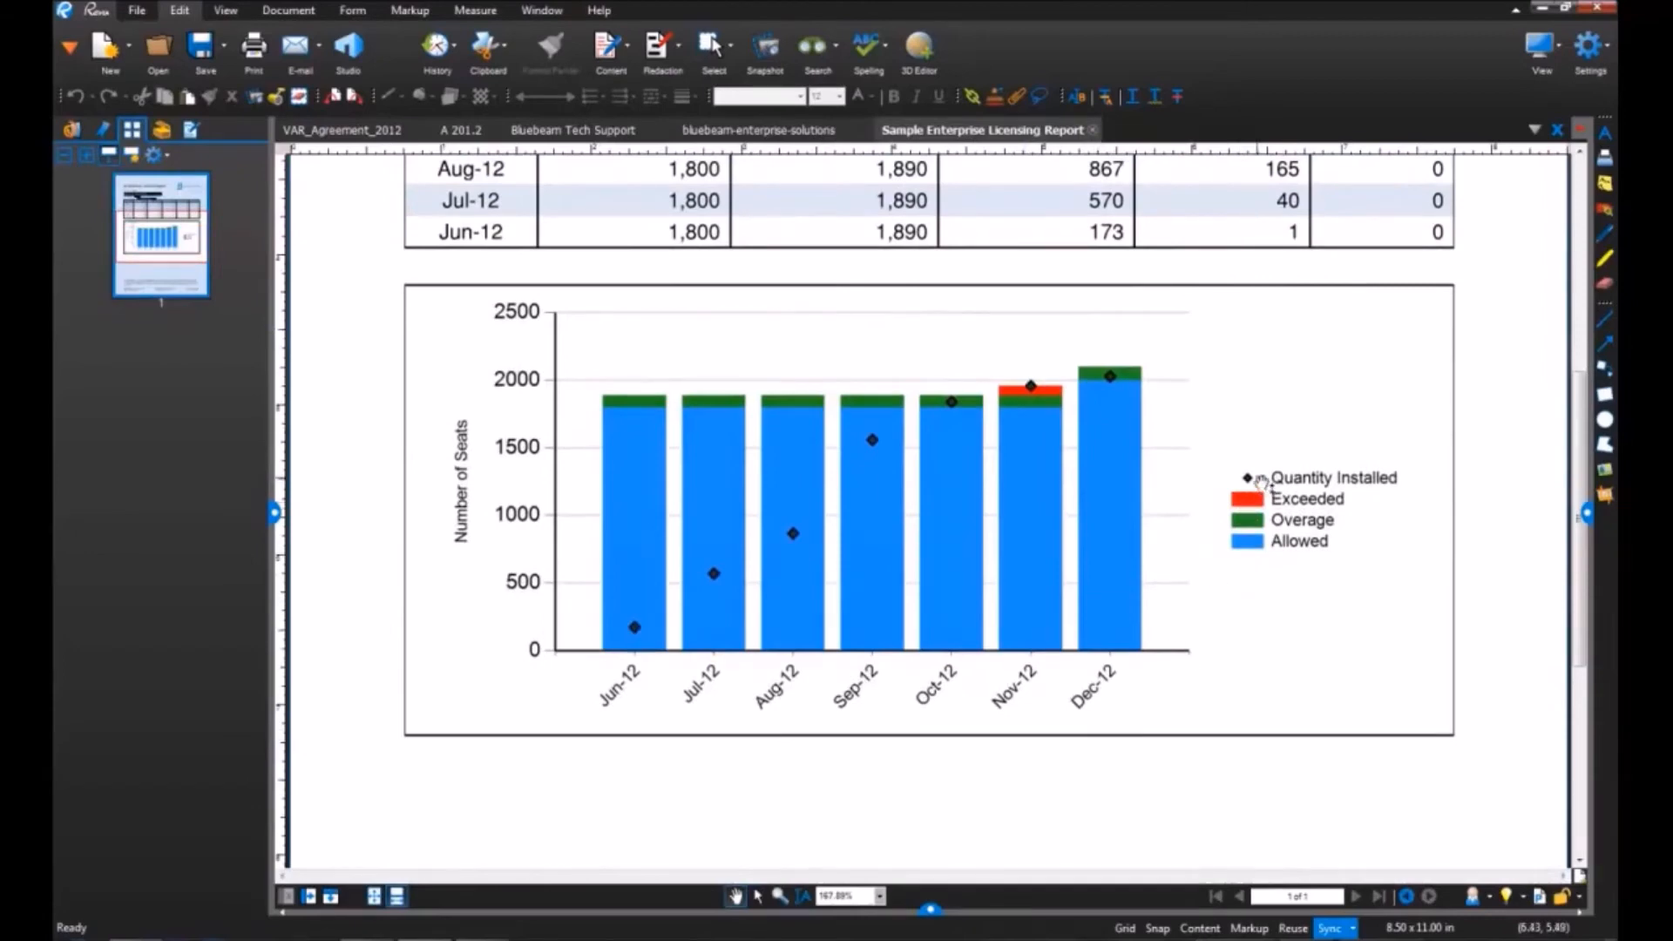
{"action": "mouse_move", "coordinate": [709, 577]}
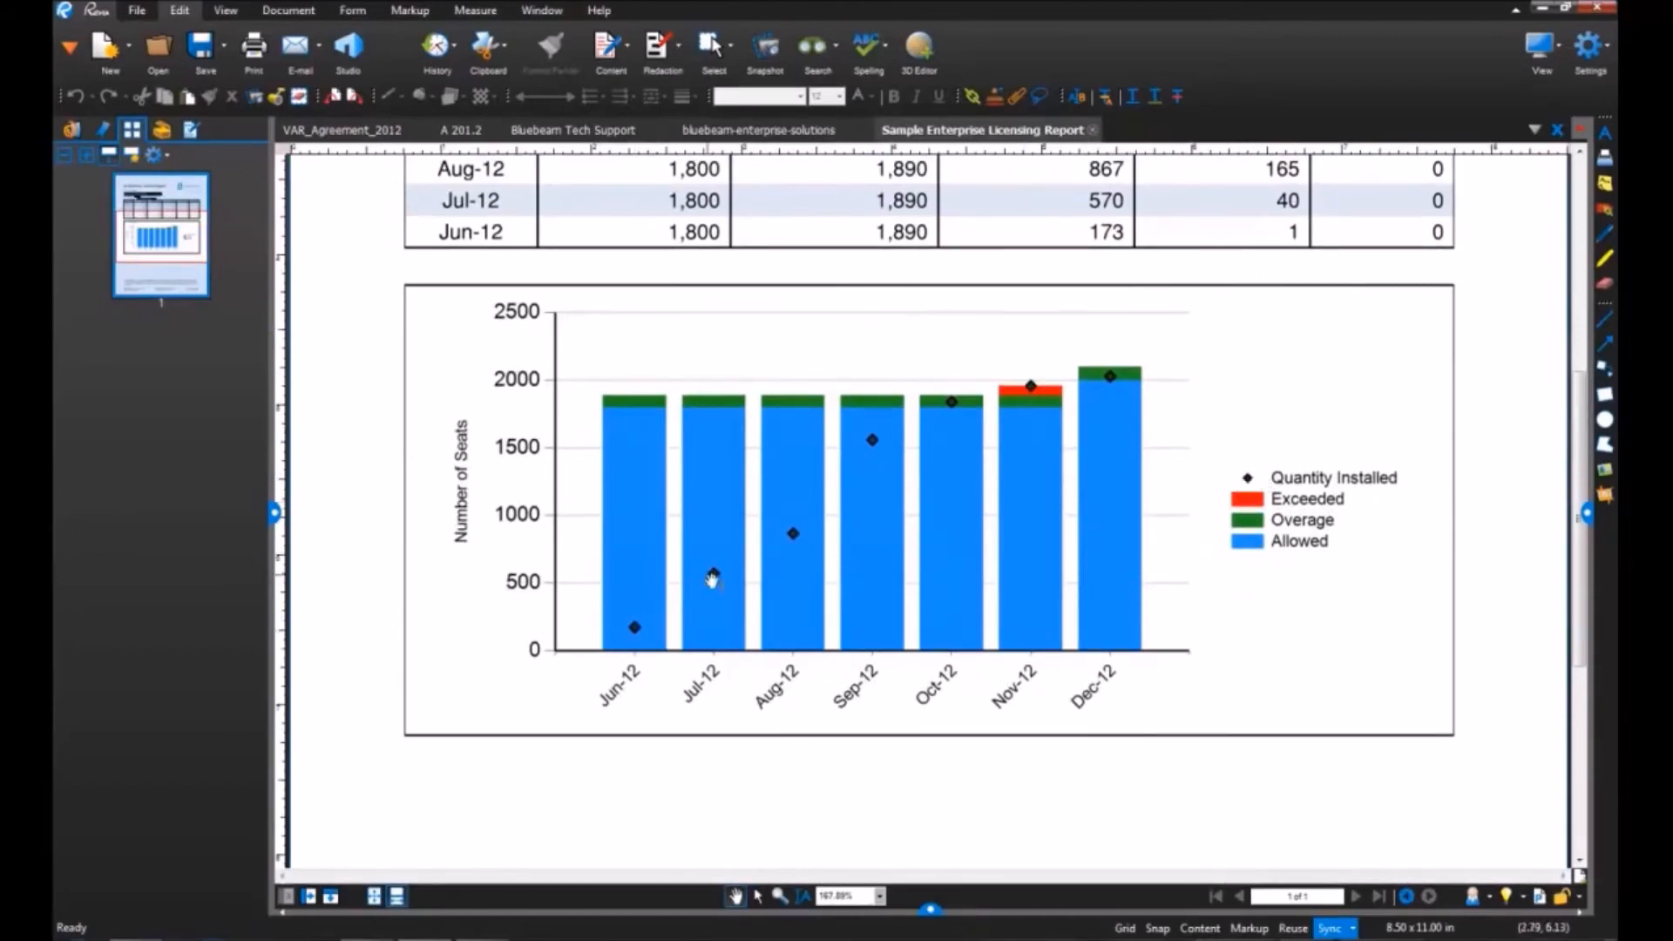
{"action": "mouse_move", "coordinate": [934, 402]}
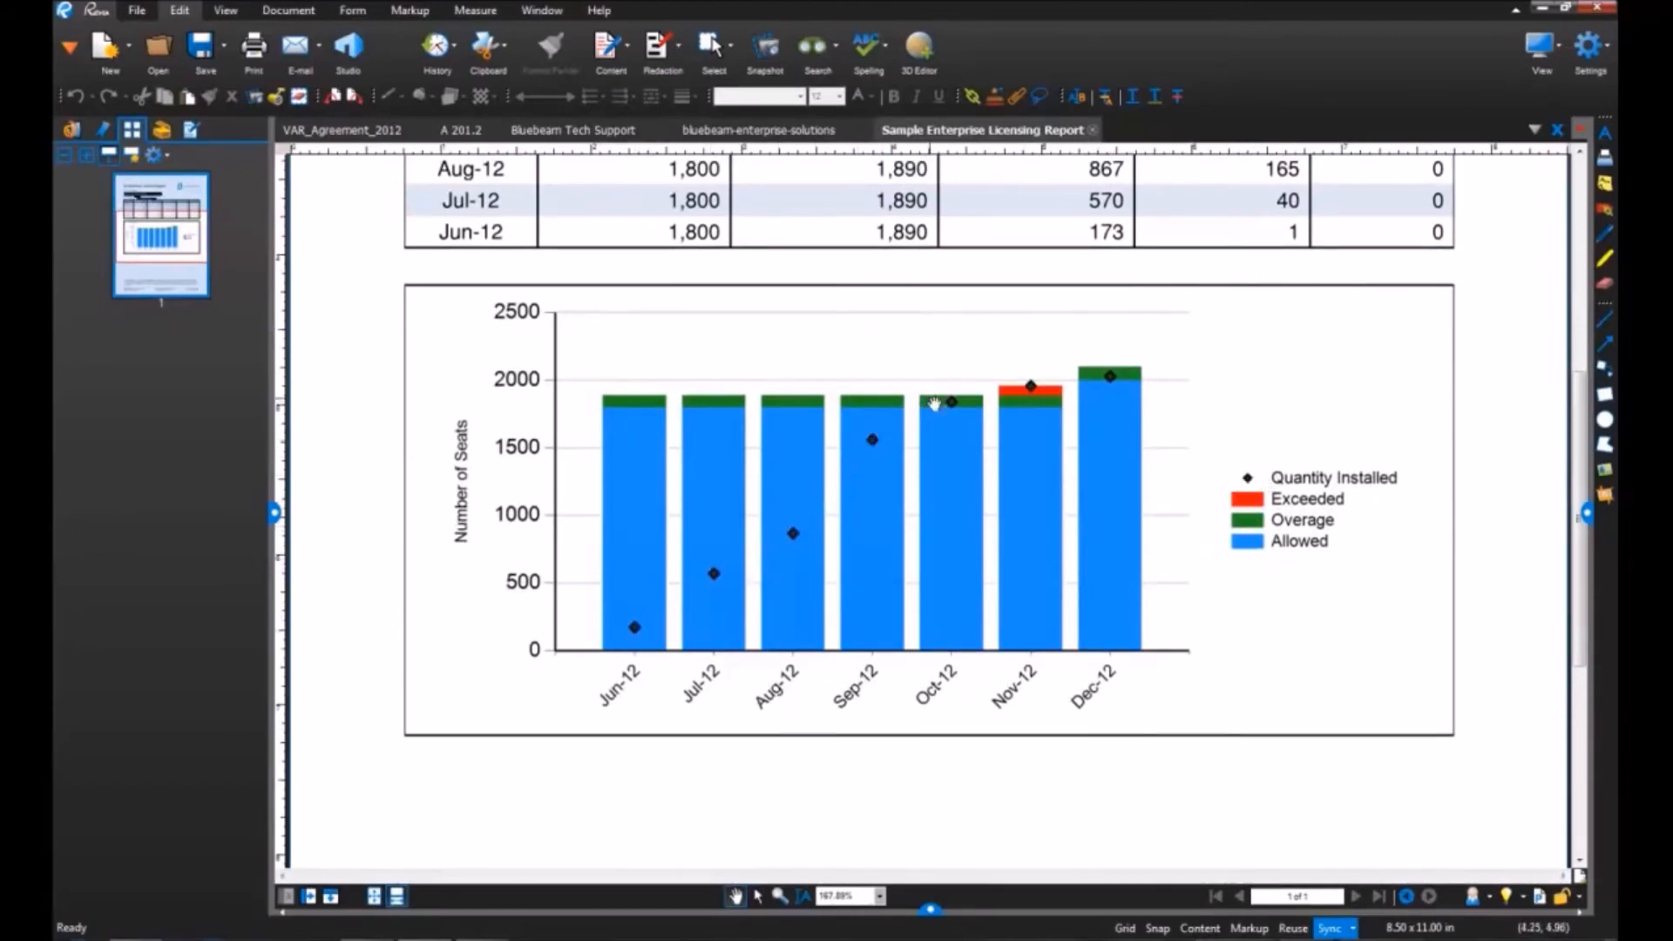
{"action": "mouse_move", "coordinate": [1121, 392]}
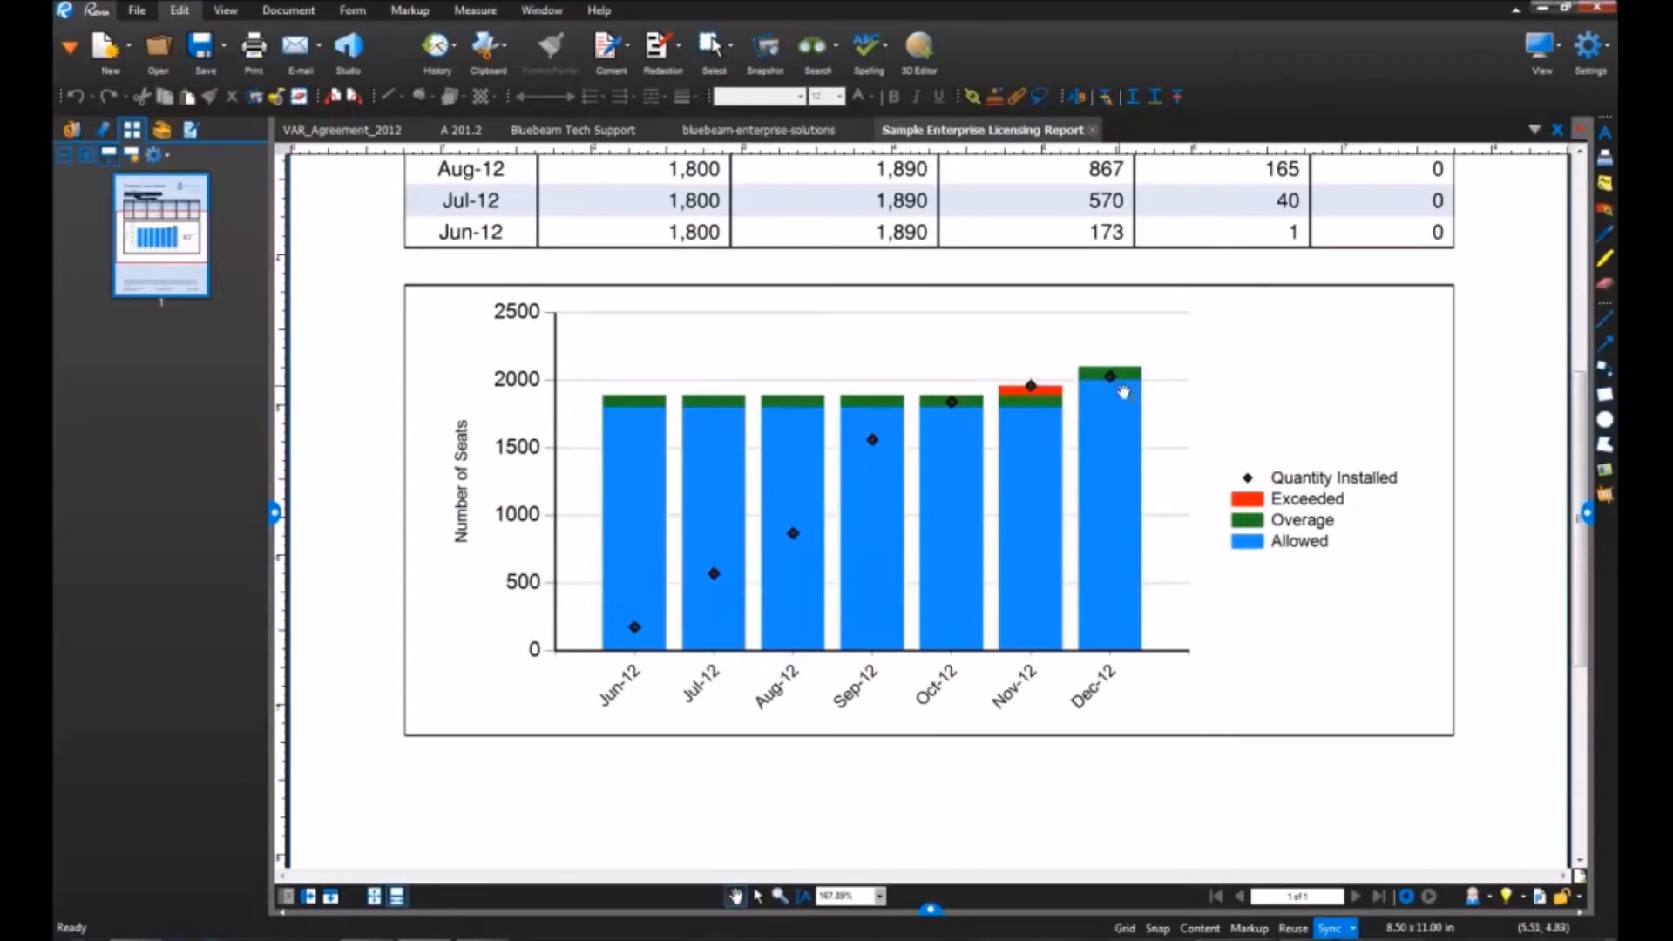